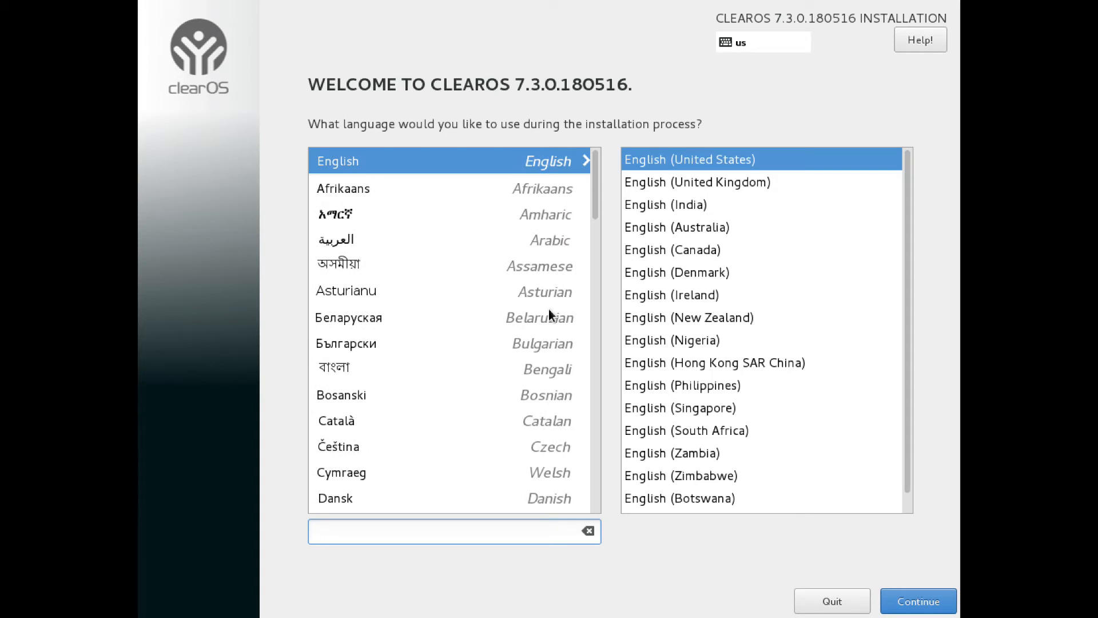
Keep English (United States) as the installer language and continue to the Installation Summary
{"action": "left_click", "coordinate": [454, 531]}
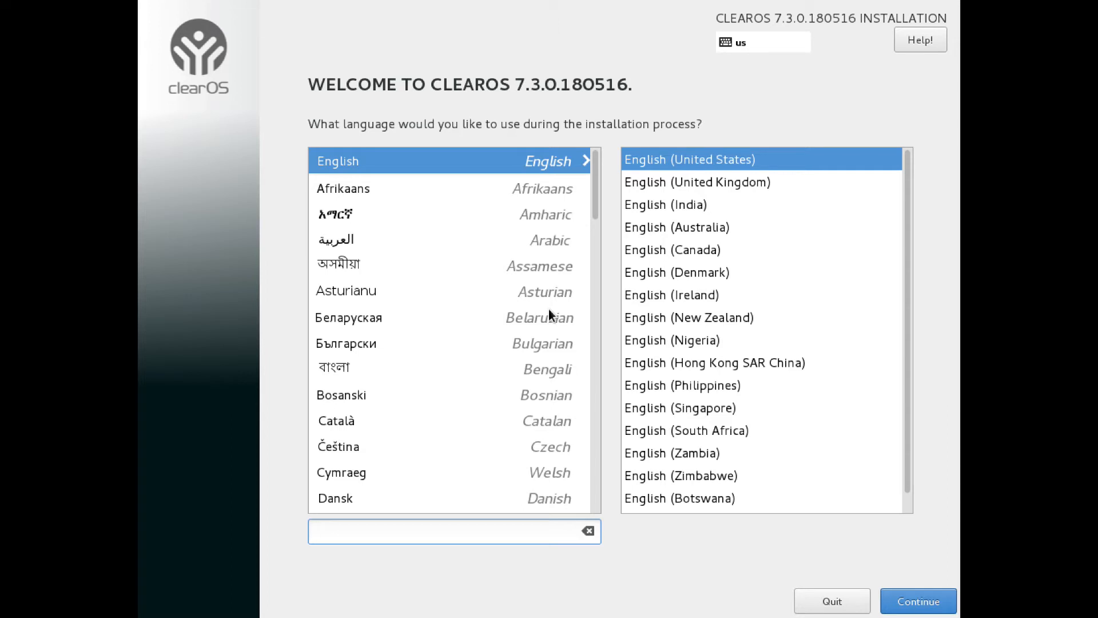
{"action": "left_click", "coordinate": [454, 531]}
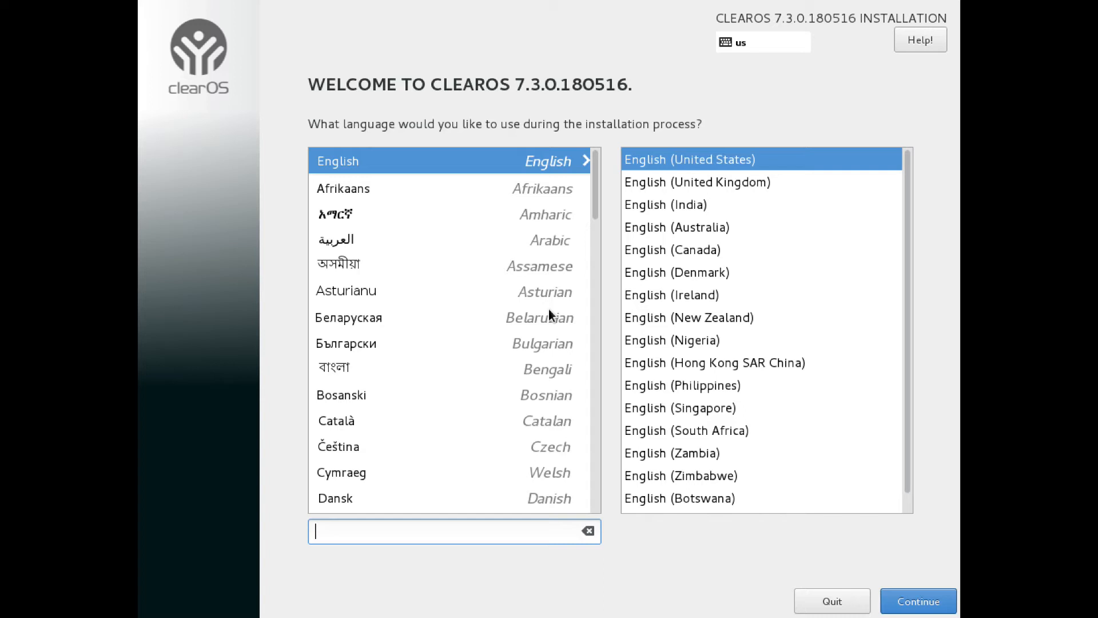
{"action": "mouse_move", "coordinate": [752, 428]}
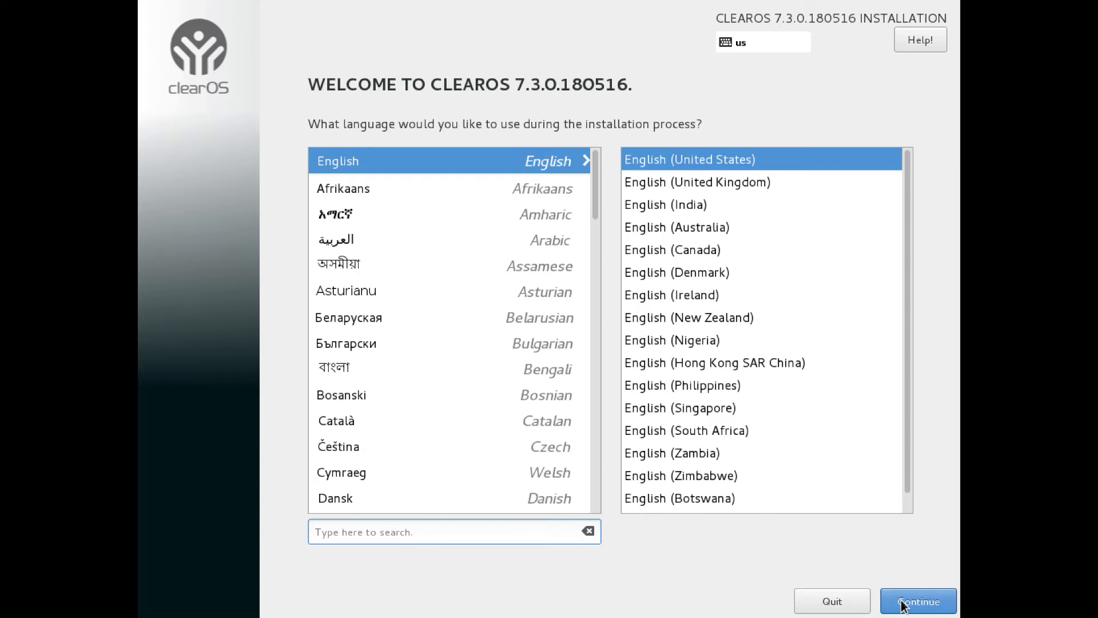
{"action": "left_click", "coordinate": [918, 601]}
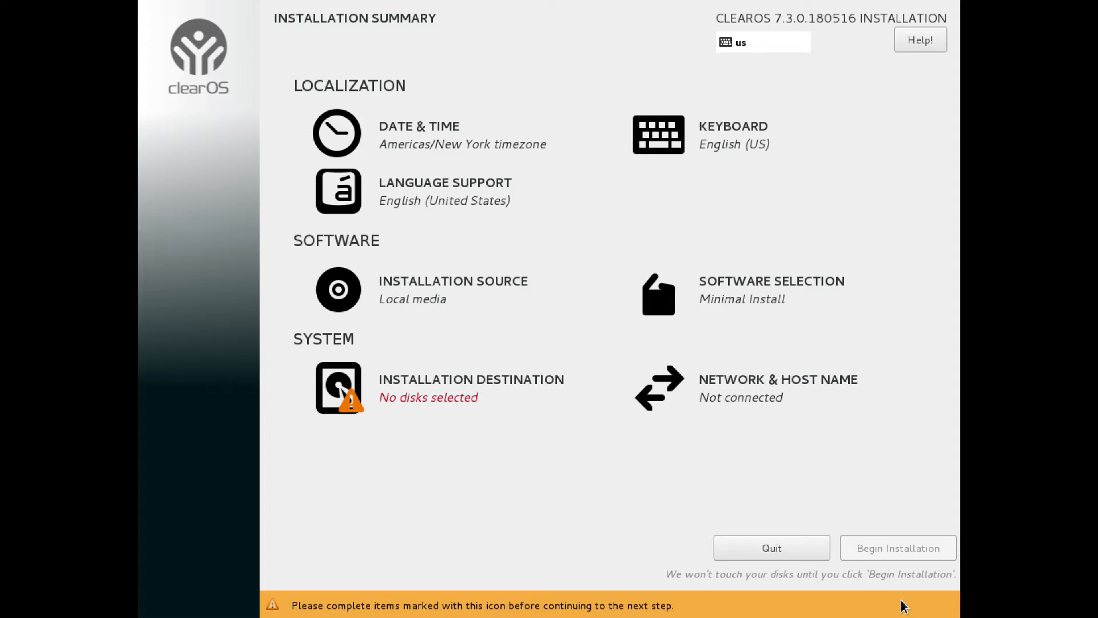
{"action": "mouse_move", "coordinate": [778, 581]}
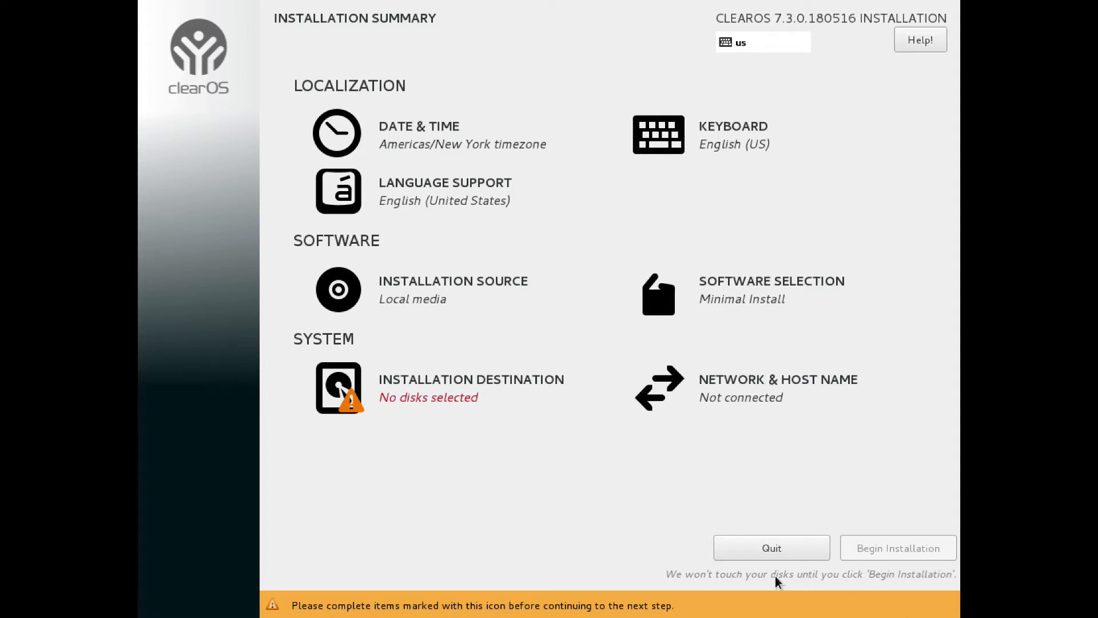
{"action": "mouse_move", "coordinate": [356, 420]}
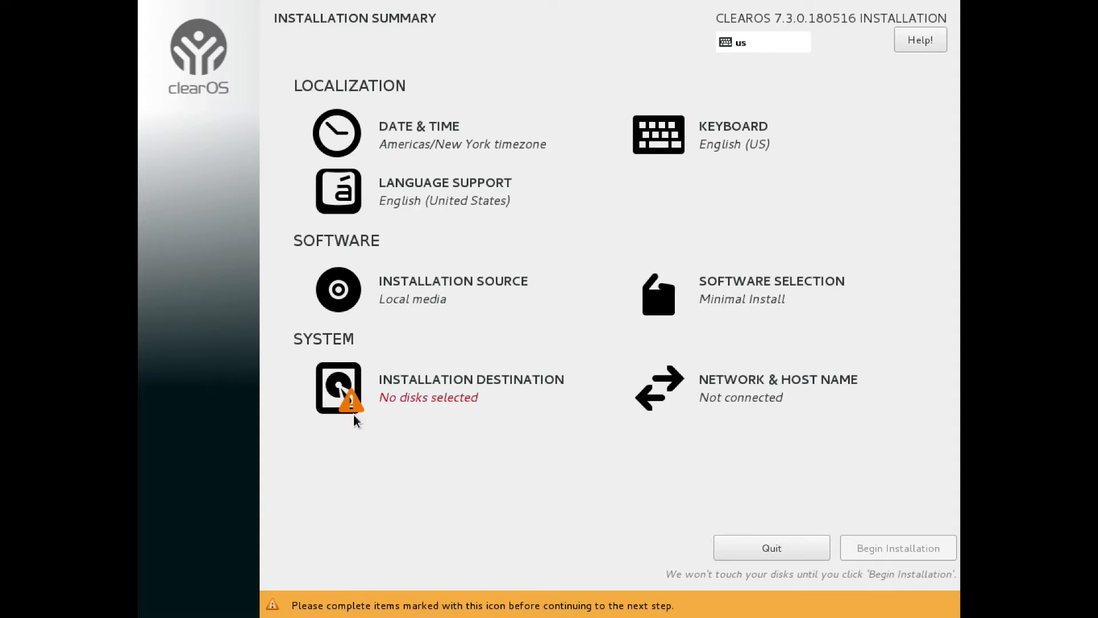
{"action": "mouse_move", "coordinate": [357, 433]}
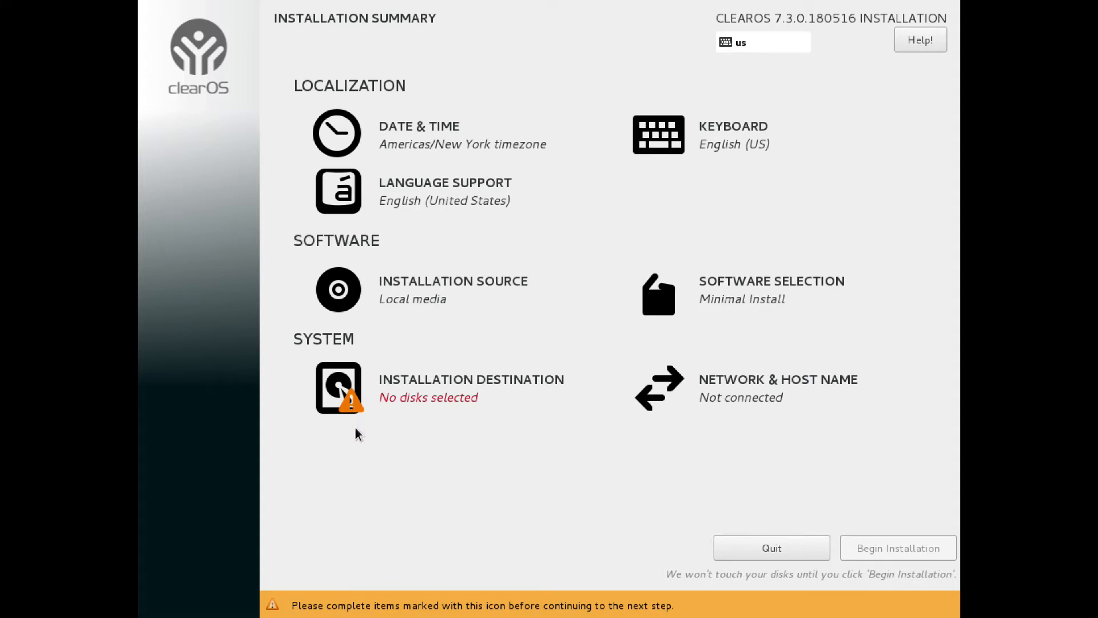
{"action": "mouse_move", "coordinate": [435, 273]}
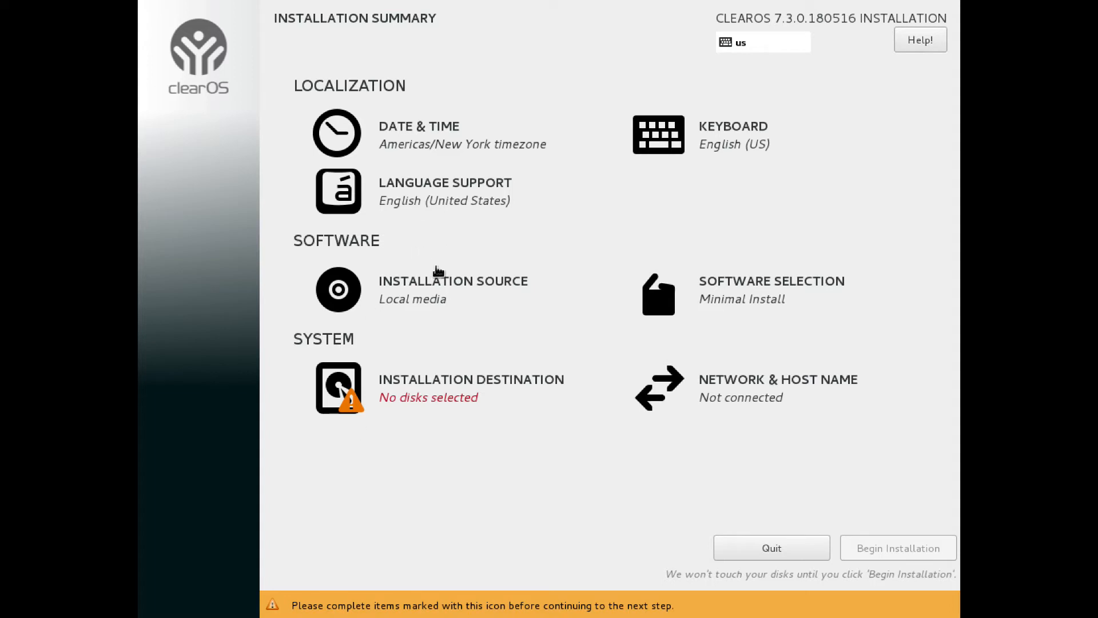
{"action": "mouse_move", "coordinate": [633, 323]}
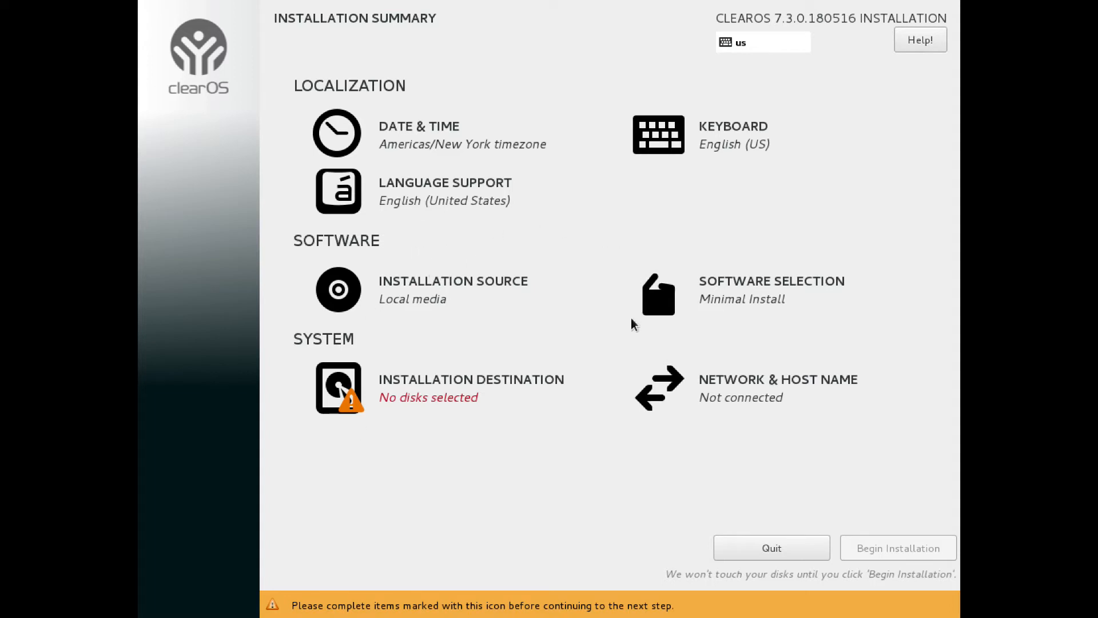
{"action": "mouse_move", "coordinate": [613, 417]}
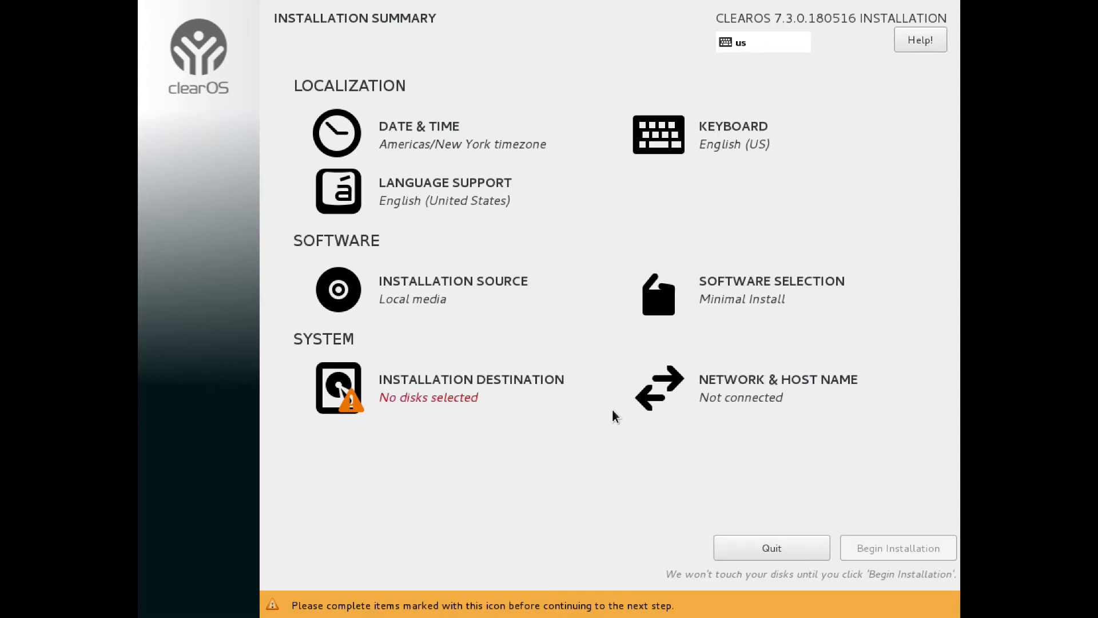
{"action": "mouse_move", "coordinate": [725, 405]}
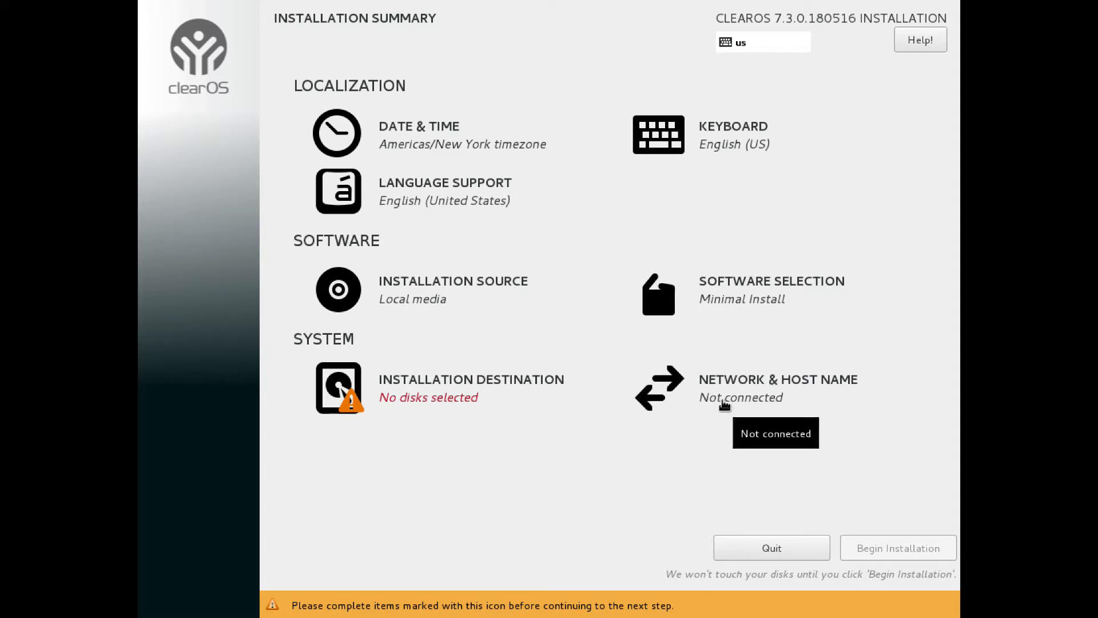
{"action": "mouse_move", "coordinate": [715, 394]}
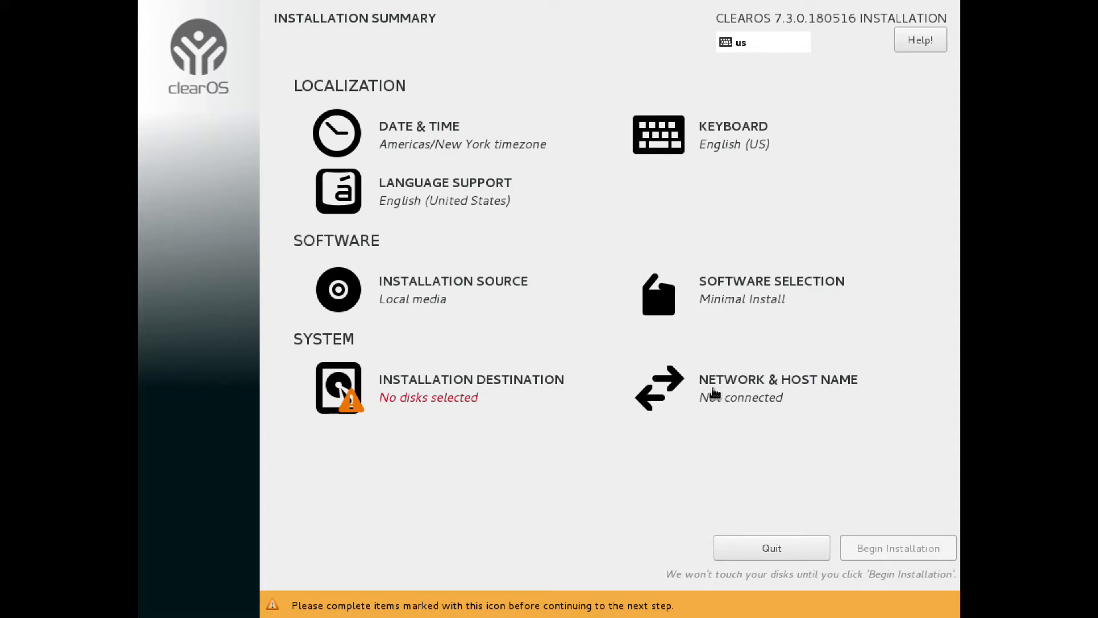
{"action": "mouse_move", "coordinate": [531, 455]}
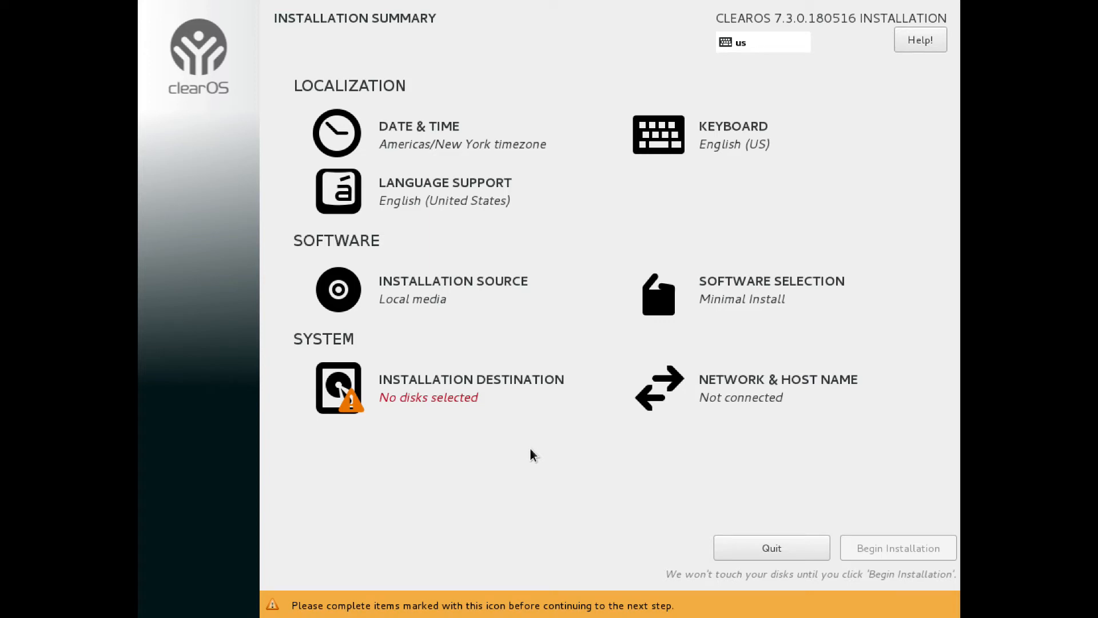
{"action": "mouse_move", "coordinate": [448, 385]}
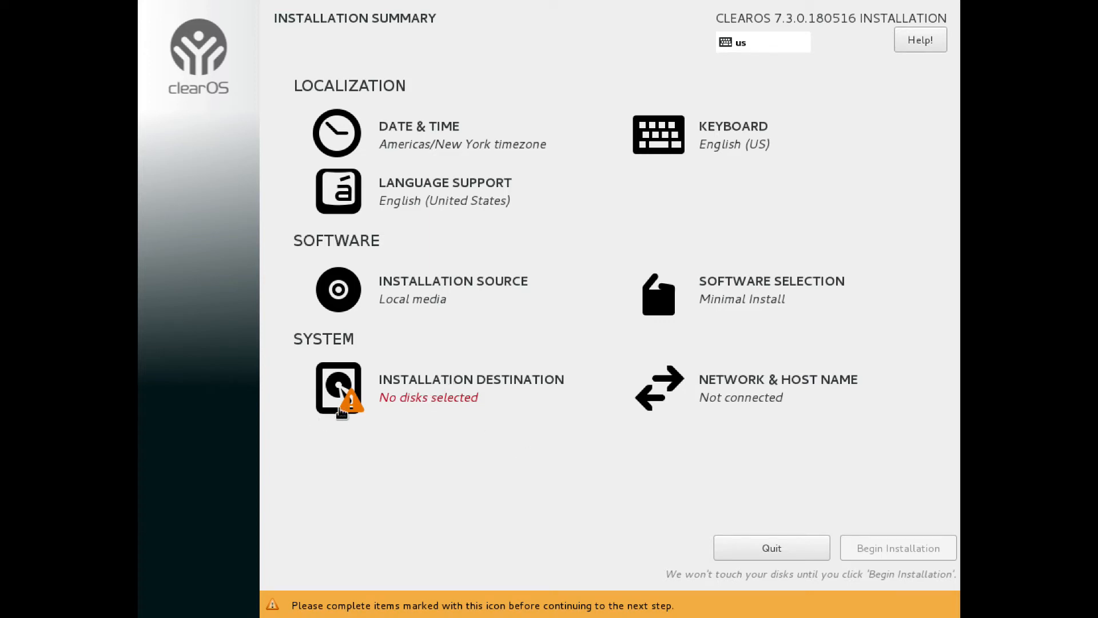
Select all four 8192 MiB ATA VBOX disks as the destination and choose 'I will configure partitioning'
{"action": "left_click", "coordinate": [338, 389]}
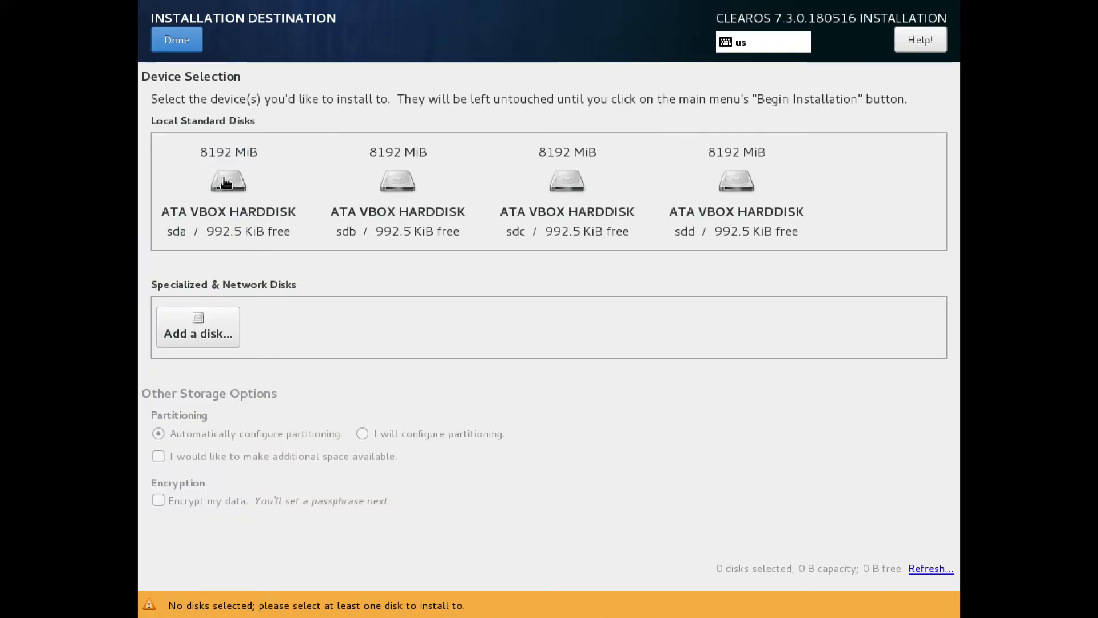
{"action": "left_click", "coordinate": [397, 182]}
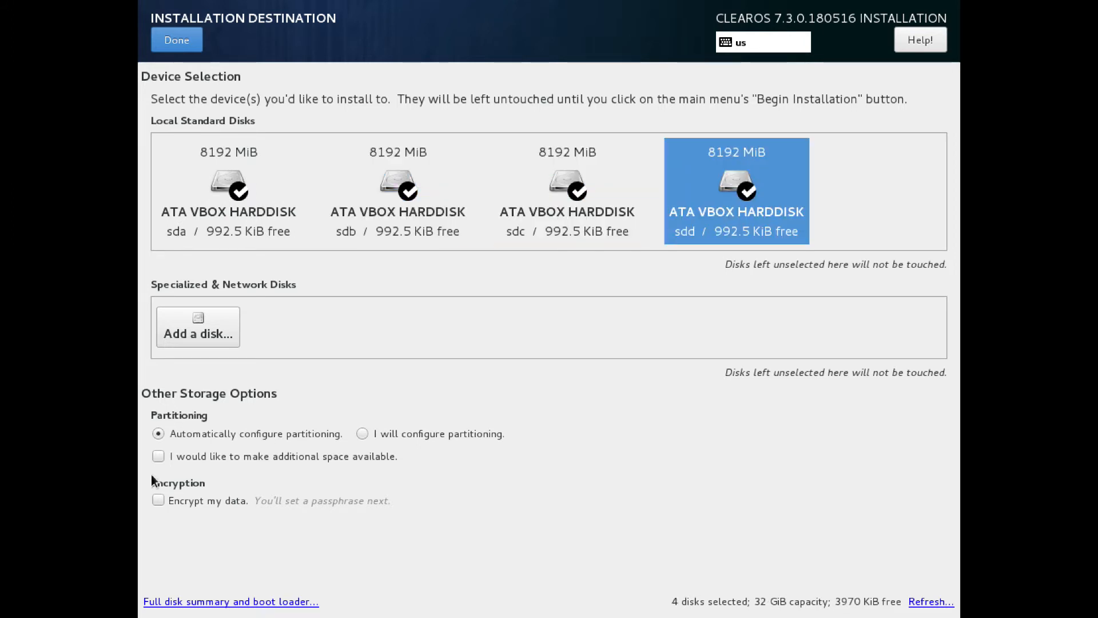
{"action": "mouse_move", "coordinate": [144, 545]}
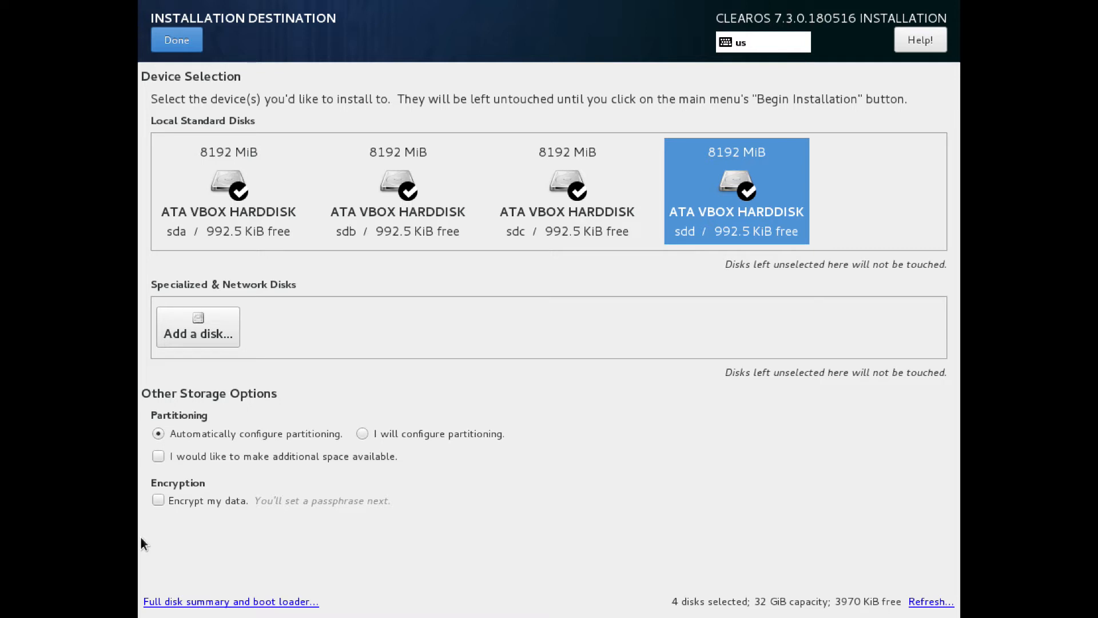
{"action": "mouse_move", "coordinate": [581, 263]}
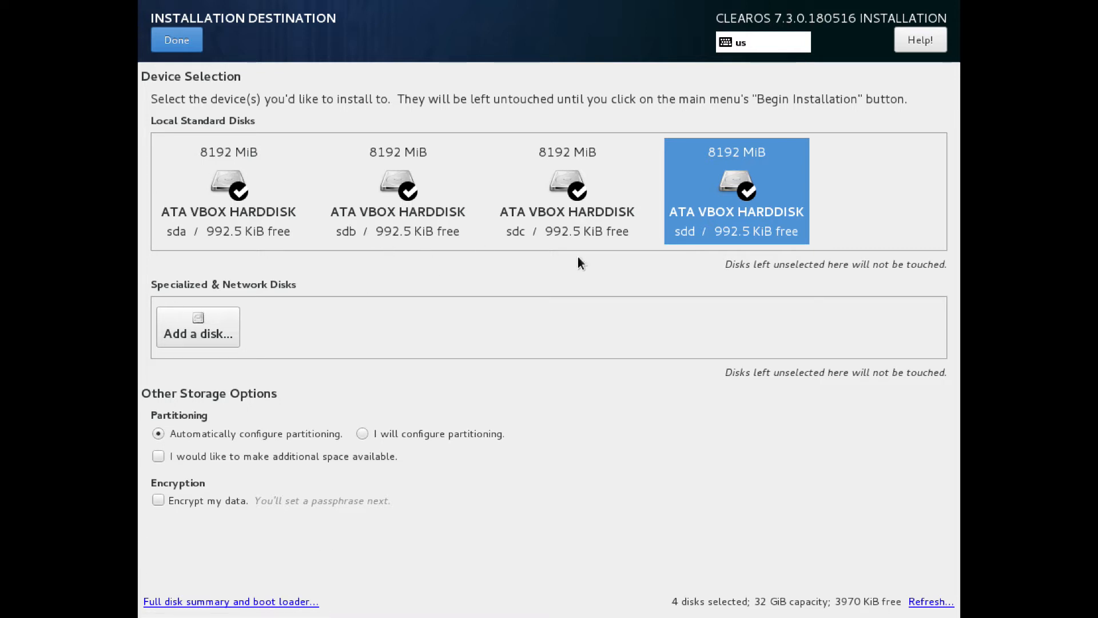
{"action": "left_click", "coordinate": [362, 434]}
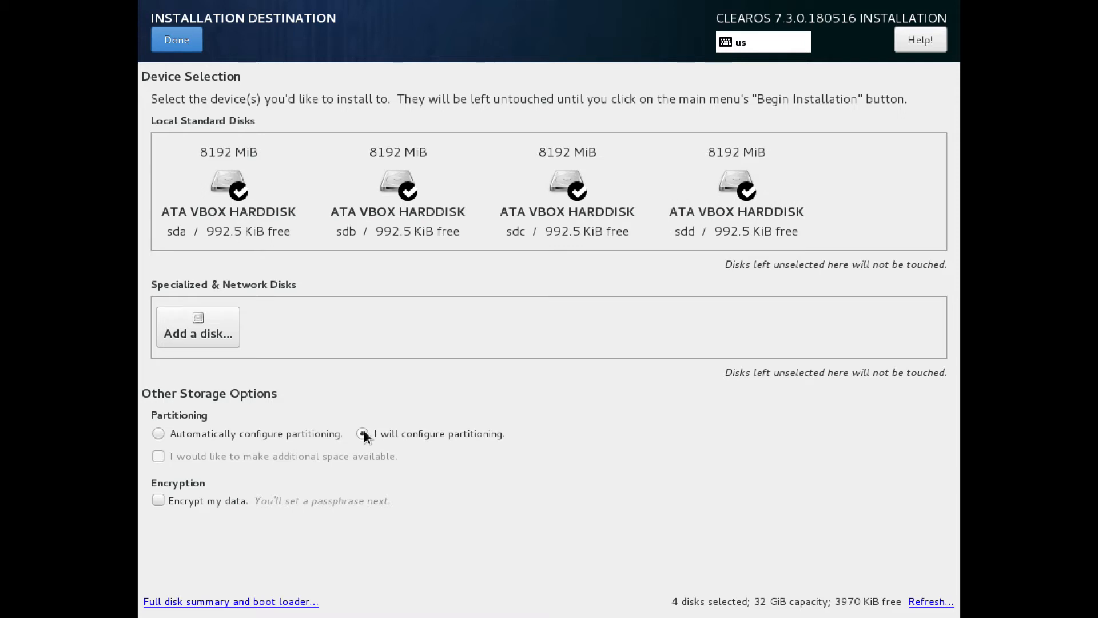
{"action": "left_click", "coordinate": [362, 434]}
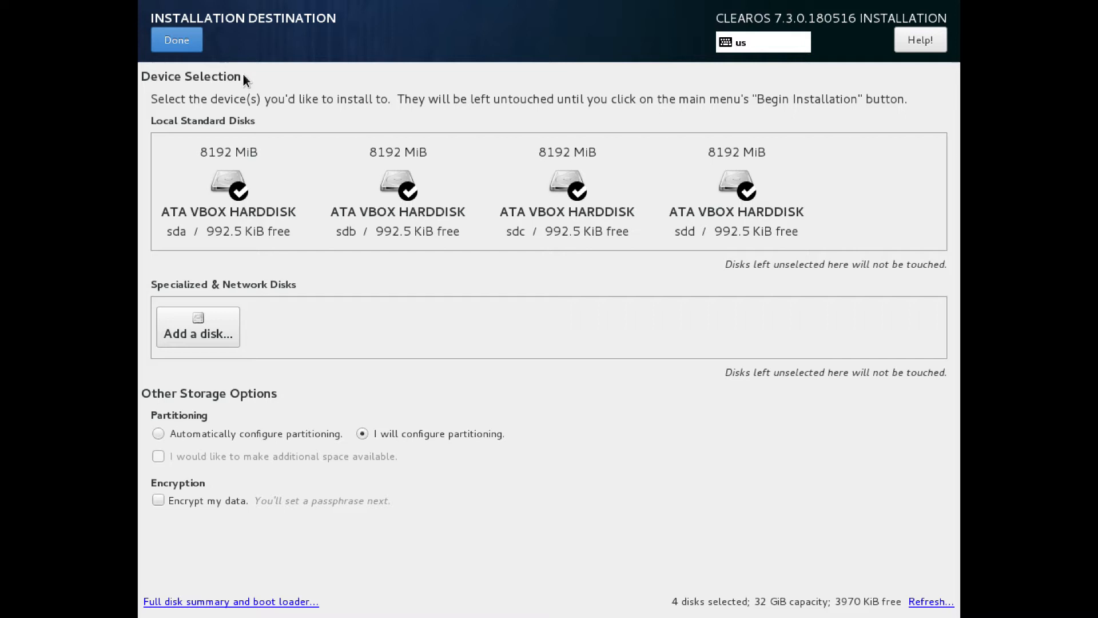
{"action": "mouse_move", "coordinate": [164, 128]}
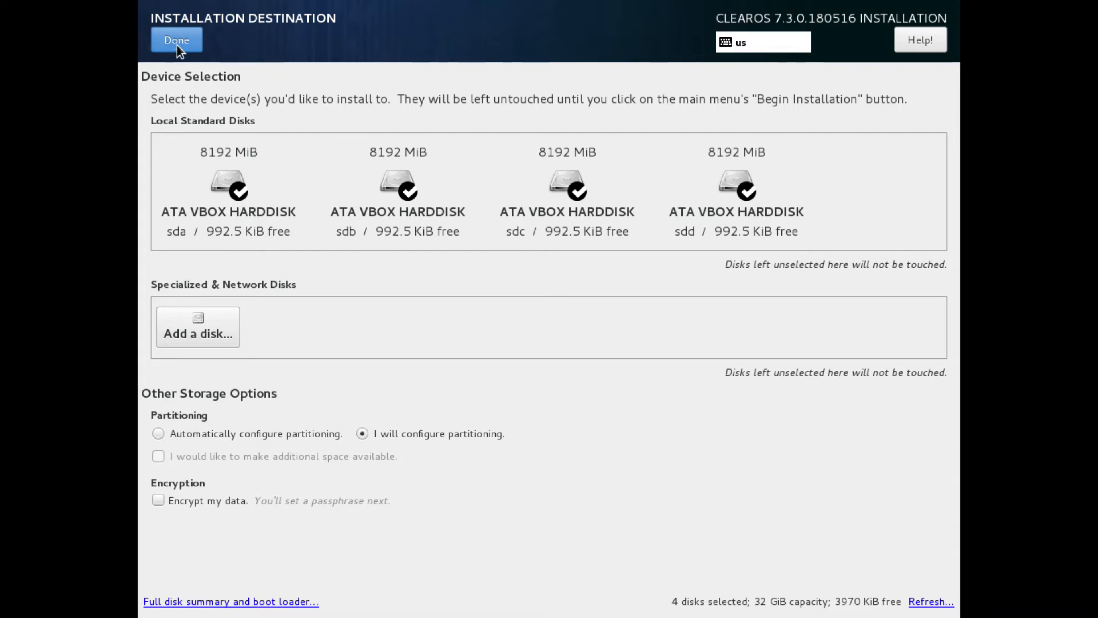
Enter manual partitioning with LVM and delete the existing /boot partition of the old install
{"action": "left_click", "coordinate": [176, 40]}
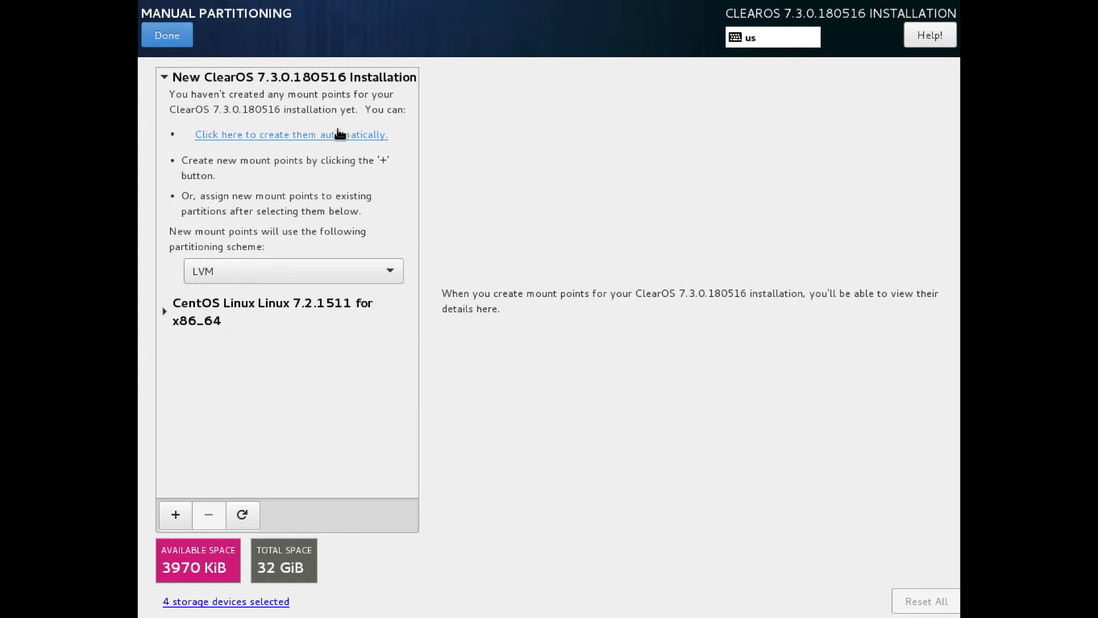
{"action": "mouse_move", "coordinate": [166, 317]}
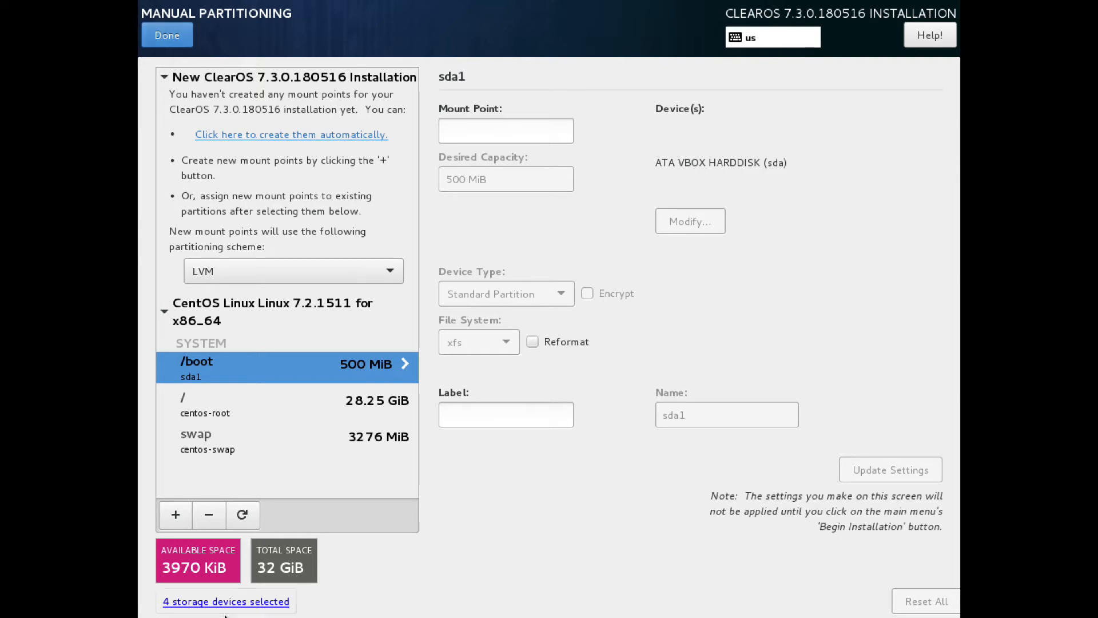
{"action": "left_click", "coordinate": [208, 515]}
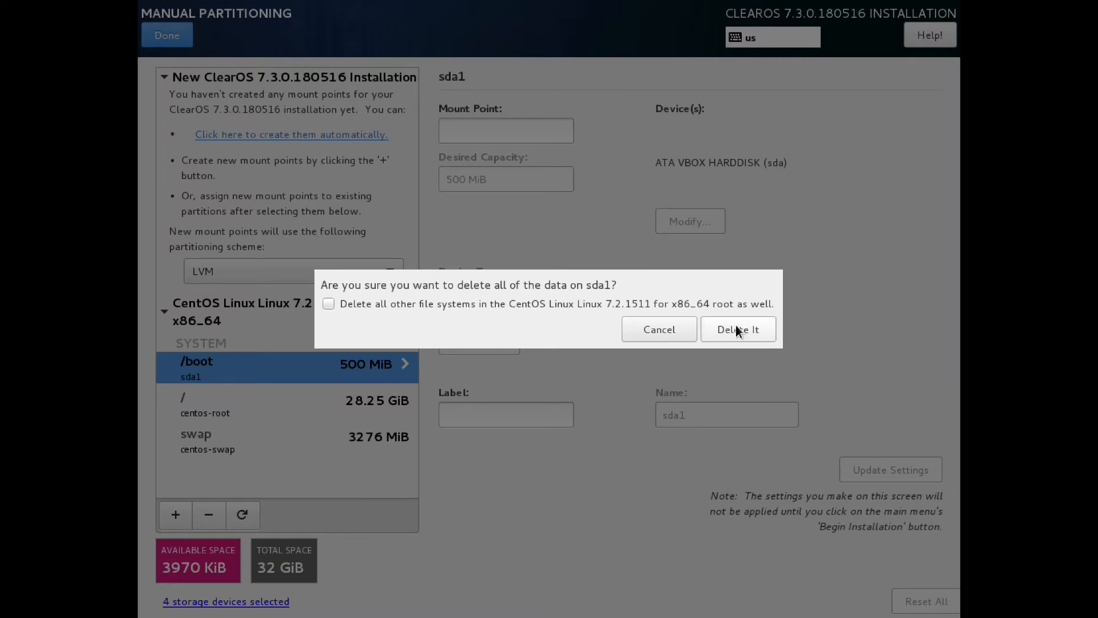
{"action": "left_click", "coordinate": [738, 330]}
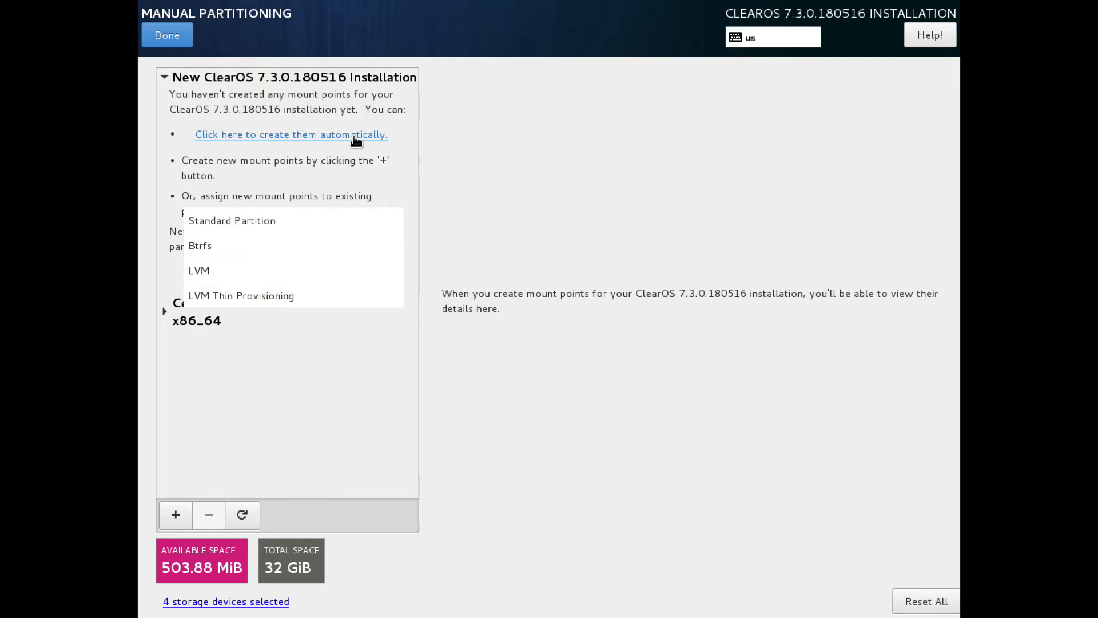
{"action": "left_click", "coordinate": [199, 270]}
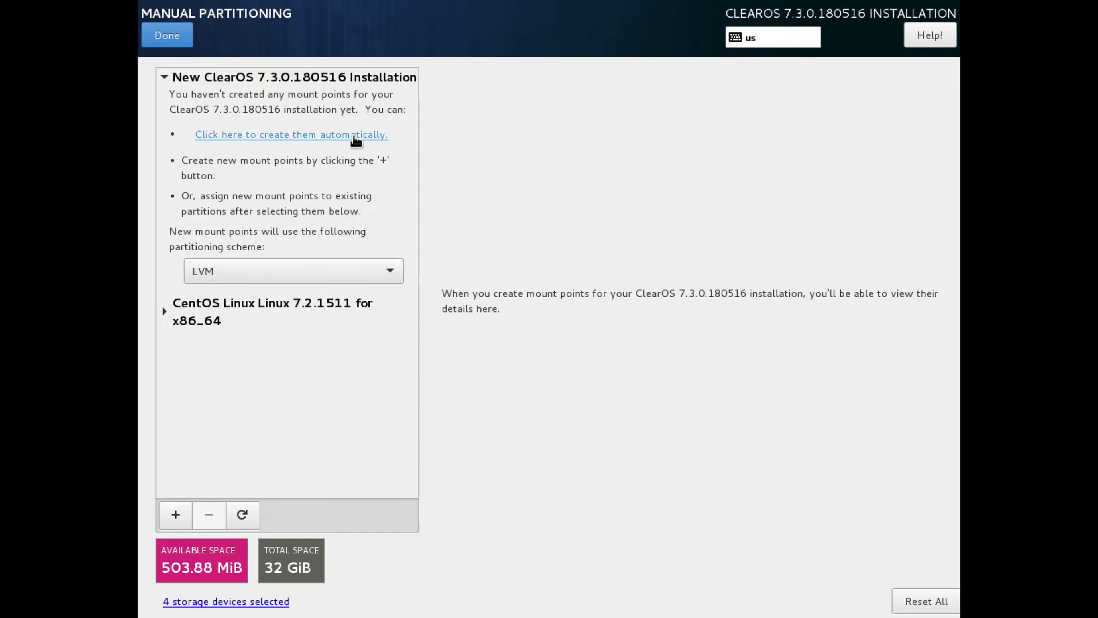
Delete the old CentOS 7.2.1511 /boot and all its other file systems, freeing the full 32 GiB
{"action": "left_click", "coordinate": [290, 135]}
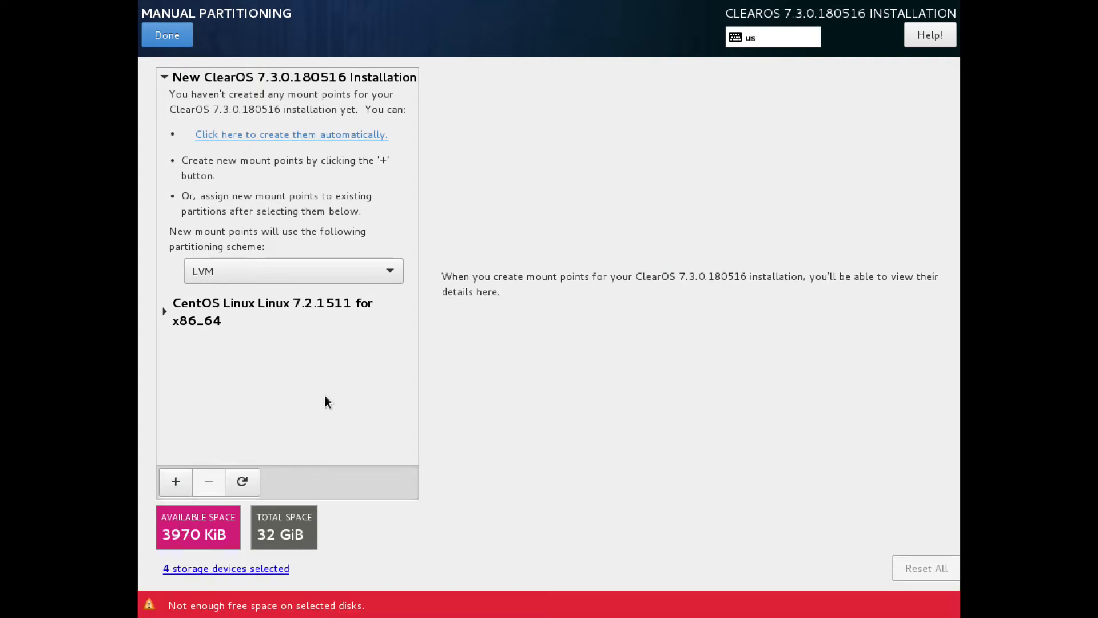
{"action": "left_click", "coordinate": [165, 312]}
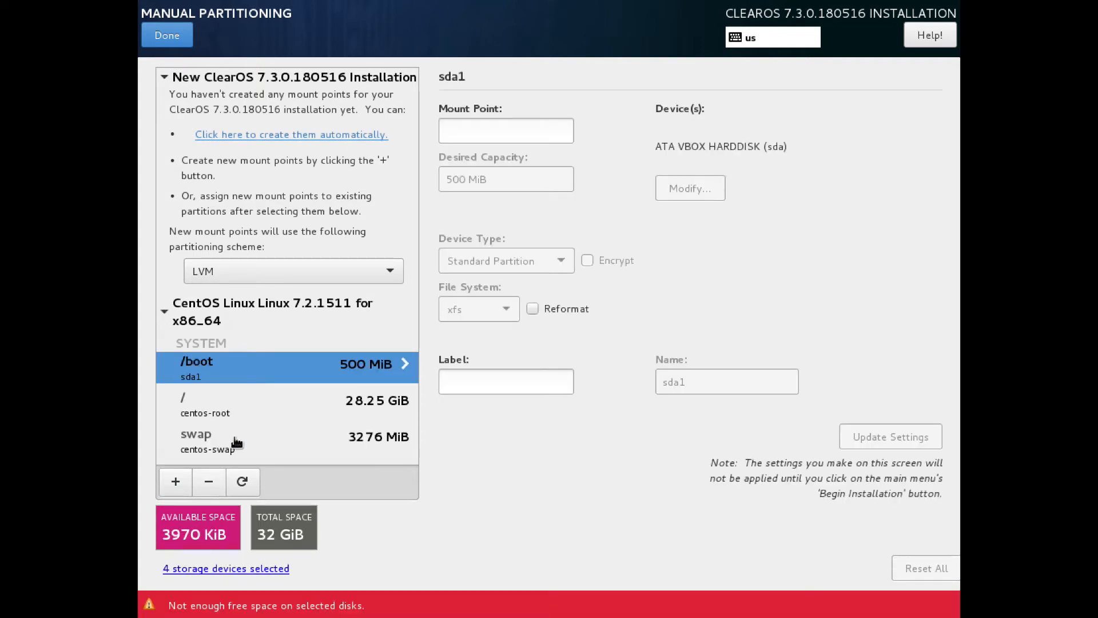
{"action": "left_click", "coordinate": [208, 481]}
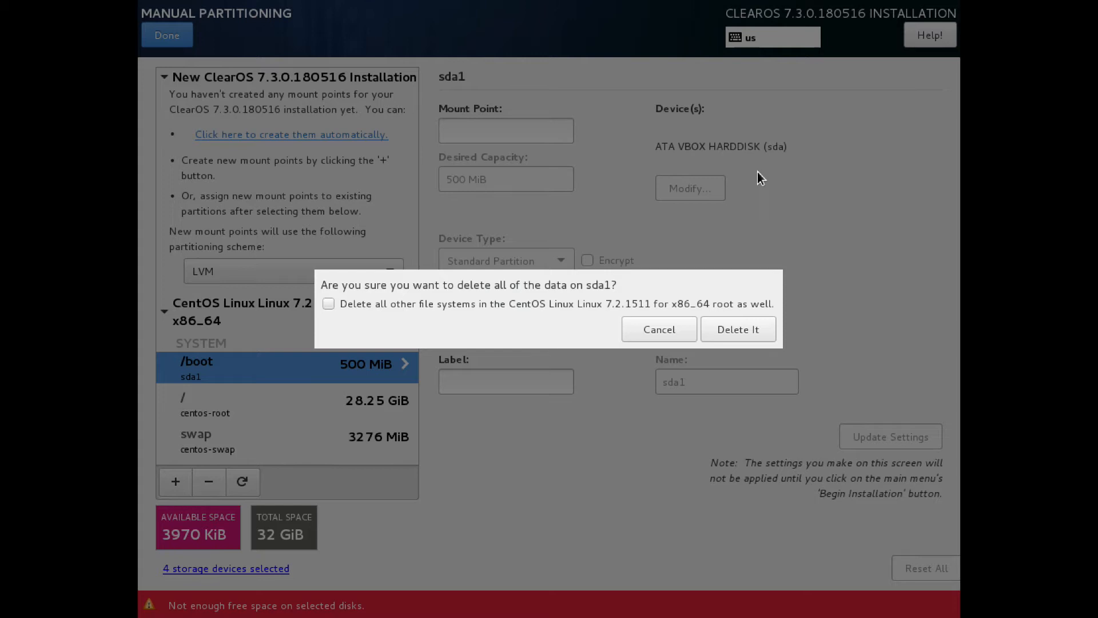
{"action": "left_click", "coordinate": [328, 304]}
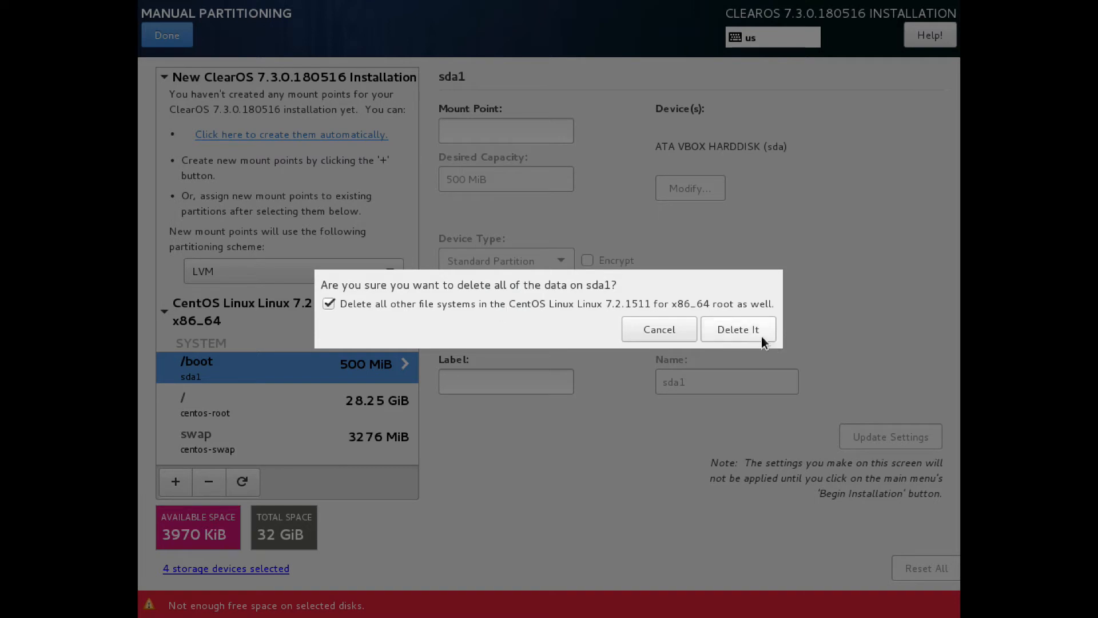
{"action": "left_click", "coordinate": [738, 329]}
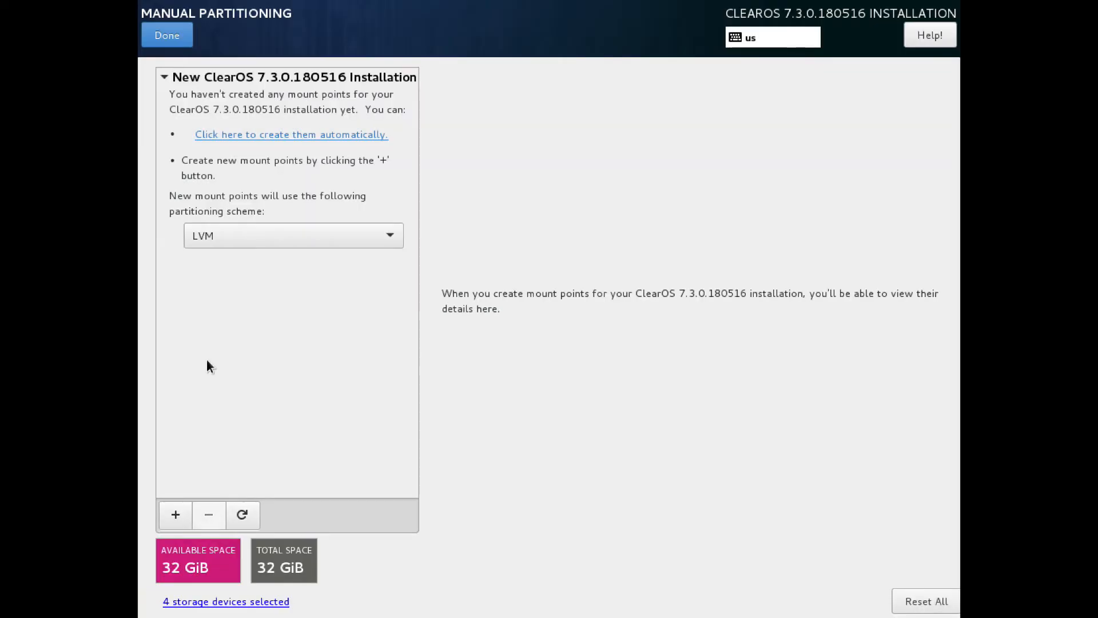
{"action": "mouse_move", "coordinate": [279, 138]}
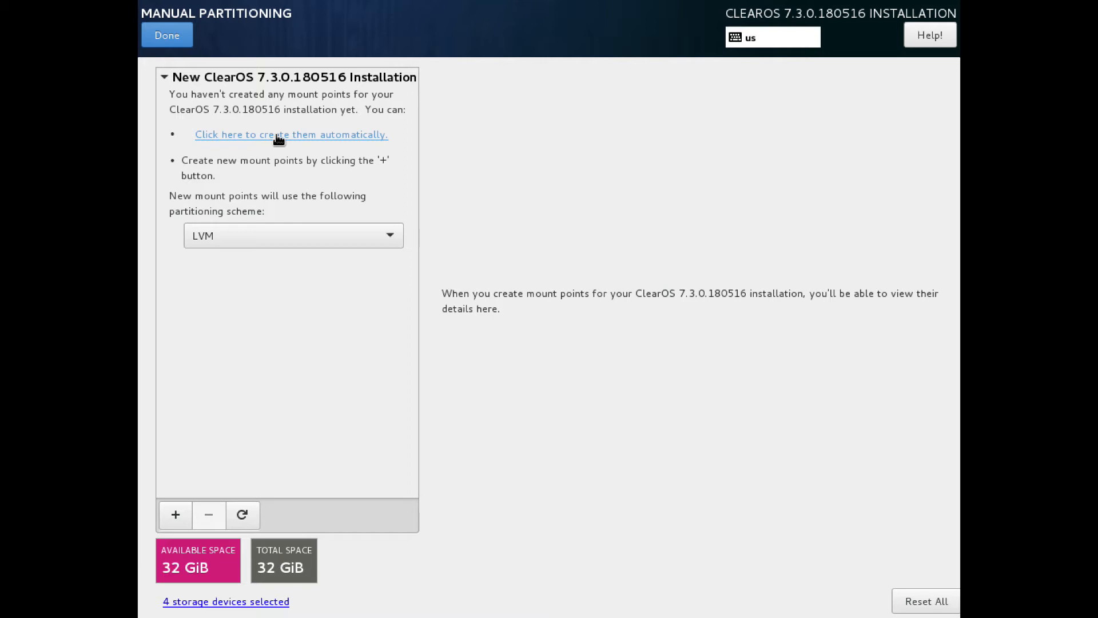
{"action": "mouse_move", "coordinate": [286, 143]}
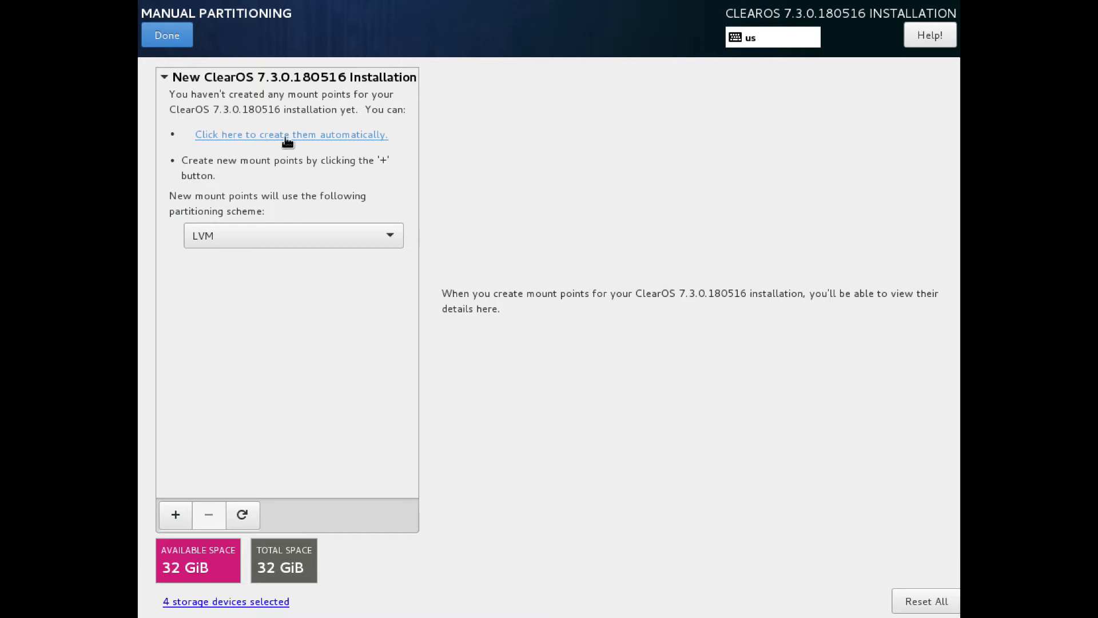
Create the mount points automatically: /boot 1024 MiB, / 27.78 GiB and swap 3276.79 MiB
{"action": "left_click", "coordinate": [290, 135]}
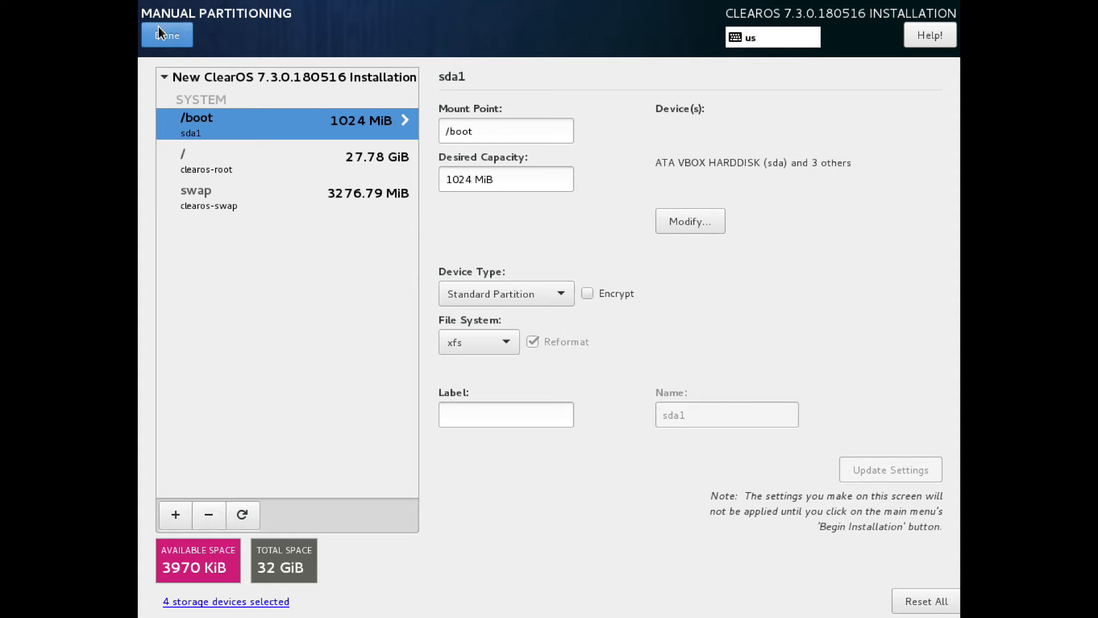
Finish manual partitioning and accept the Summary of Changes, returning to the summary
{"action": "left_click", "coordinate": [167, 35]}
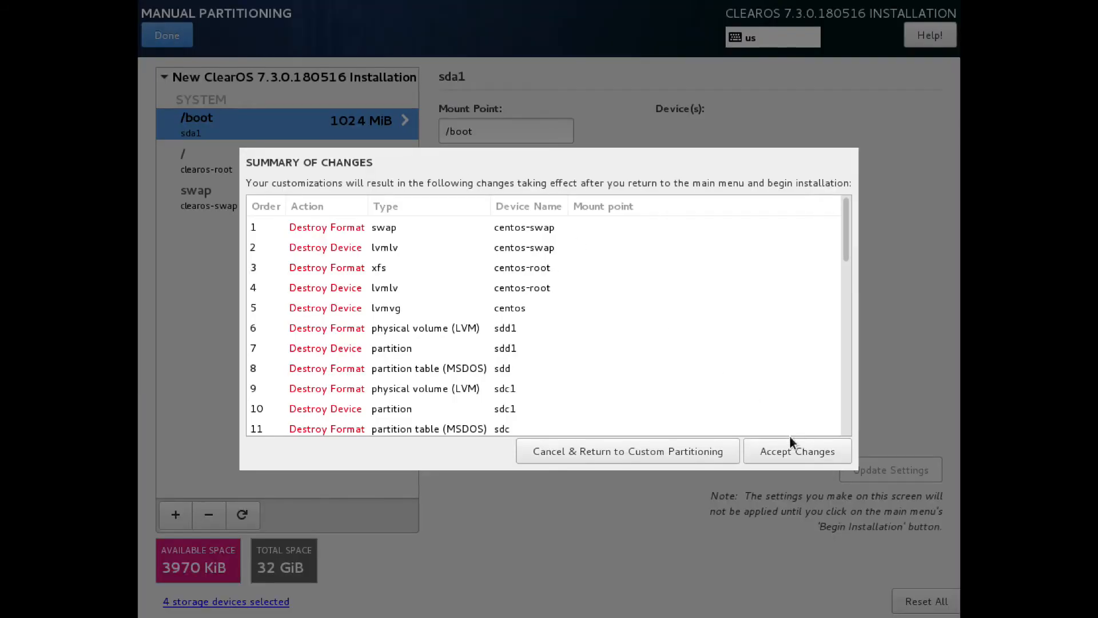
{"action": "mouse_move", "coordinate": [806, 456]}
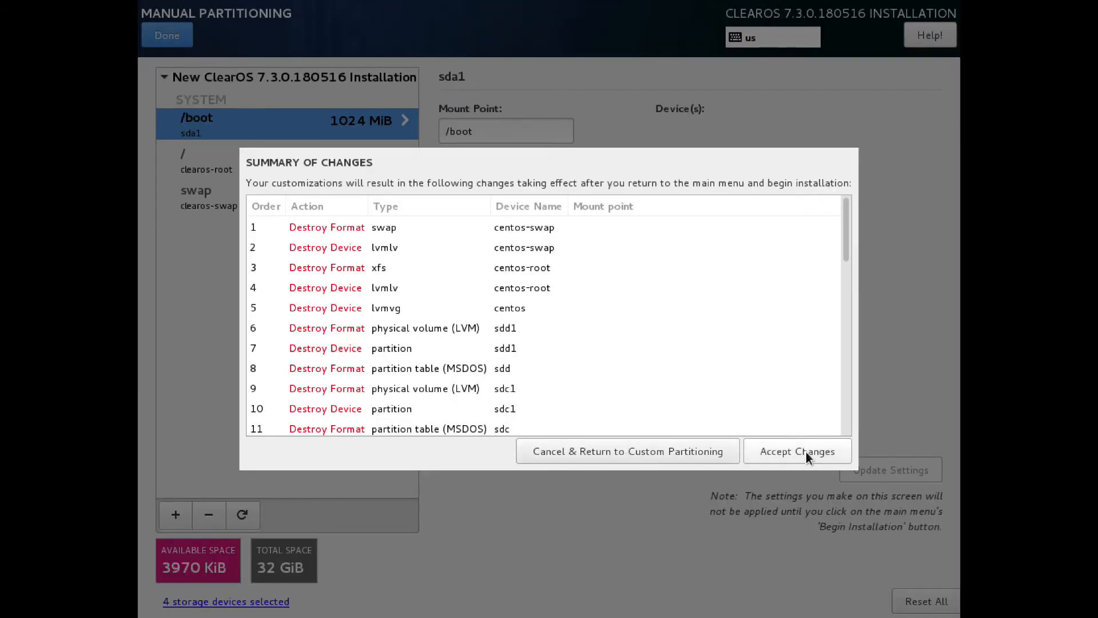
{"action": "left_click", "coordinate": [797, 451]}
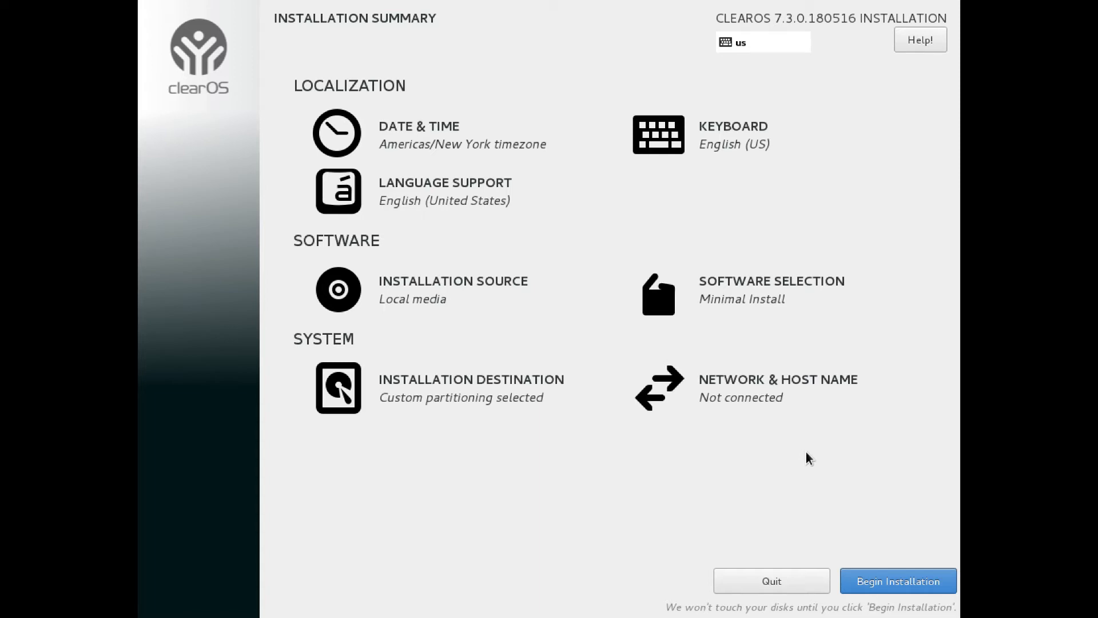
{"action": "mouse_move", "coordinate": [358, 369]}
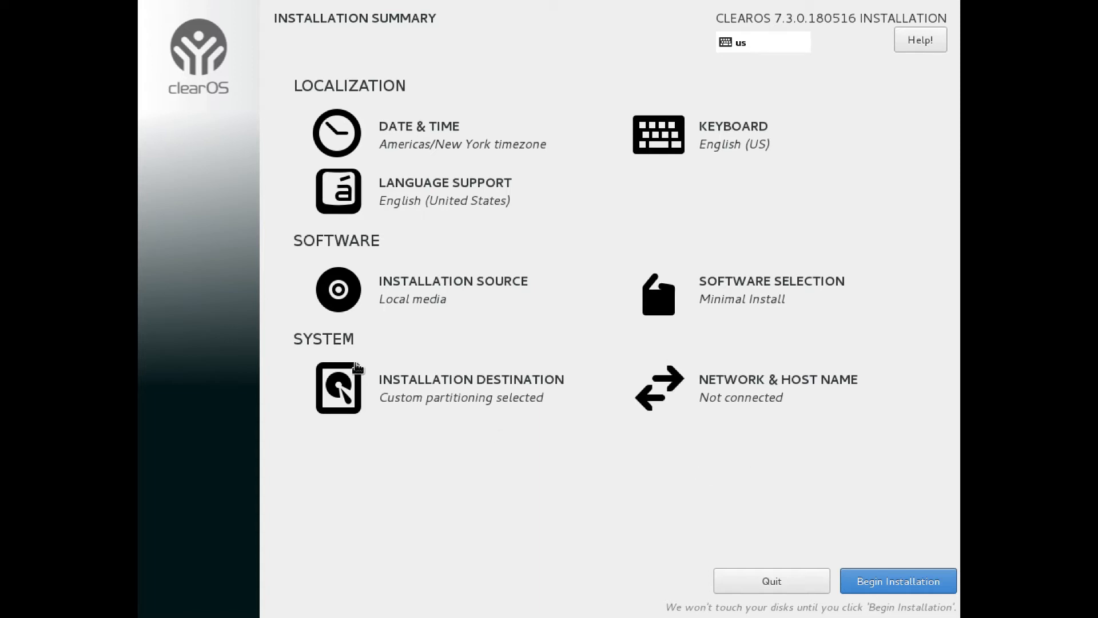
Switch the four-disk destination to 'Automatically configure partitioning' and confirm, triggering the free-space warning
{"action": "left_click", "coordinate": [337, 388]}
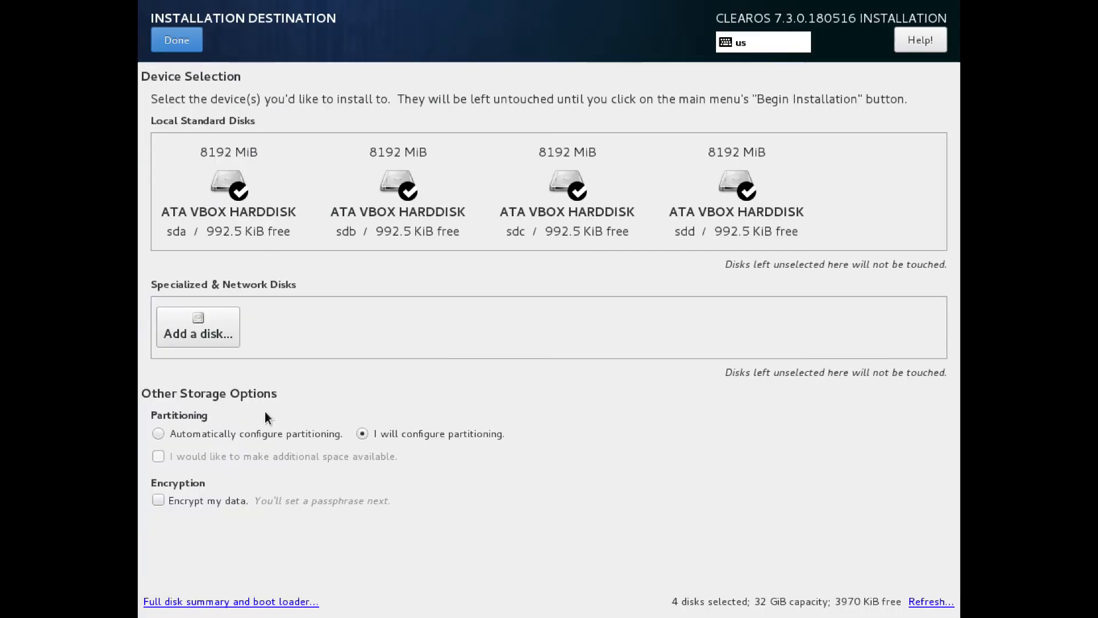
{"action": "left_click", "coordinate": [158, 433]}
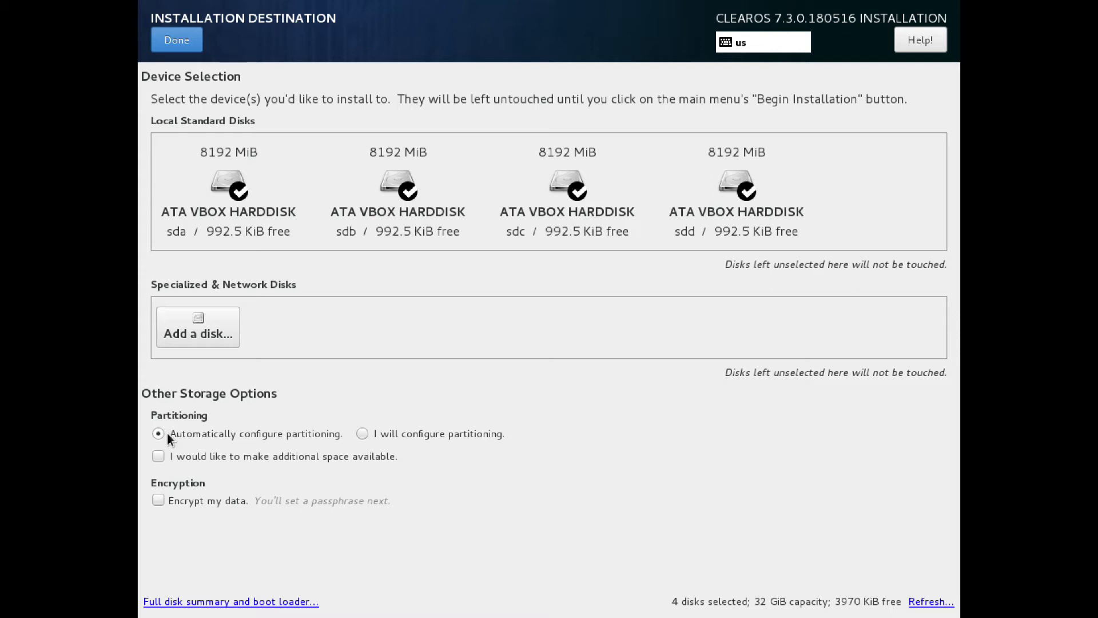
{"action": "mouse_move", "coordinate": [447, 462]}
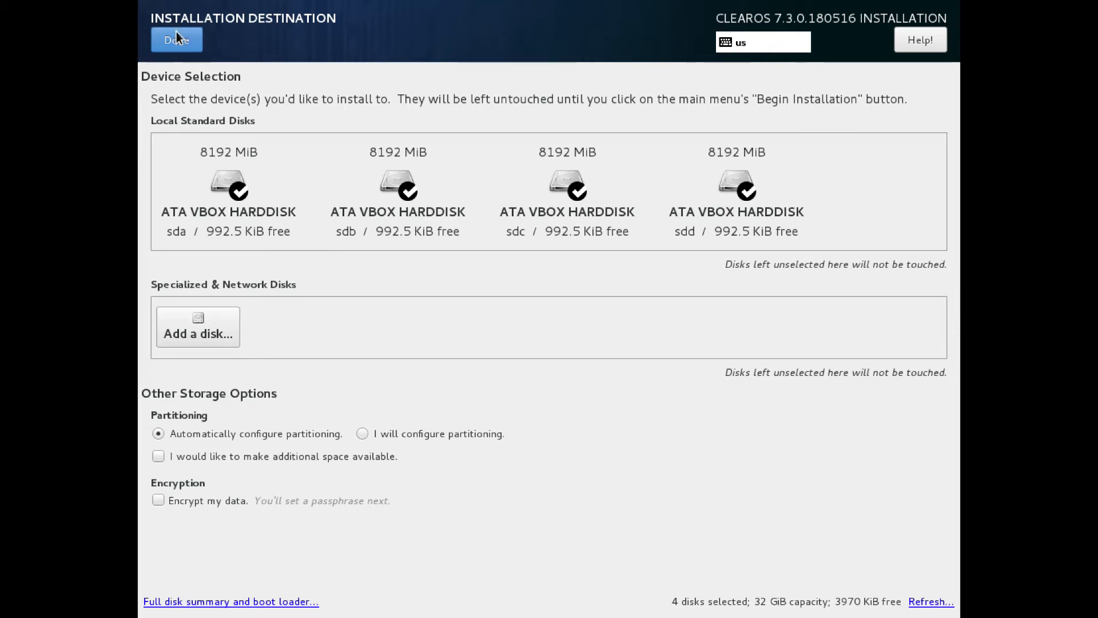
{"action": "left_click", "coordinate": [176, 40]}
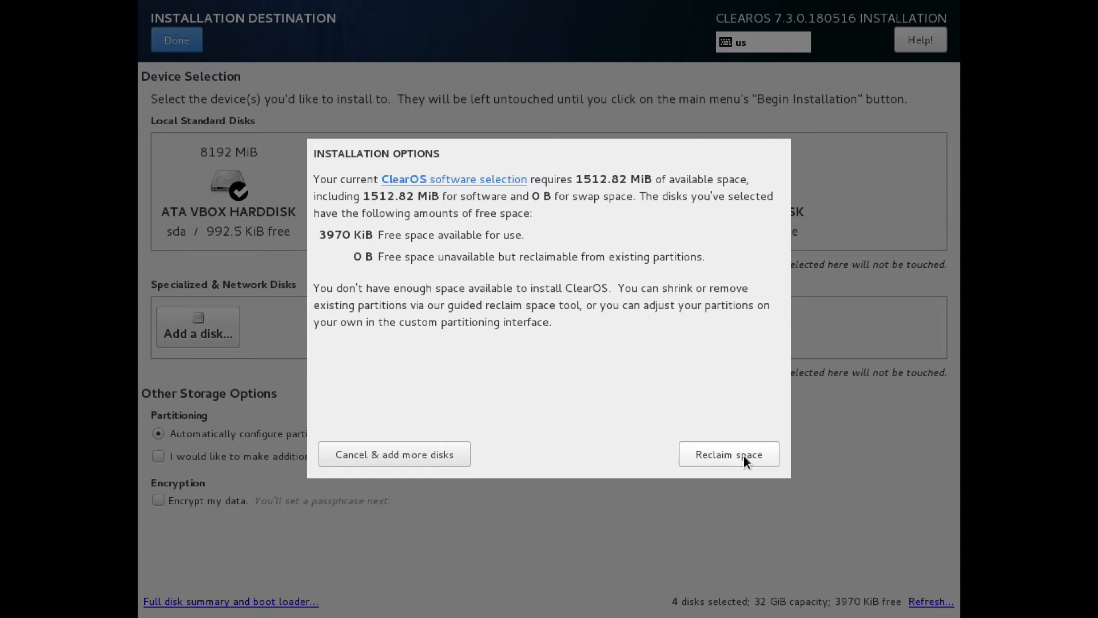
Reclaim disk space by deleting all existing file systems, recovering the full 32 GiB
{"action": "left_click", "coordinate": [728, 454]}
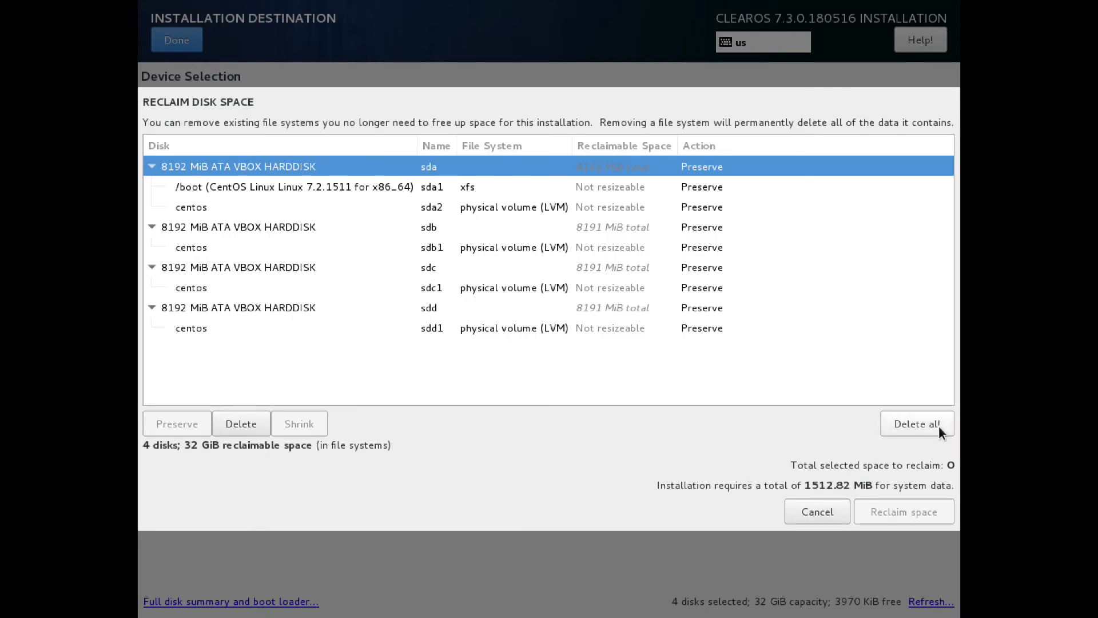
{"action": "mouse_move", "coordinate": [928, 432]}
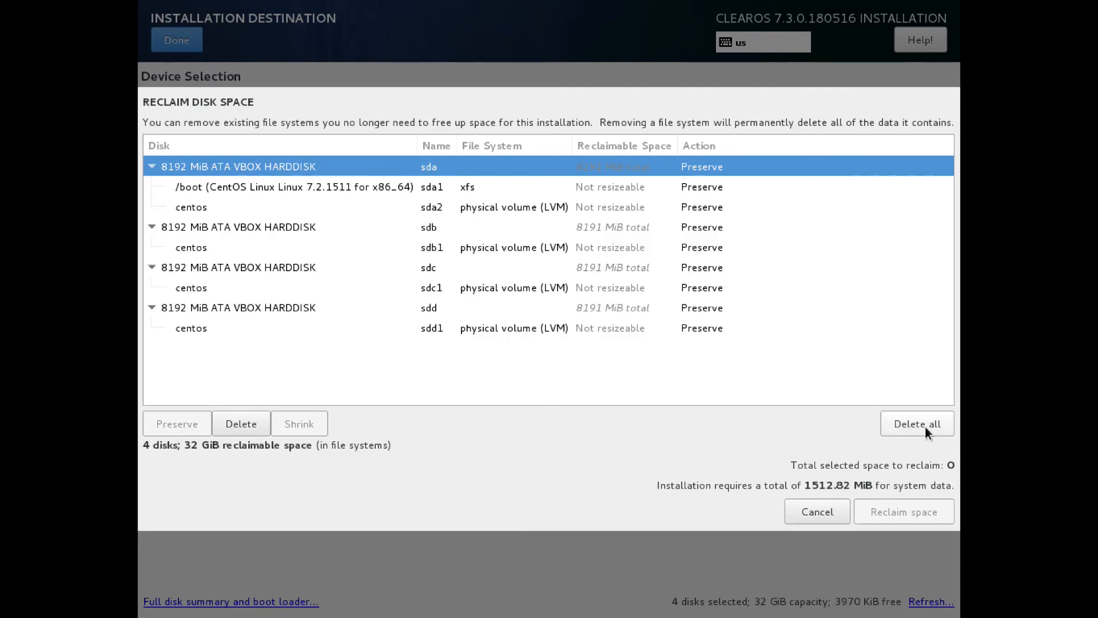
{"action": "mouse_move", "coordinate": [899, 428]}
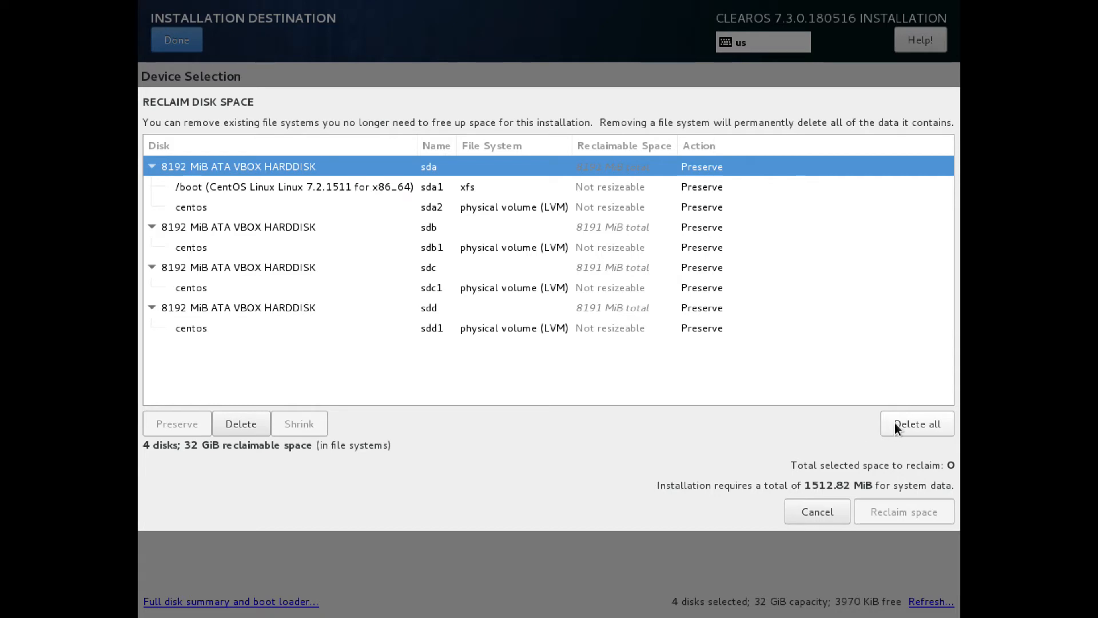
{"action": "mouse_move", "coordinate": [847, 409]}
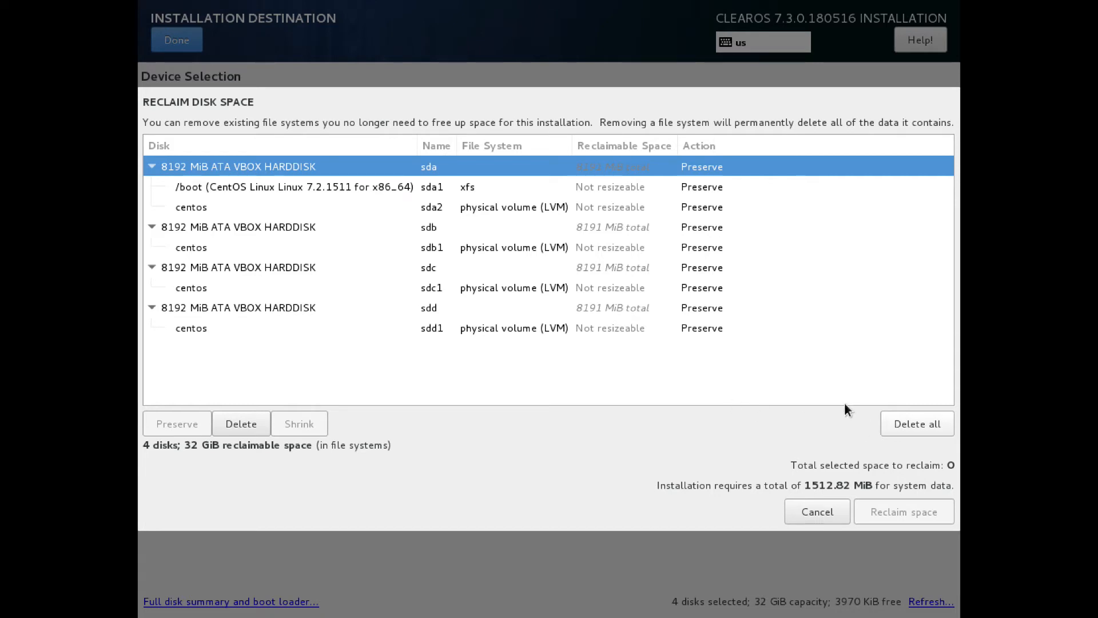
{"action": "mouse_move", "coordinate": [886, 429]}
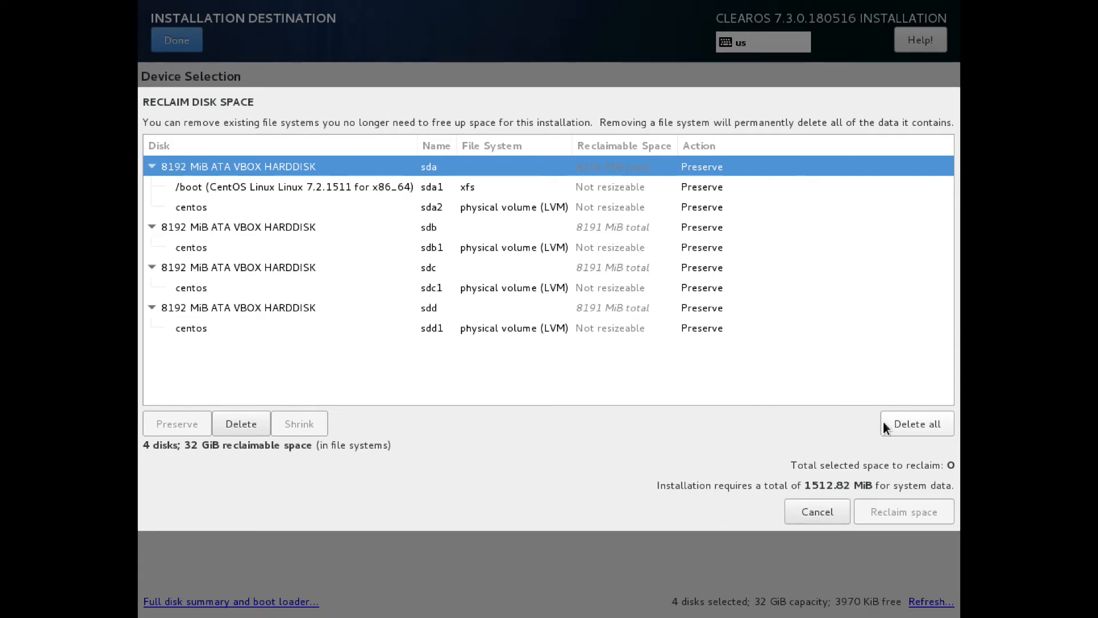
{"action": "mouse_move", "coordinate": [911, 435]}
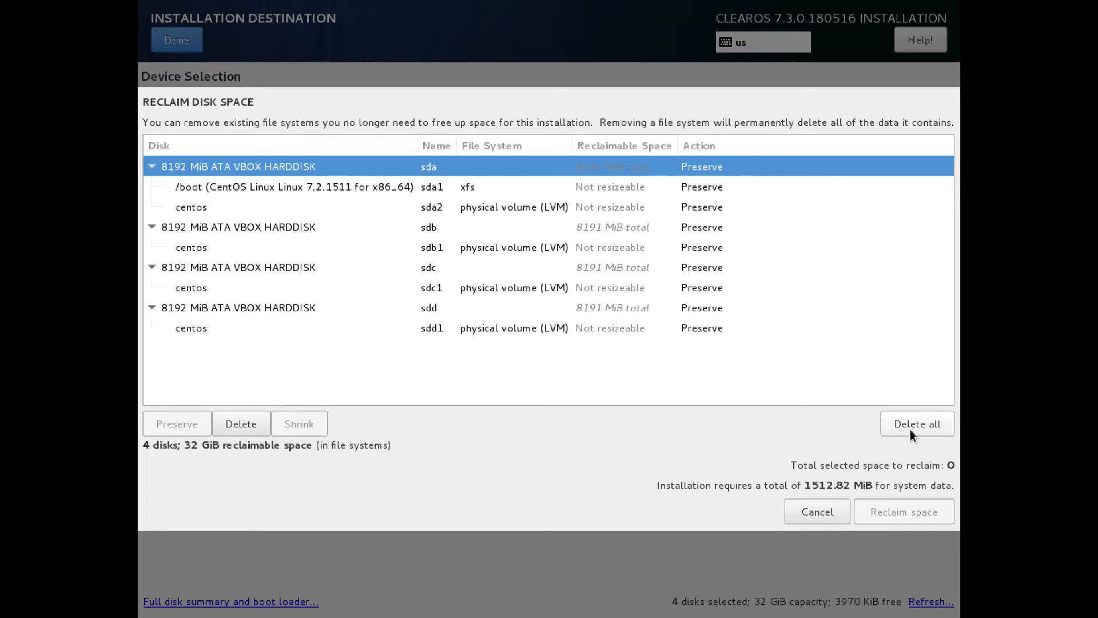
{"action": "mouse_move", "coordinate": [853, 505]}
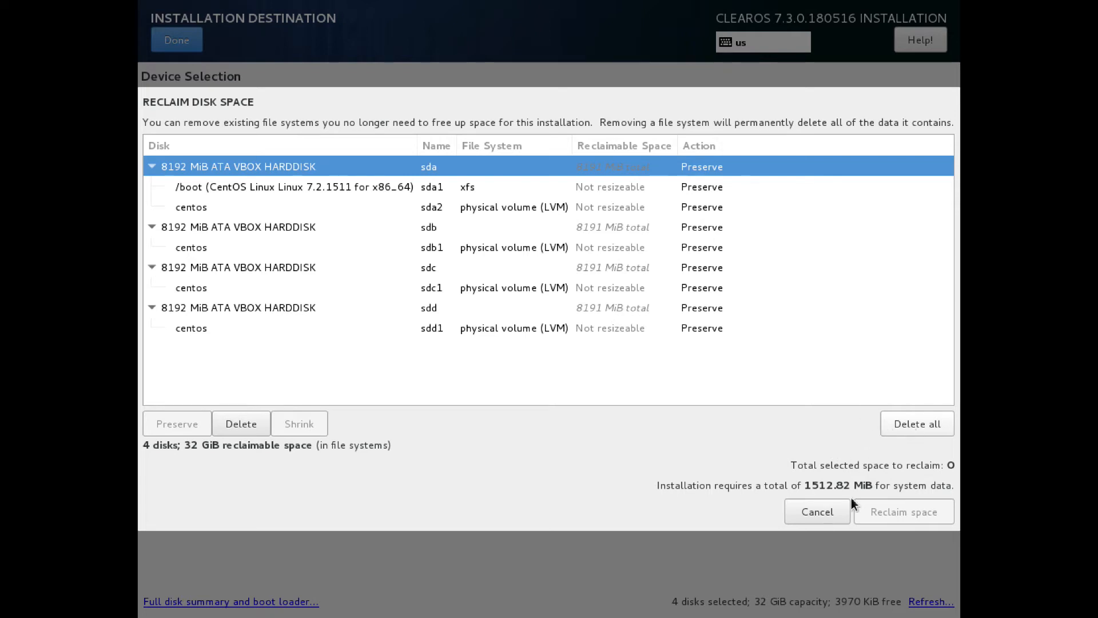
{"action": "mouse_move", "coordinate": [142, 462]}
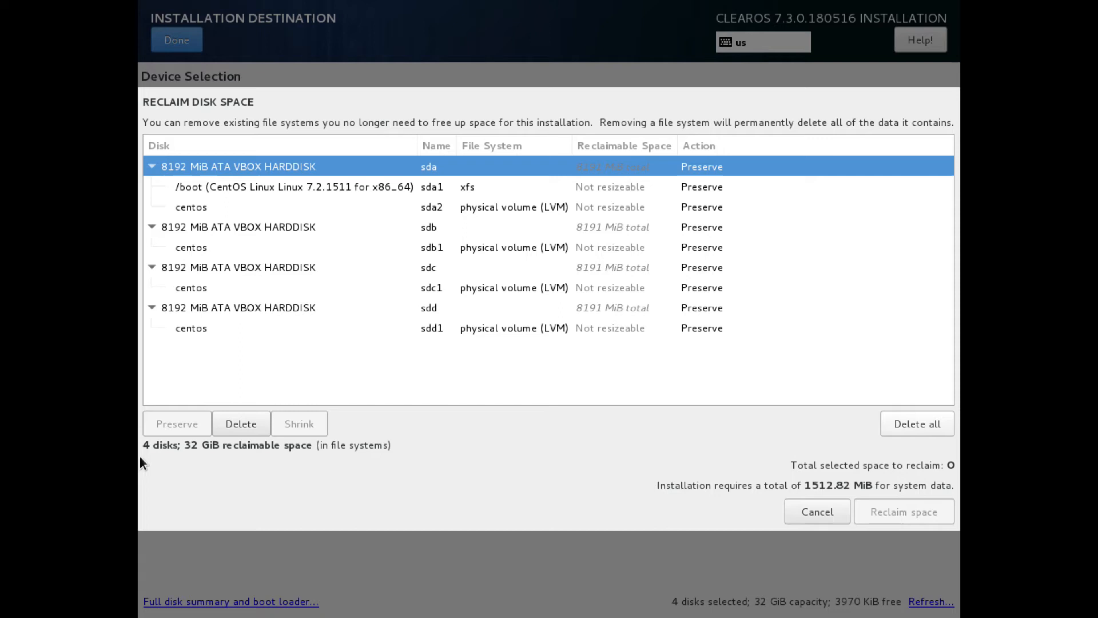
{"action": "left_click", "coordinate": [917, 423]}
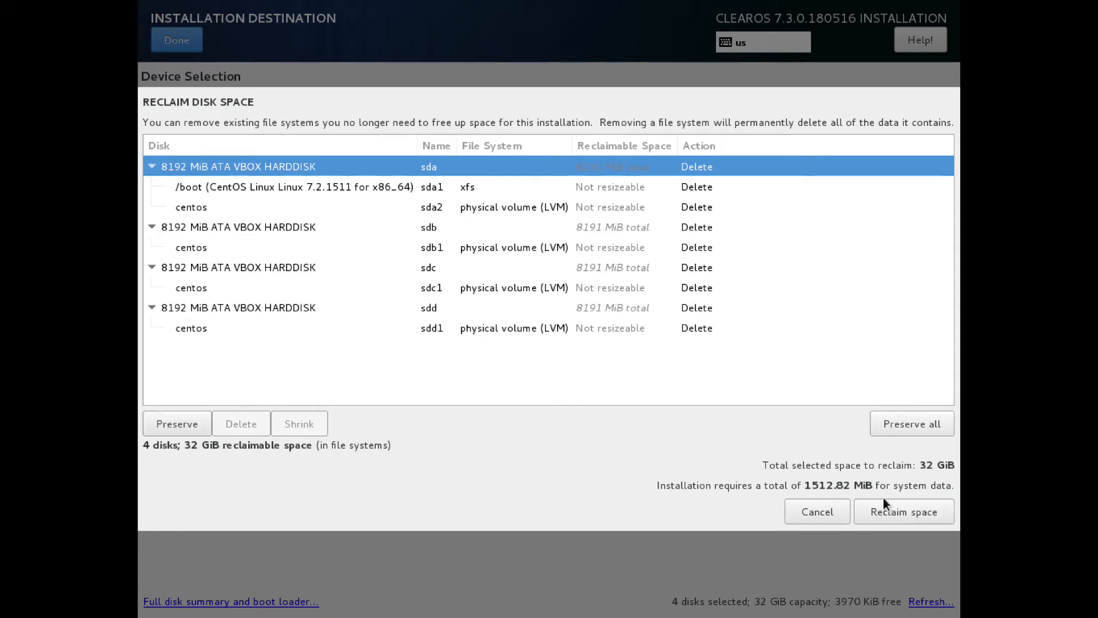
{"action": "left_click", "coordinate": [902, 510]}
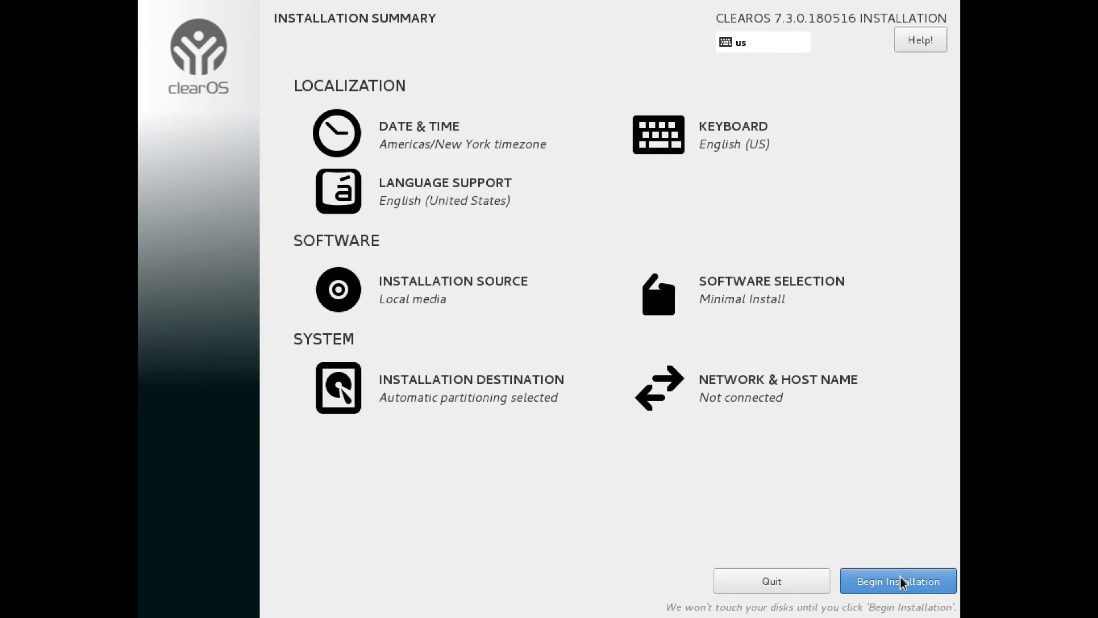
Begin the ClearOS installation, reaching the Configuration screen with root password unset
{"action": "left_click", "coordinate": [896, 581]}
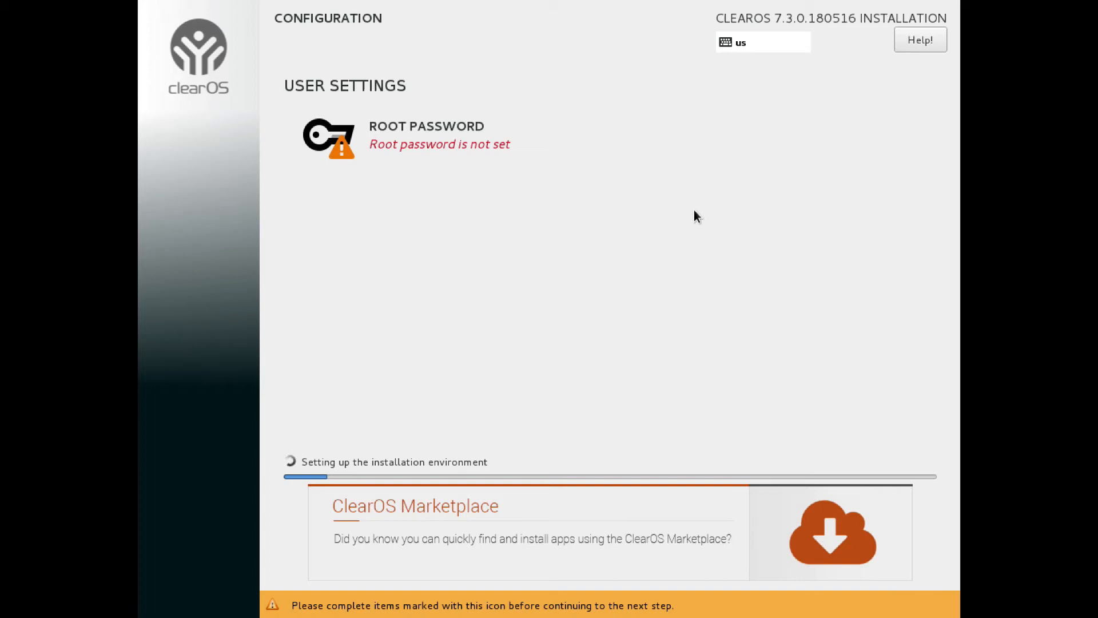
{"action": "mouse_move", "coordinate": [423, 237]}
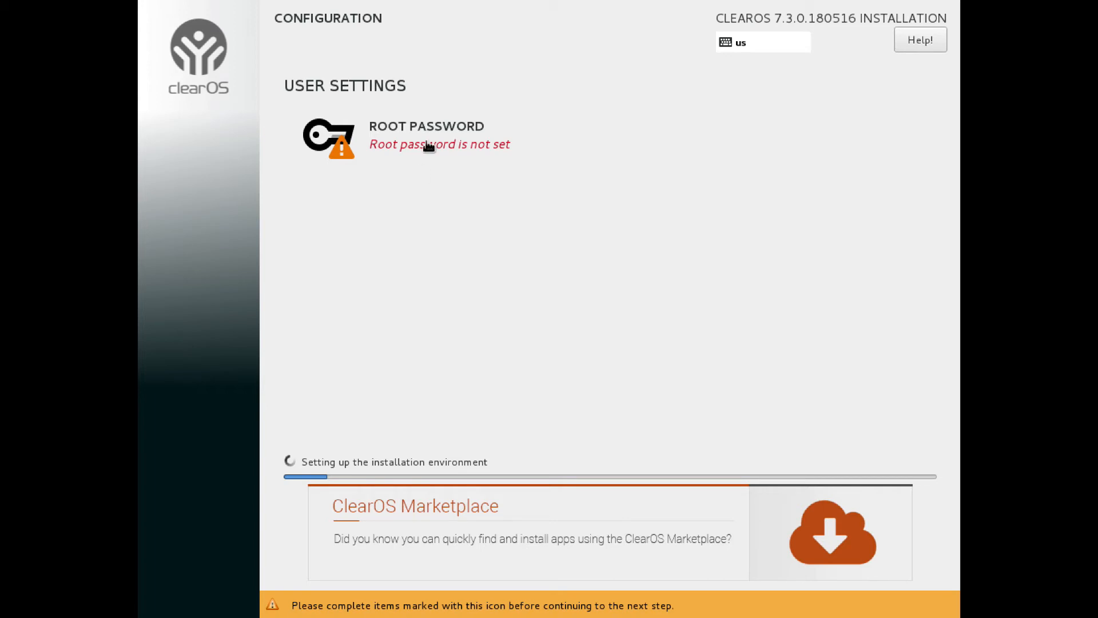
Set the root password, replacing the first weak entry with a stronger one, and return to configuration
{"action": "left_click", "coordinate": [426, 136]}
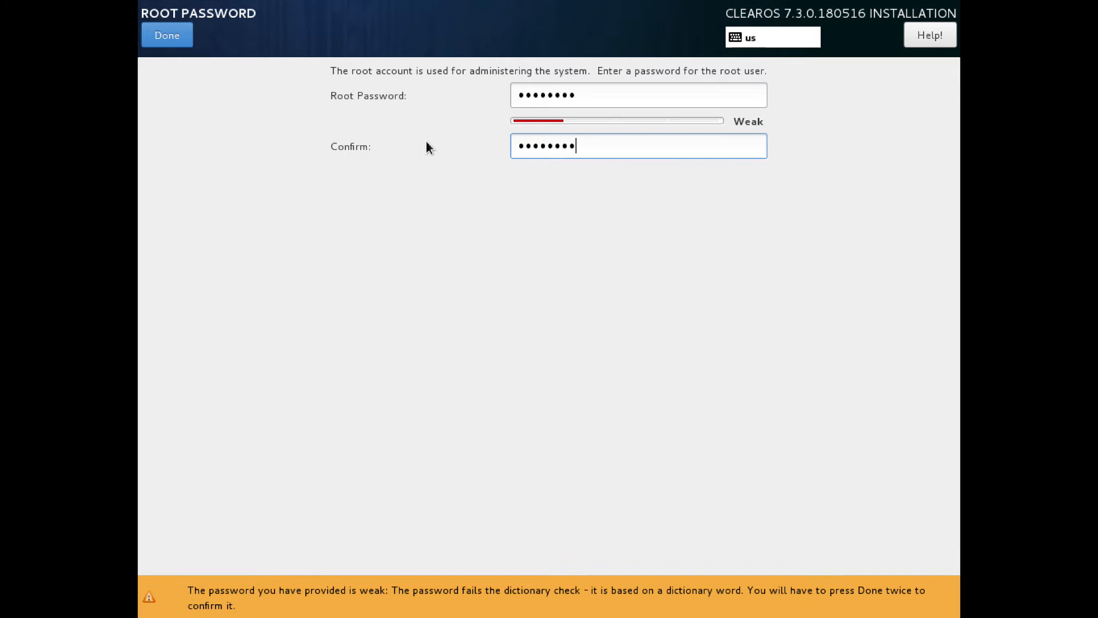
{"action": "mouse_move", "coordinate": [306, 89]}
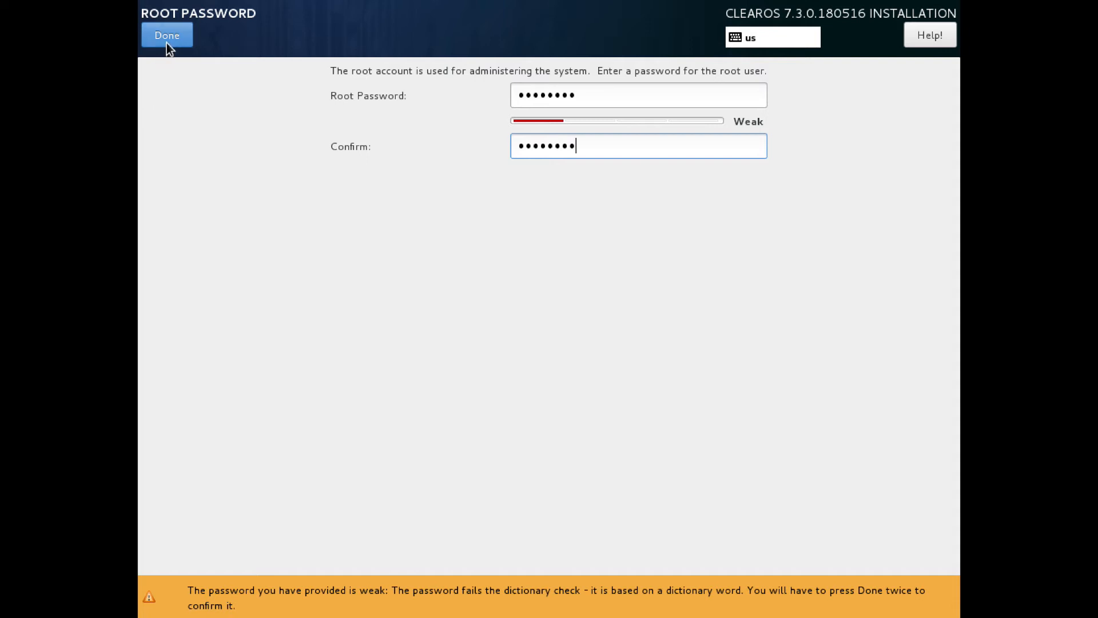
{"action": "left_click", "coordinate": [167, 36]}
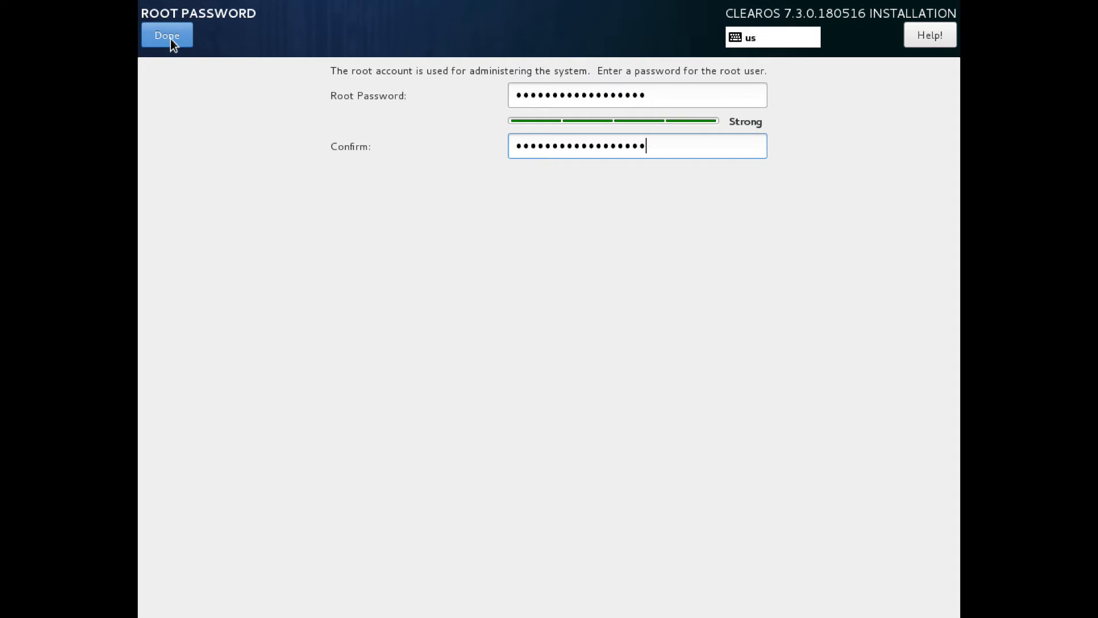
{"action": "left_click", "coordinate": [167, 35]}
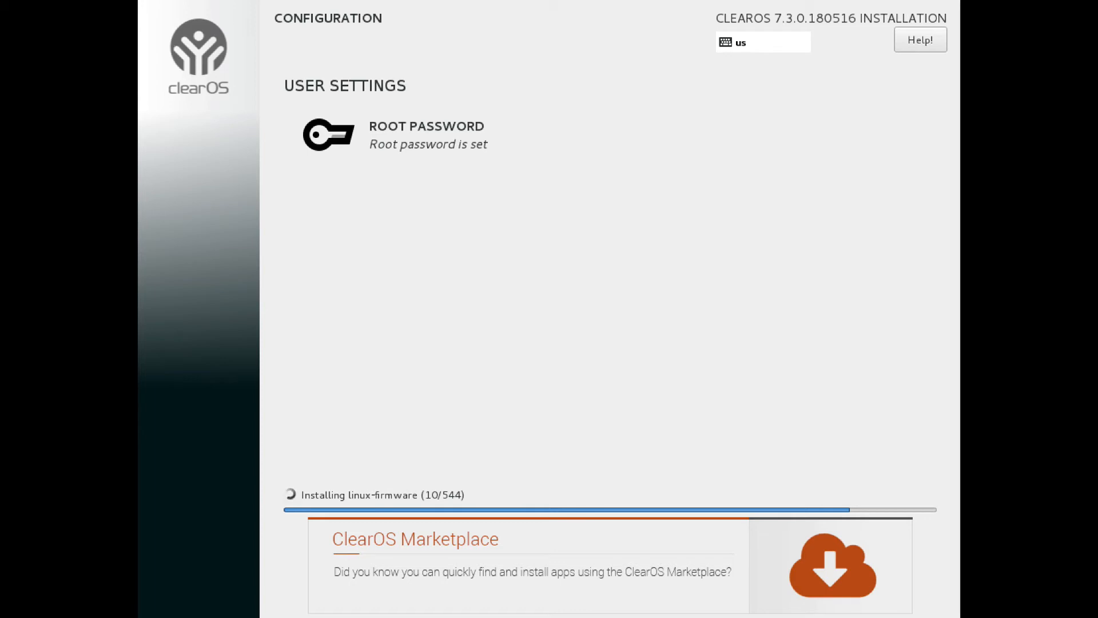
{"action": "mouse_move", "coordinate": [172, 46]}
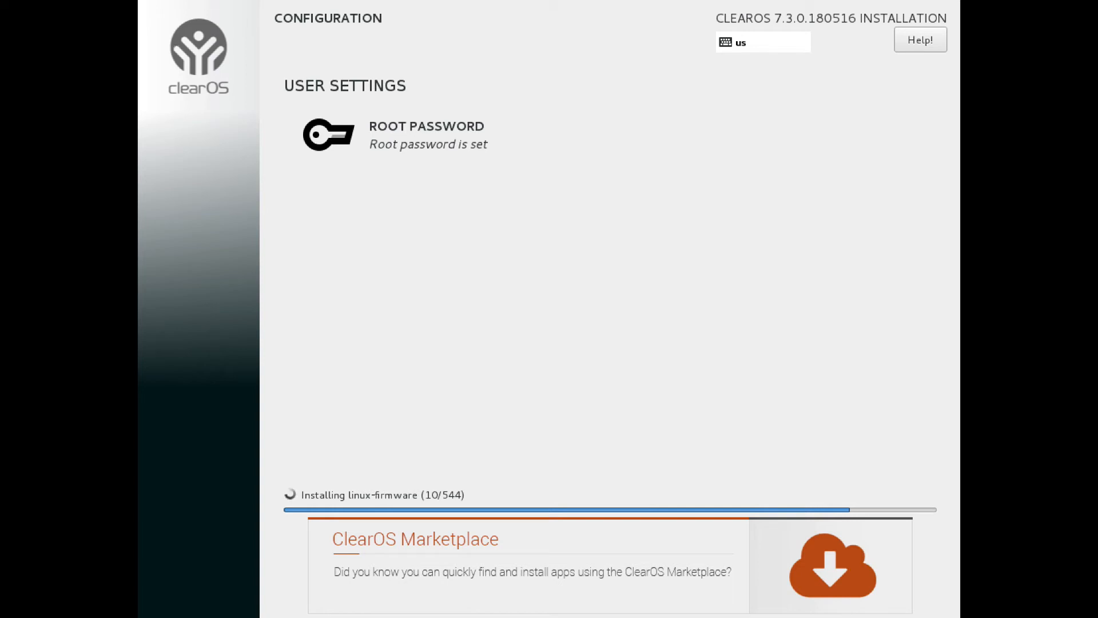
{"action": "mouse_move", "coordinate": [173, 45]}
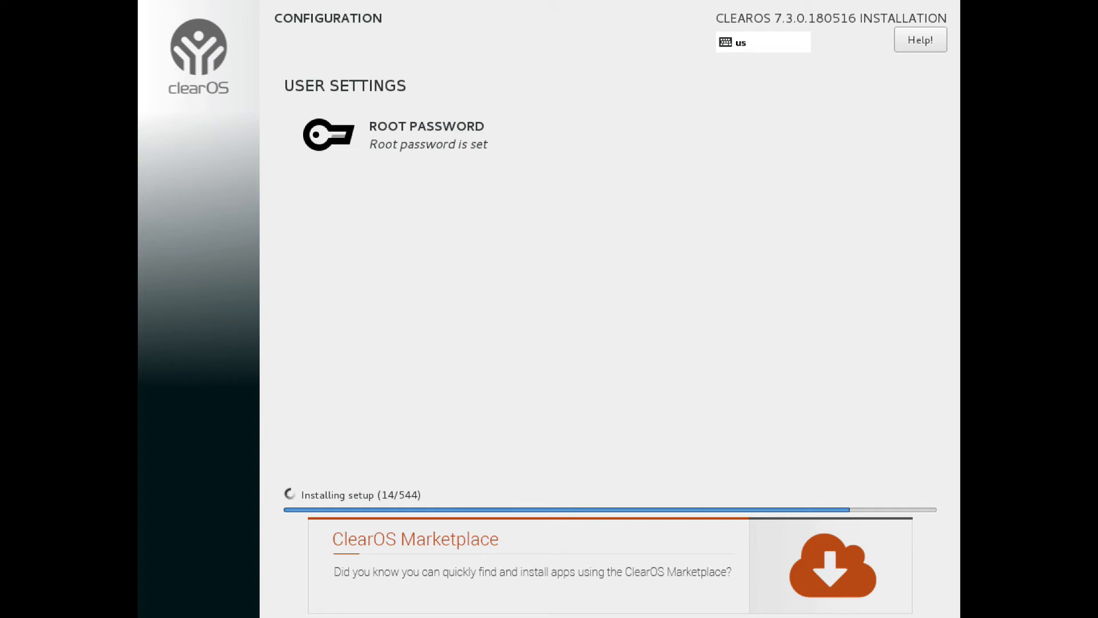
{"action": "mouse_move", "coordinate": [172, 45]}
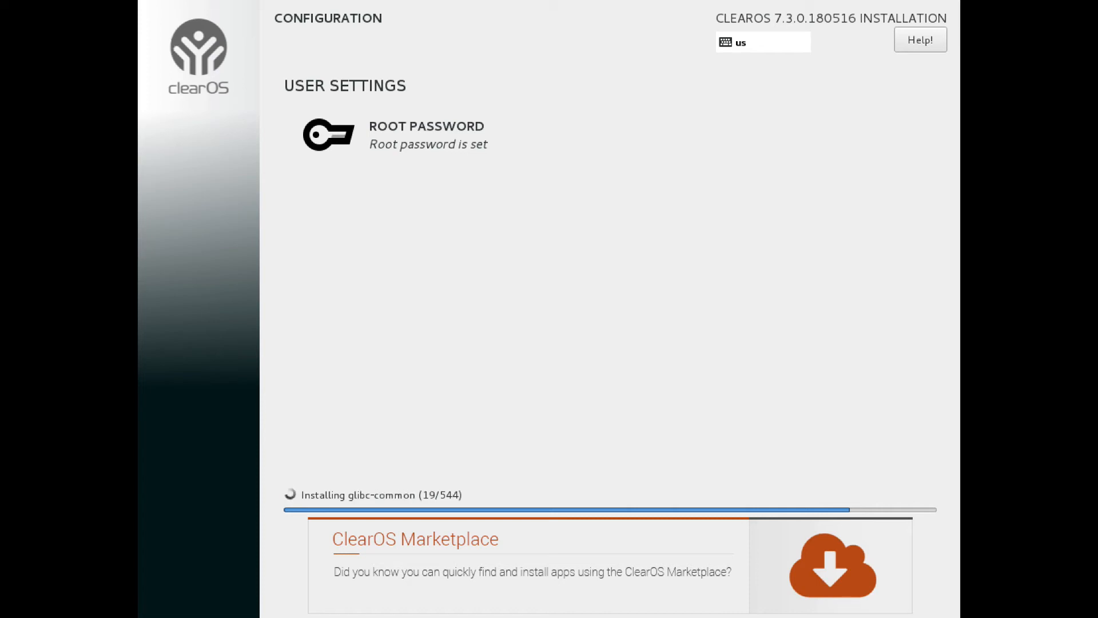
{"action": "mouse_move", "coordinate": [174, 45]}
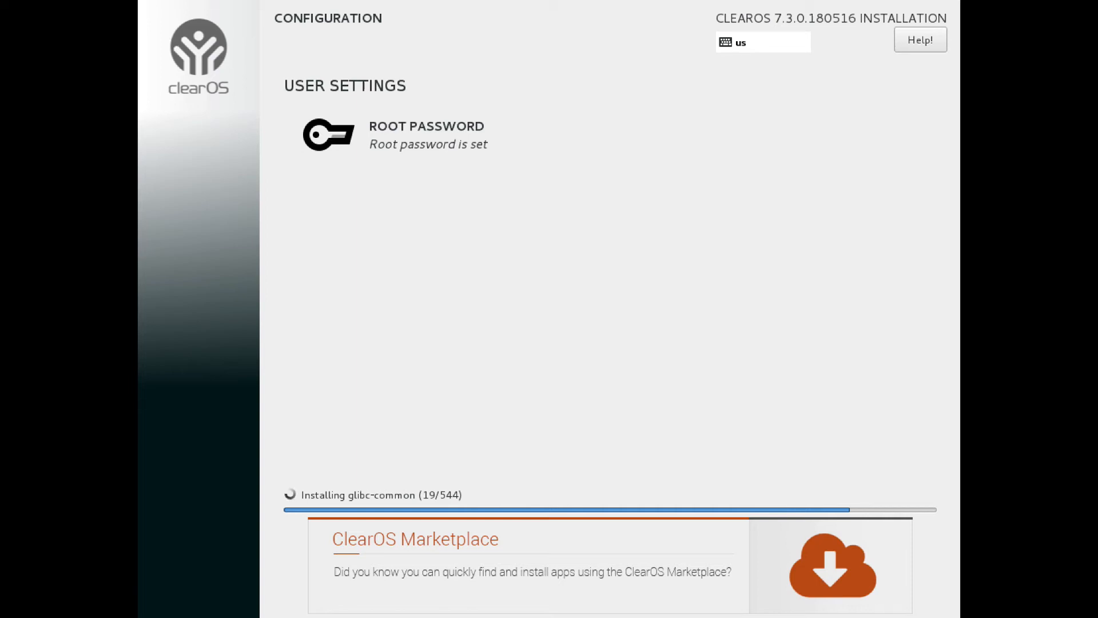
{"action": "mouse_move", "coordinate": [174, 44]}
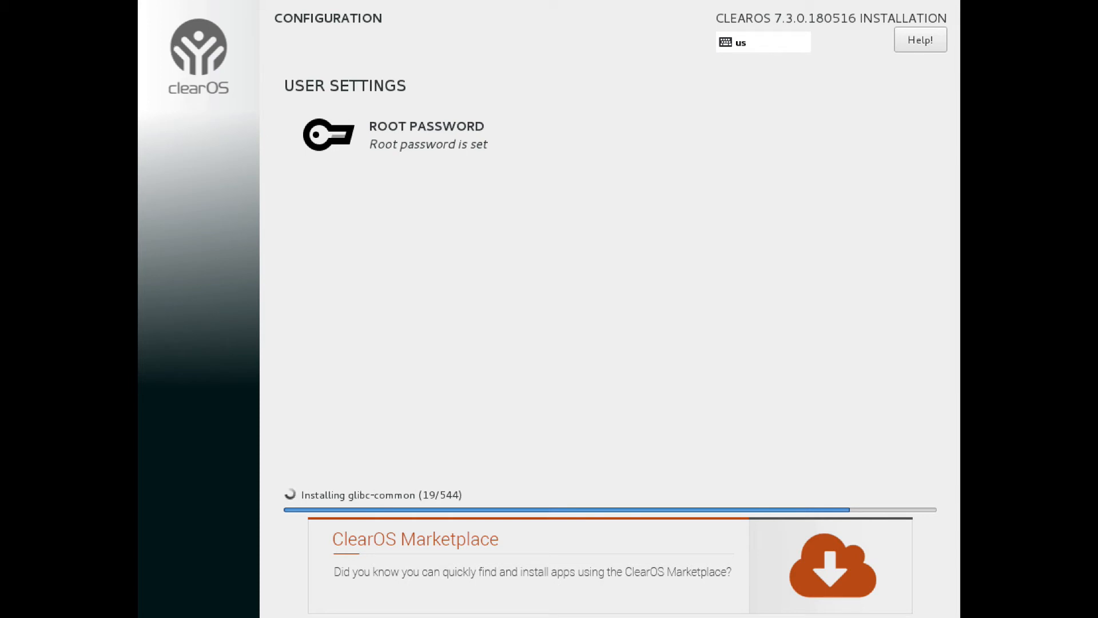
{"action": "mouse_move", "coordinate": [173, 44]}
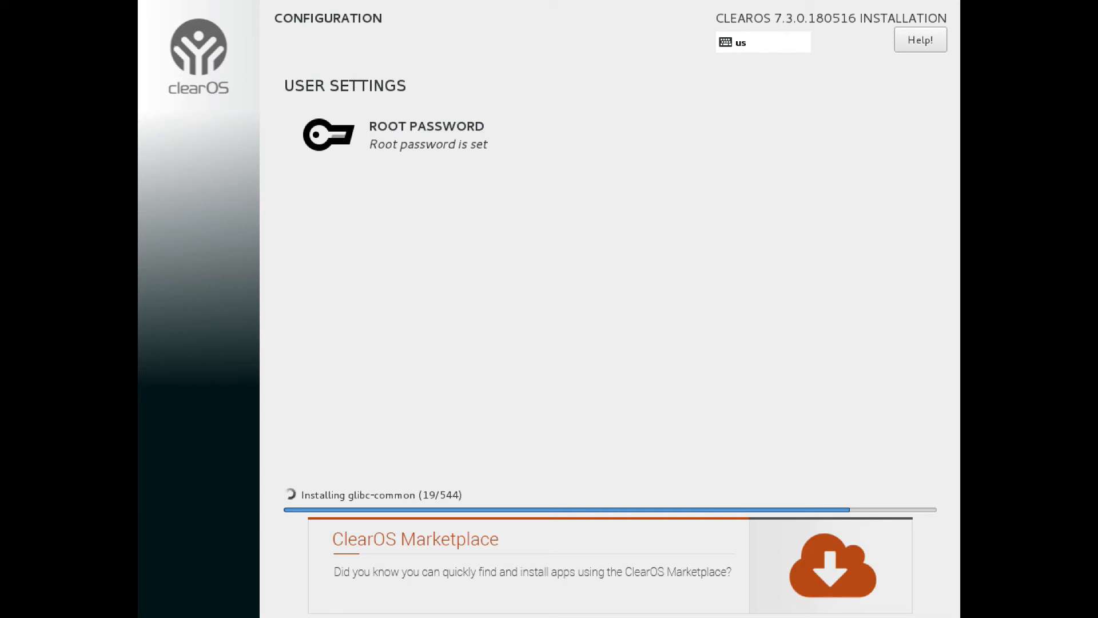
{"action": "mouse_move", "coordinate": [173, 43]}
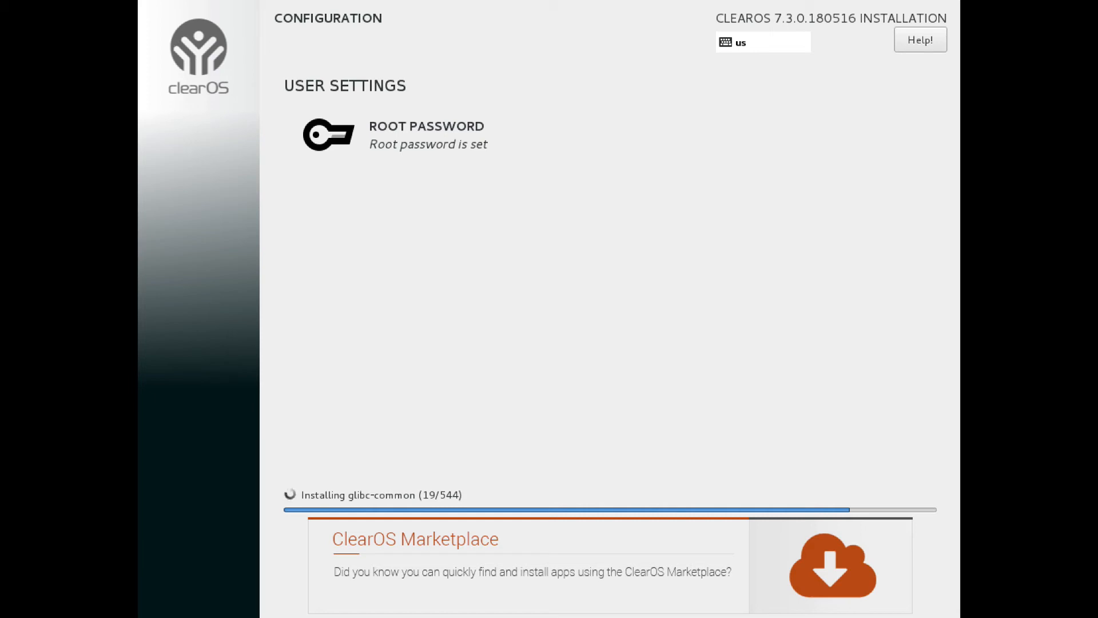
{"action": "mouse_move", "coordinate": [174, 46]}
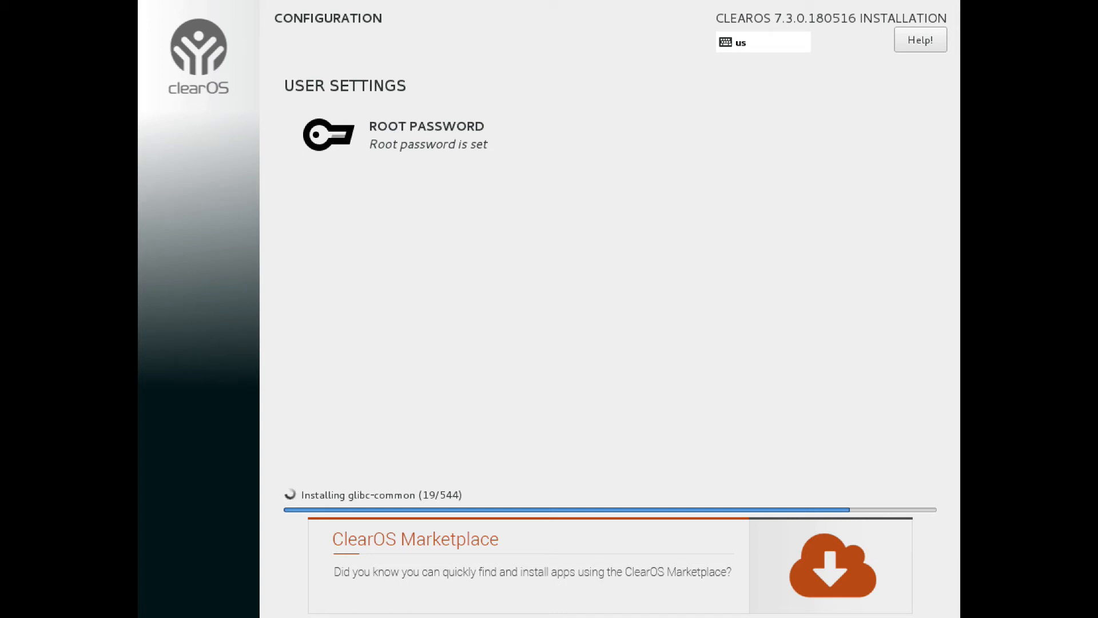
{"action": "mouse_move", "coordinate": [173, 45]}
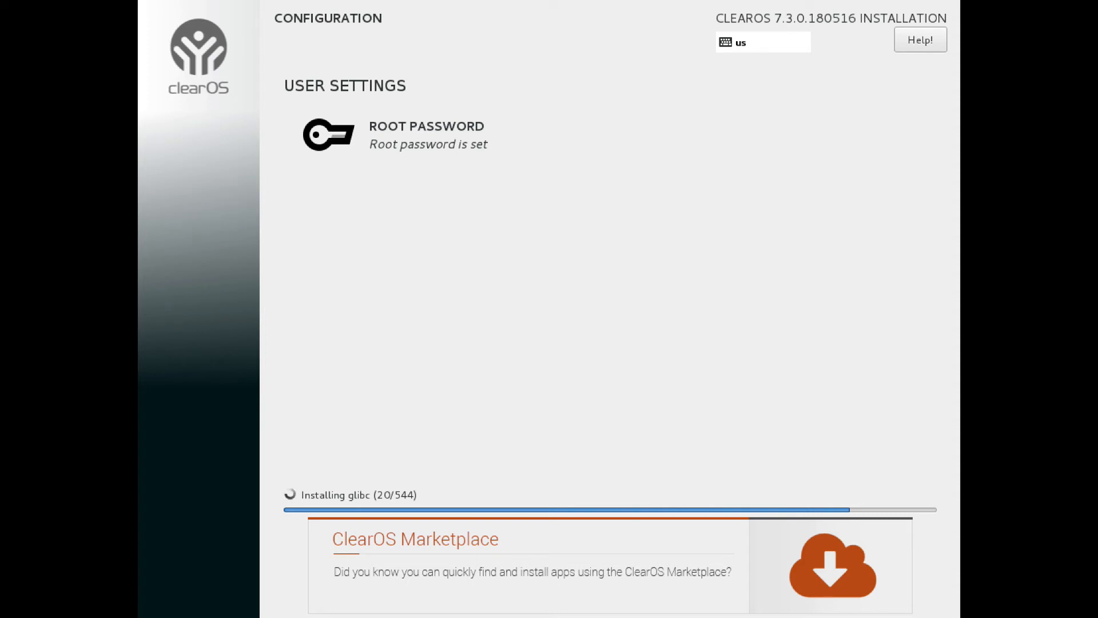
{"action": "mouse_move", "coordinate": [173, 44]}
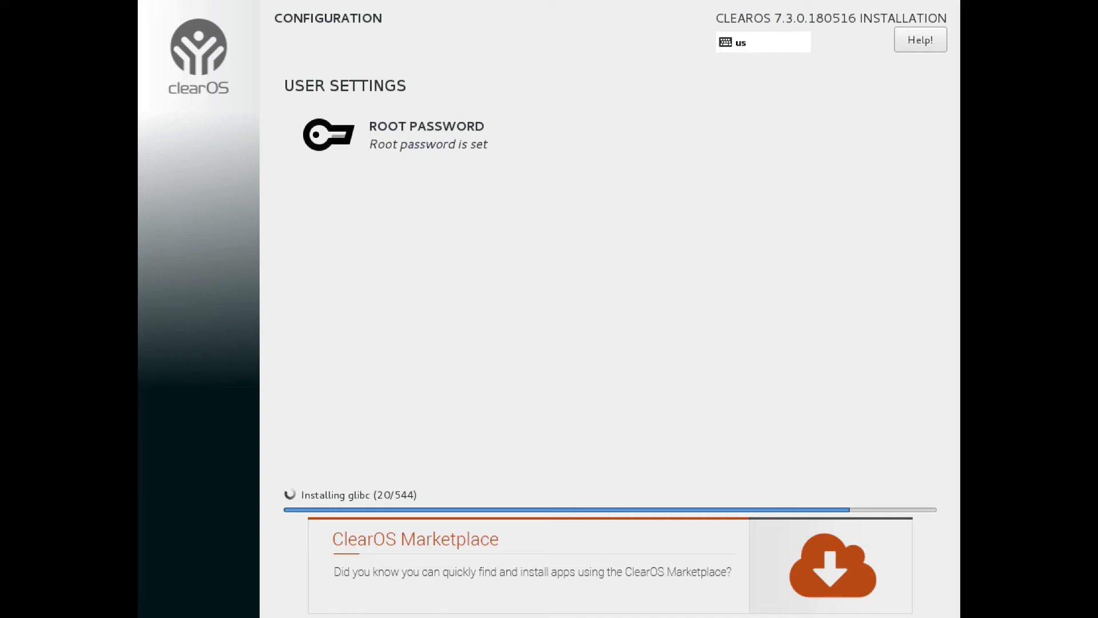
{"action": "mouse_move", "coordinate": [172, 44]}
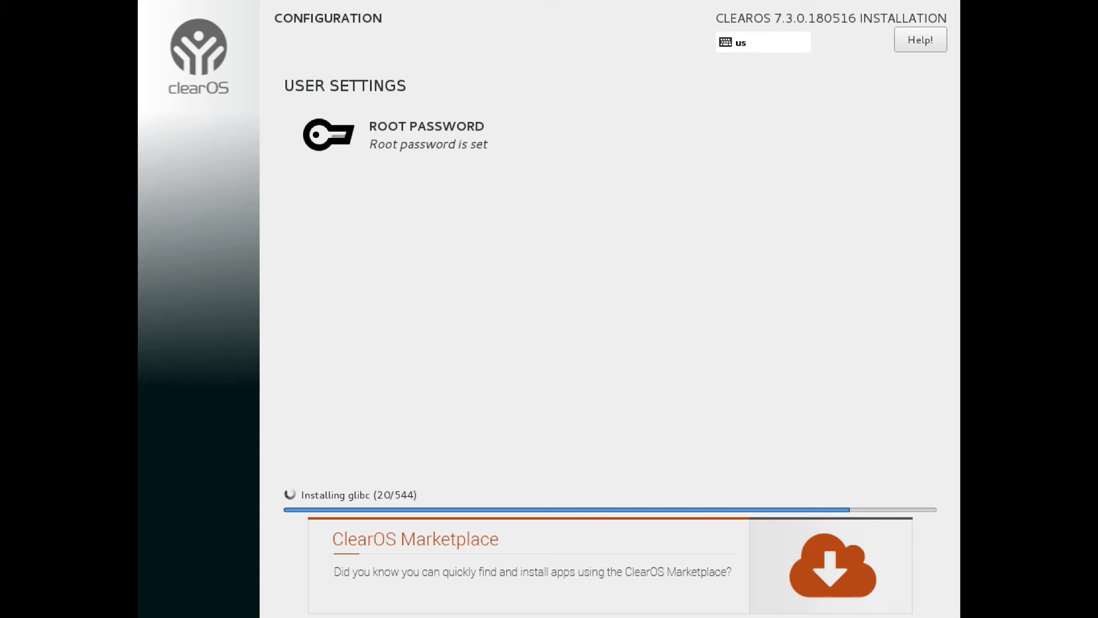
{"action": "mouse_move", "coordinate": [174, 45]}
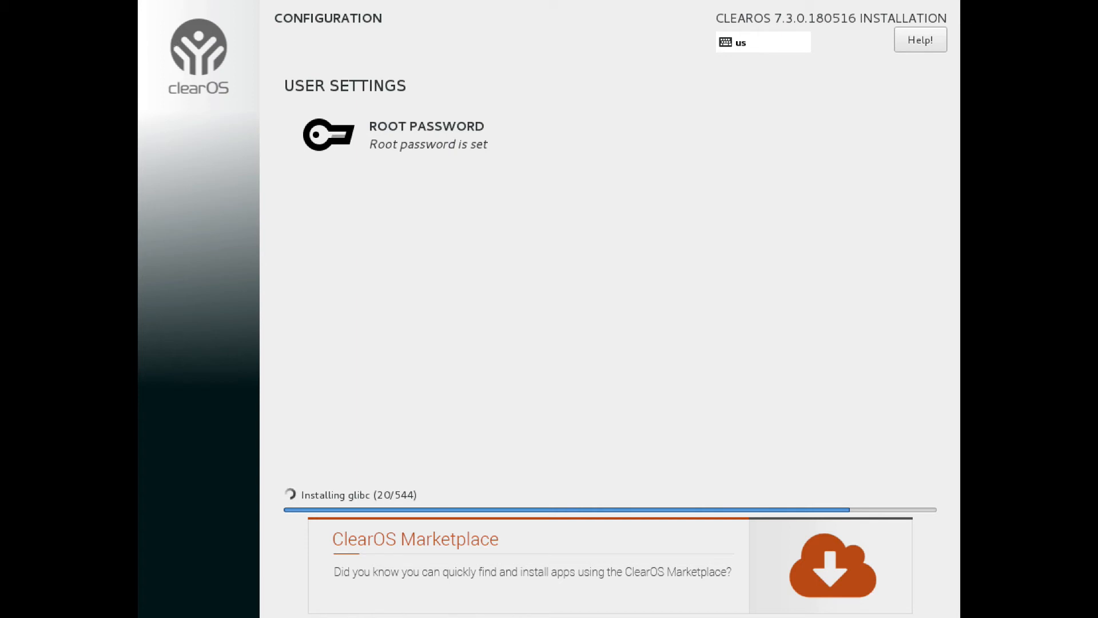
{"action": "mouse_move", "coordinate": [172, 44]}
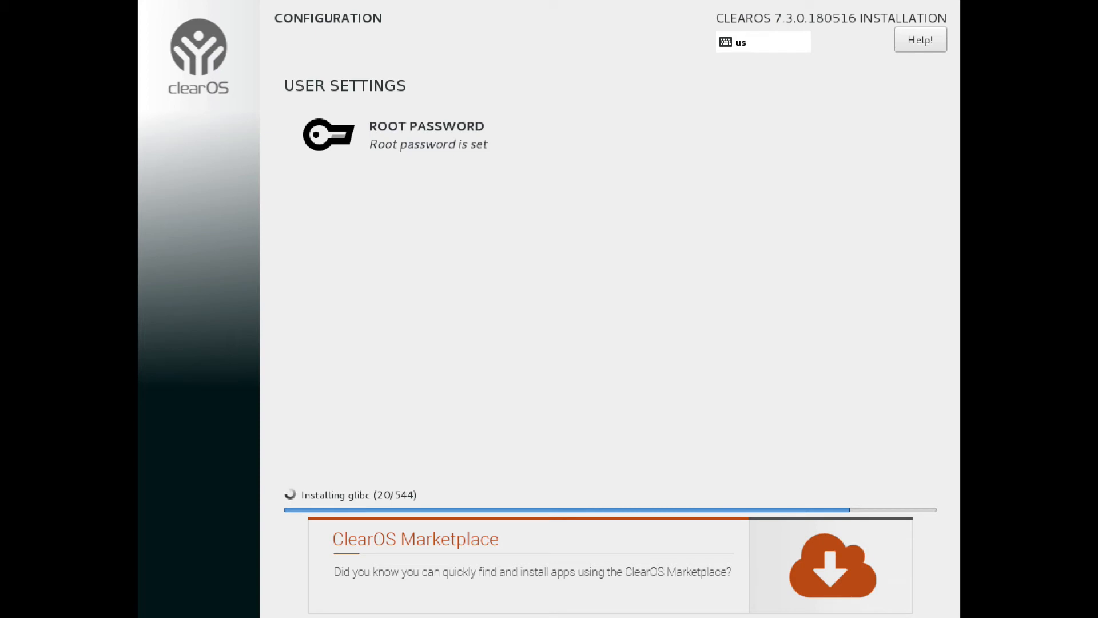
{"action": "mouse_move", "coordinate": [173, 45]}
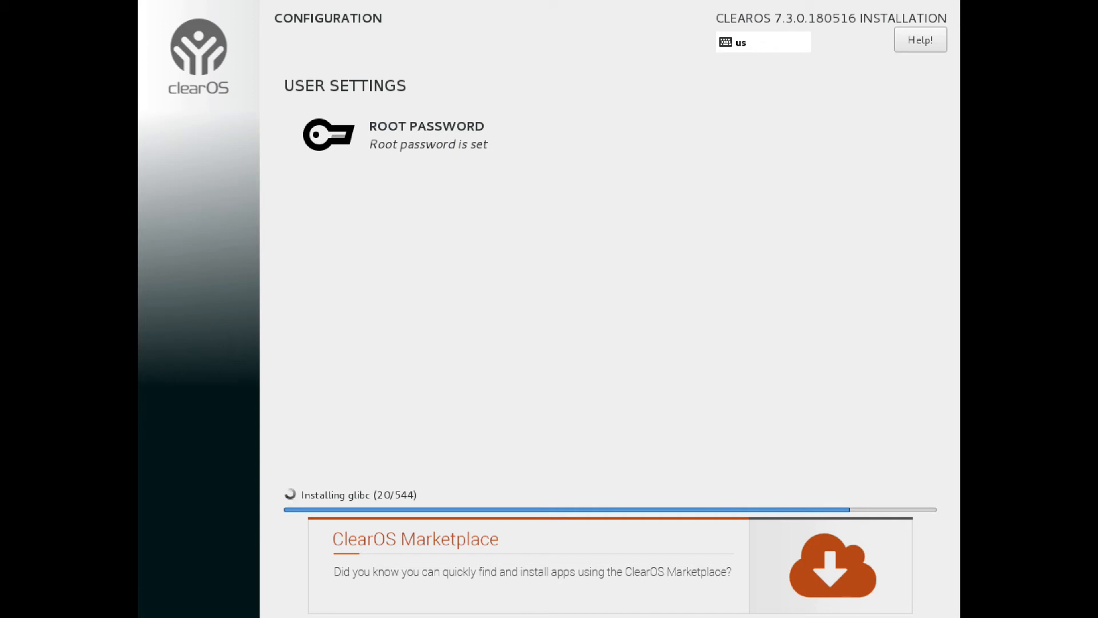
{"action": "mouse_move", "coordinate": [173, 44]}
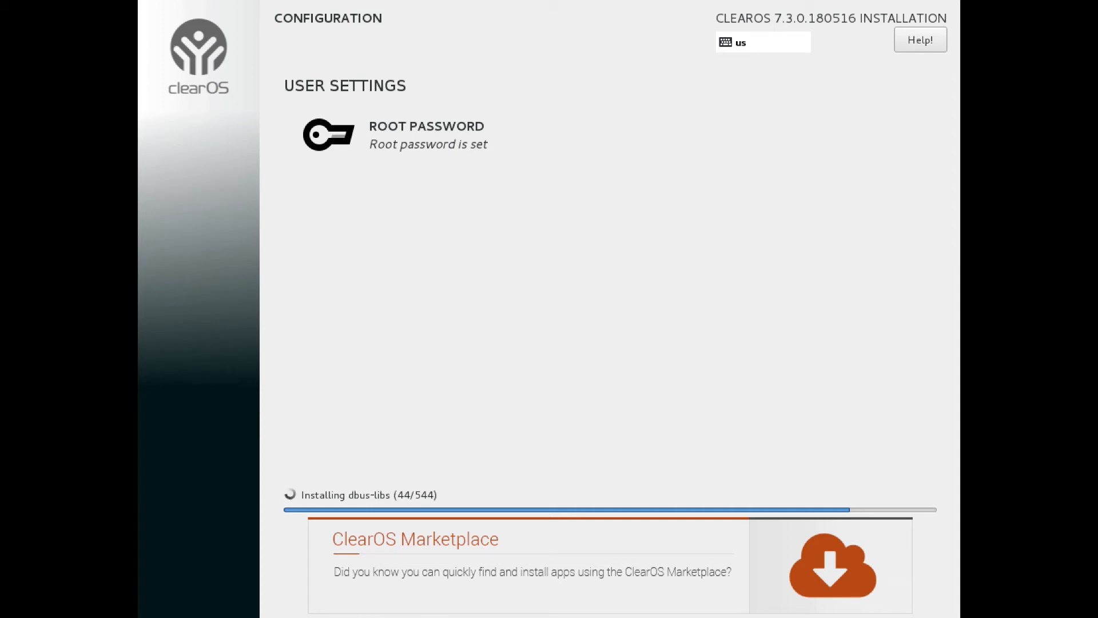
{"action": "mouse_move", "coordinate": [174, 46]}
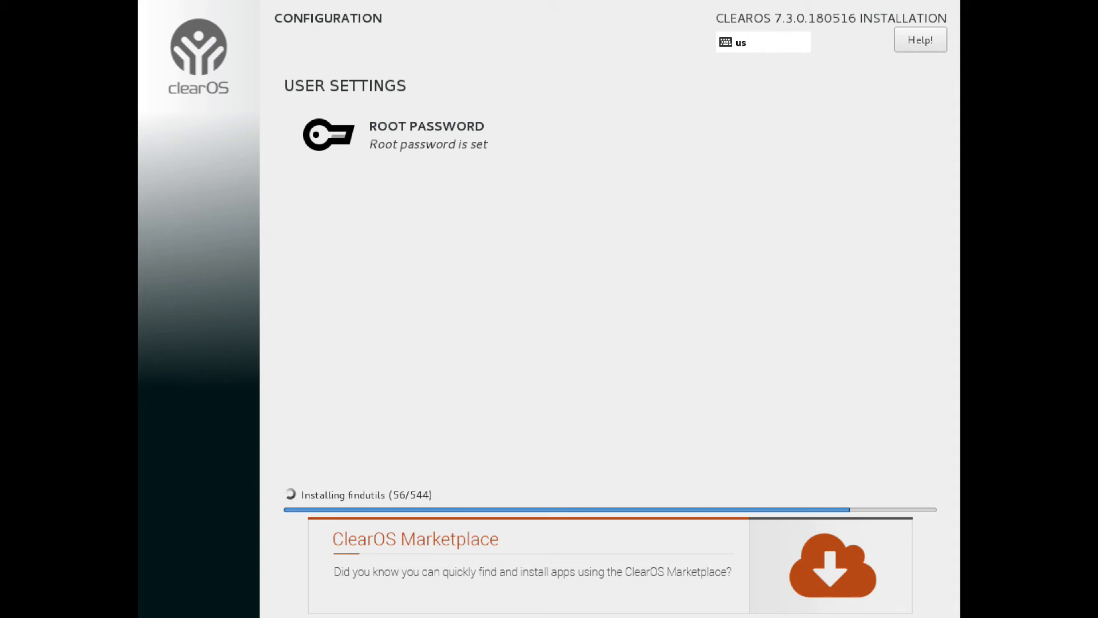
{"action": "mouse_move", "coordinate": [172, 46]}
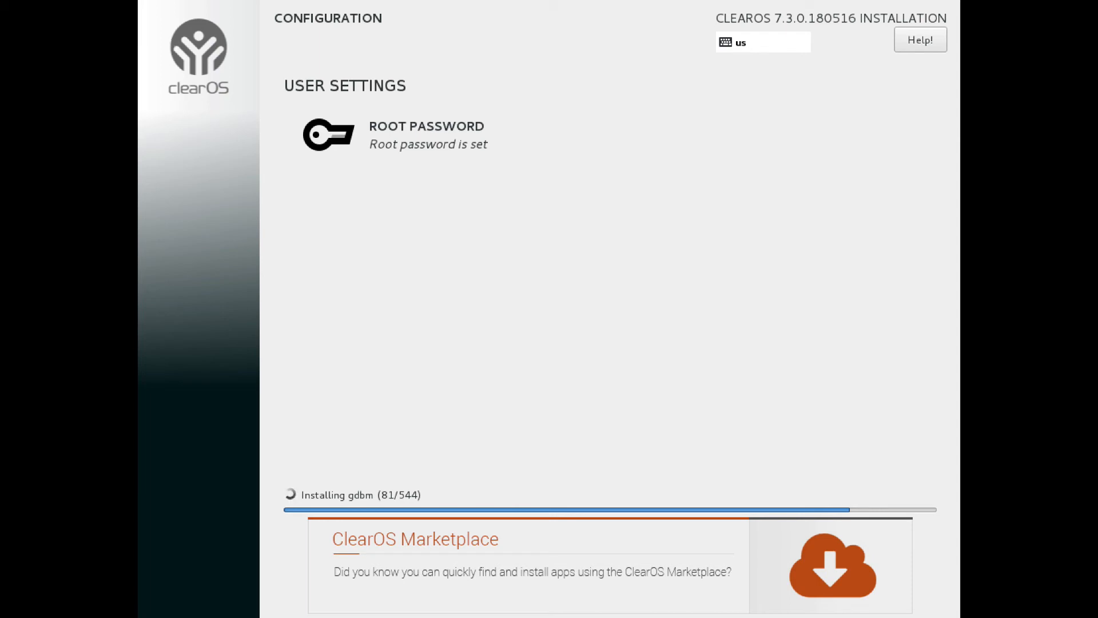
{"action": "mouse_move", "coordinate": [174, 45]}
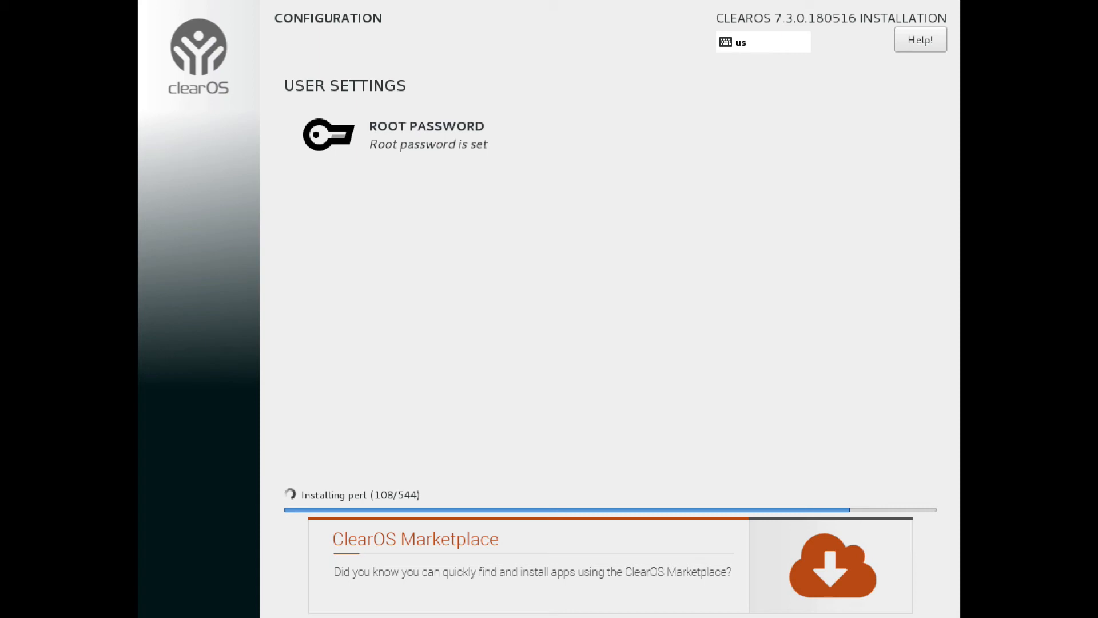
{"action": "mouse_move", "coordinate": [172, 44]}
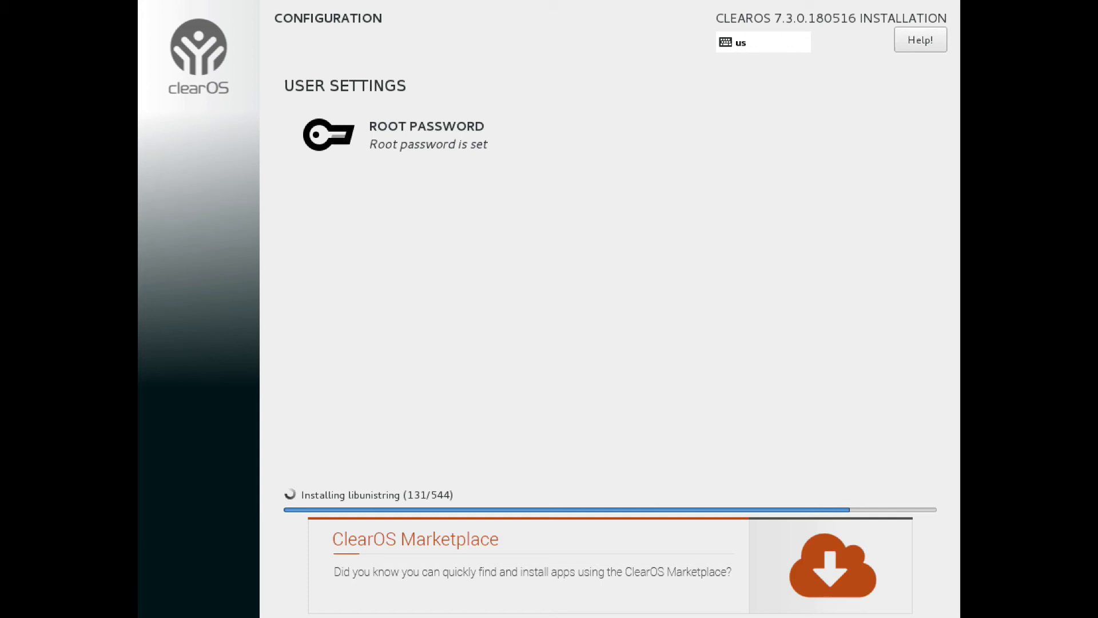
{"action": "mouse_move", "coordinate": [174, 45]}
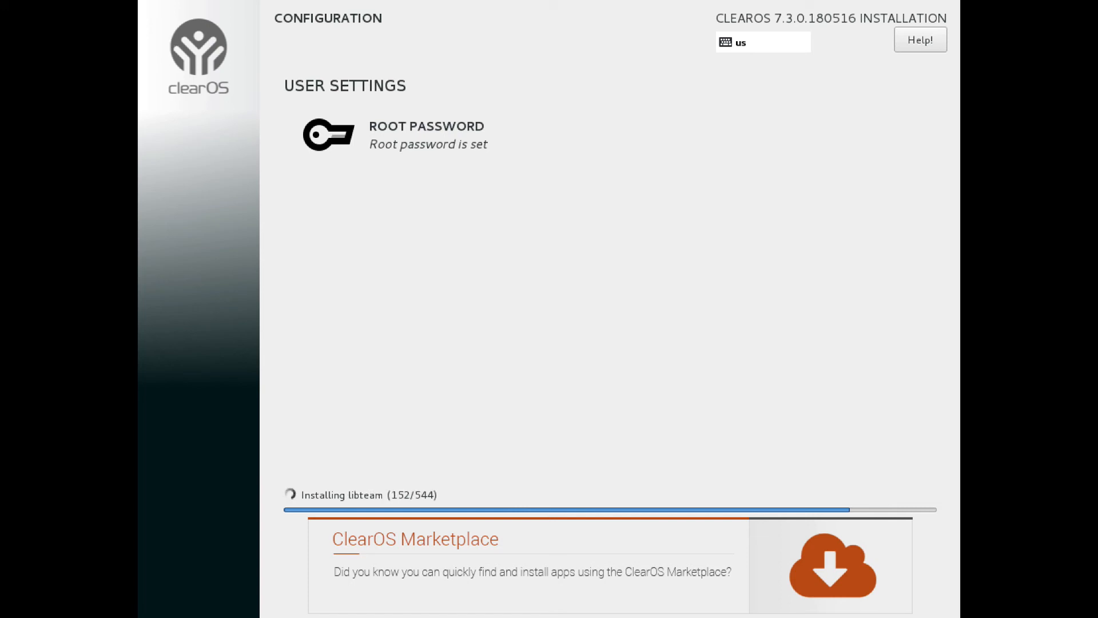
{"action": "mouse_move", "coordinate": [173, 44]}
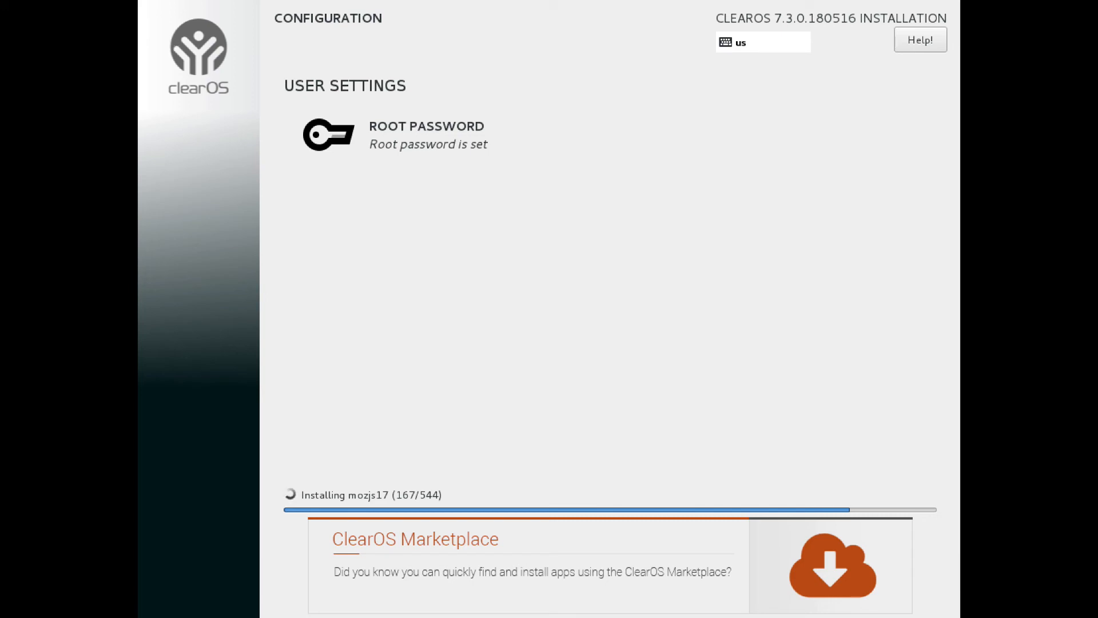
{"action": "mouse_move", "coordinate": [172, 45]}
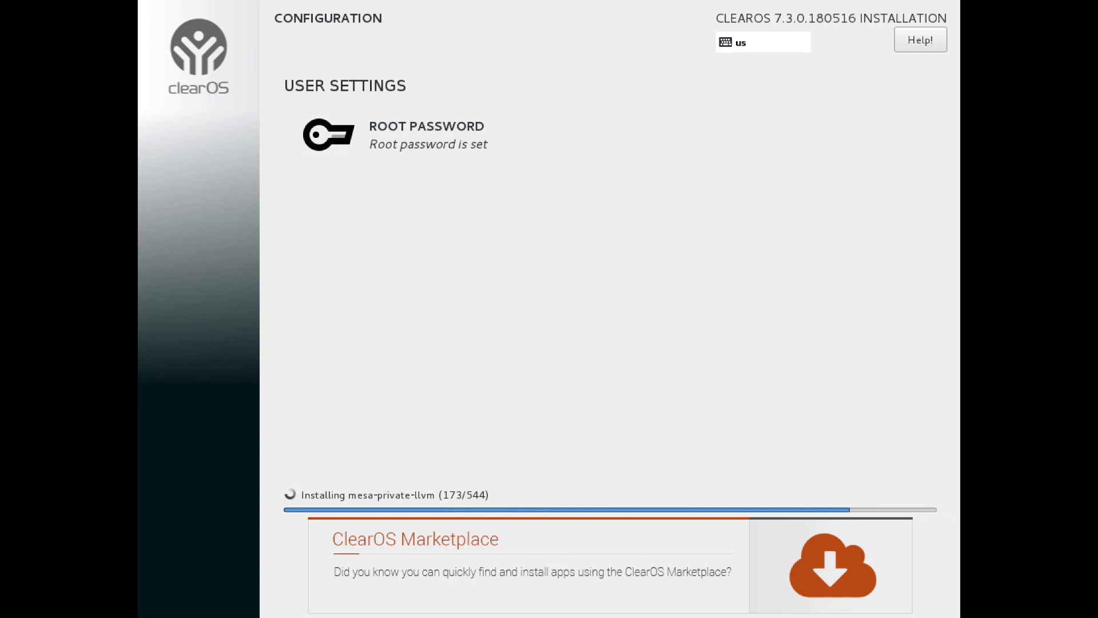
{"action": "mouse_move", "coordinate": [174, 45]}
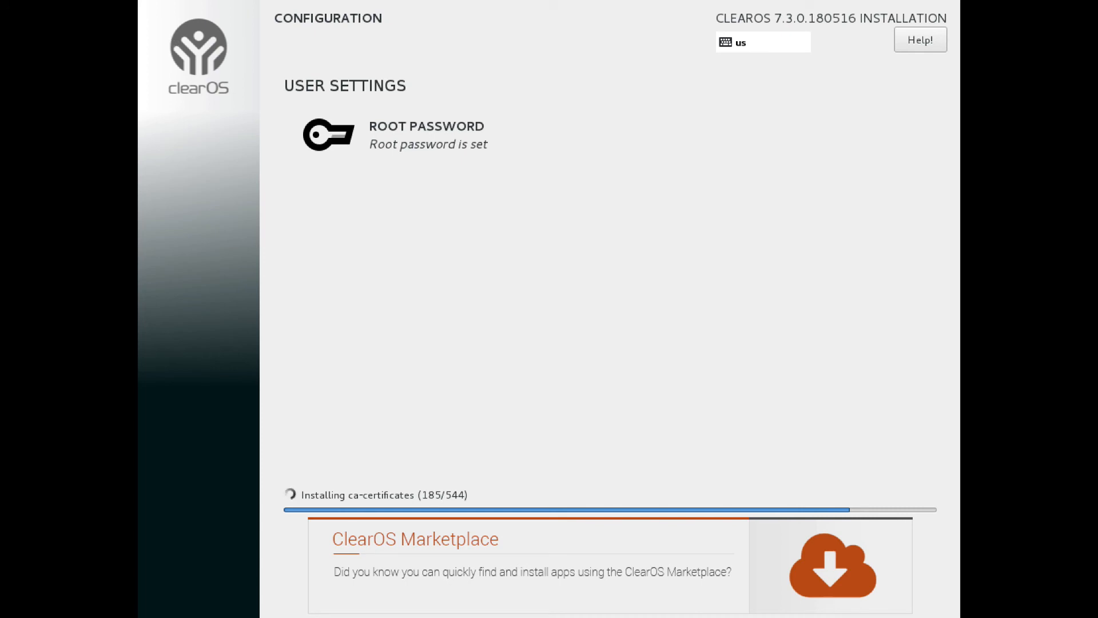
{"action": "mouse_move", "coordinate": [172, 45]}
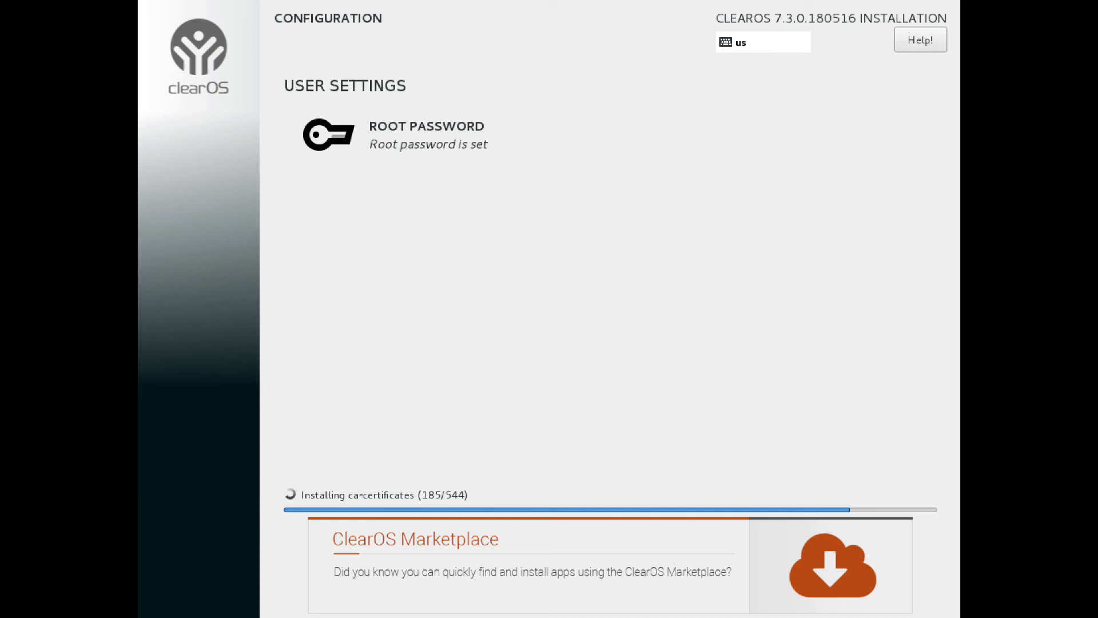
{"action": "mouse_move", "coordinate": [172, 44]}
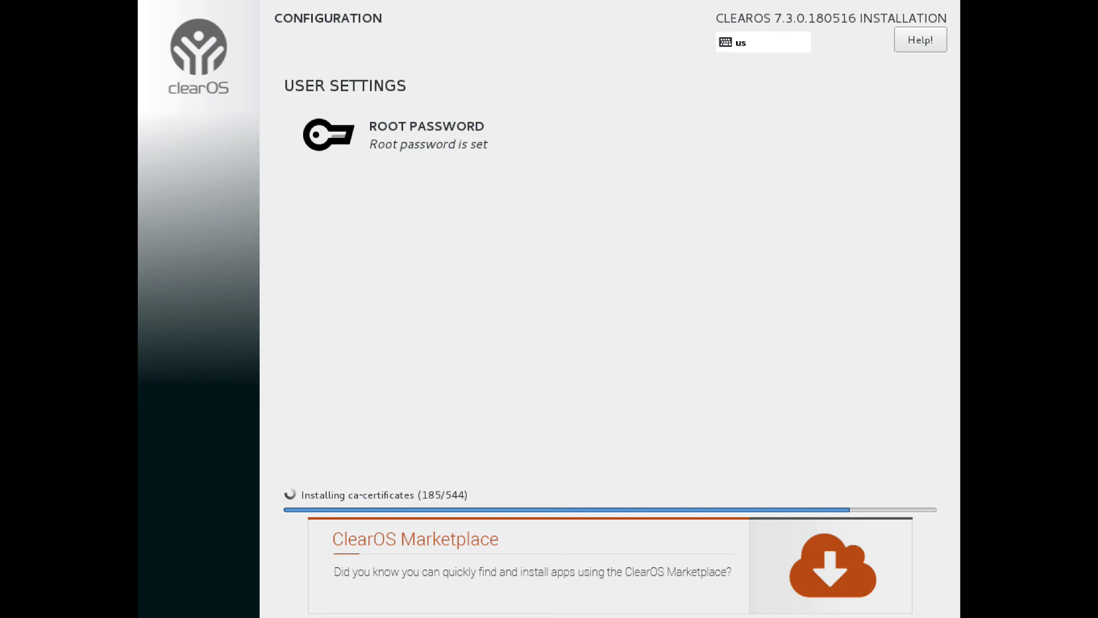
{"action": "mouse_move", "coordinate": [173, 44]}
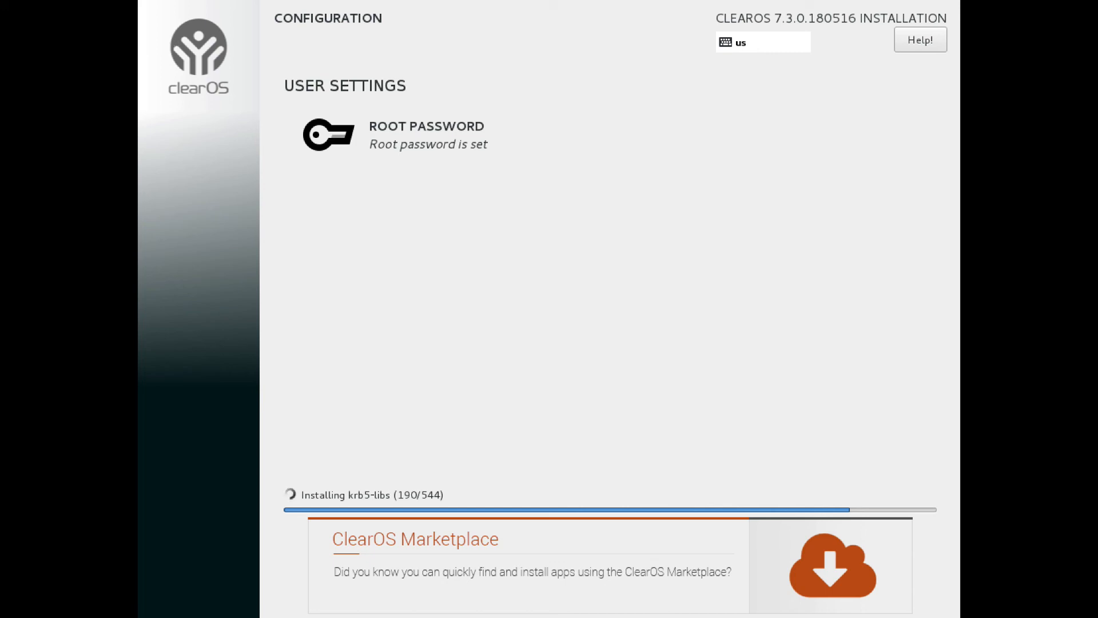
{"action": "mouse_move", "coordinate": [174, 45]}
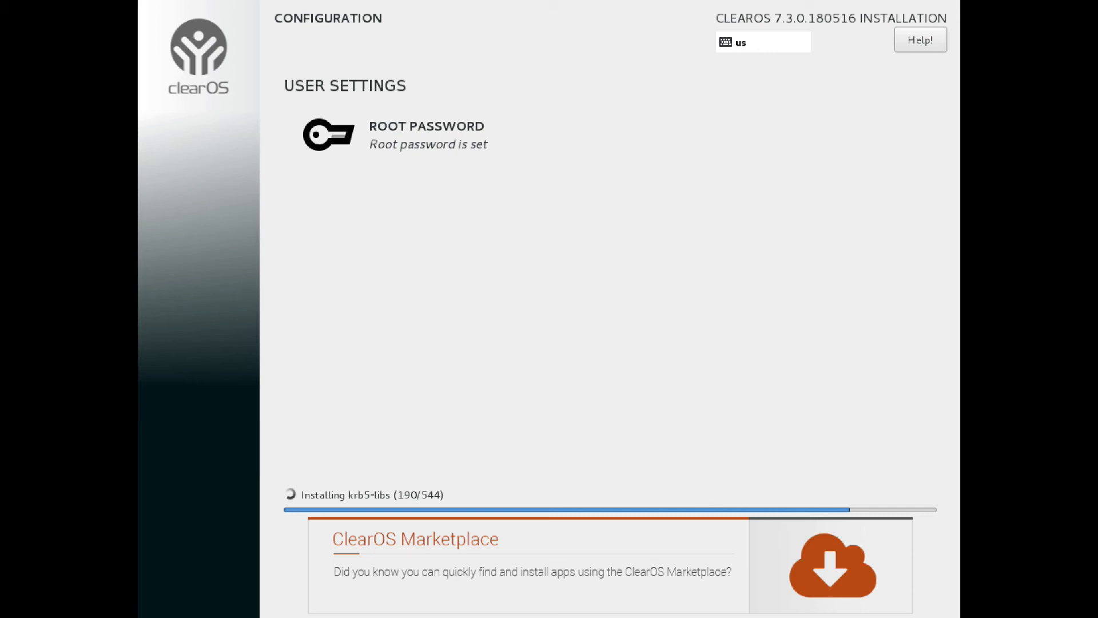
{"action": "mouse_move", "coordinate": [172, 43]}
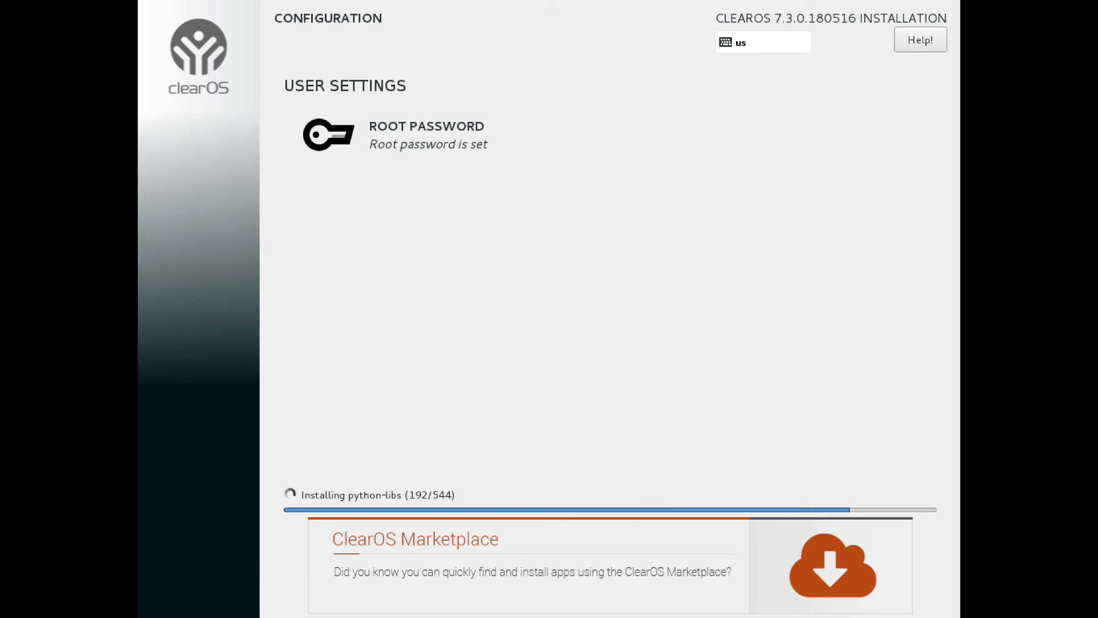
{"action": "mouse_move", "coordinate": [172, 44]}
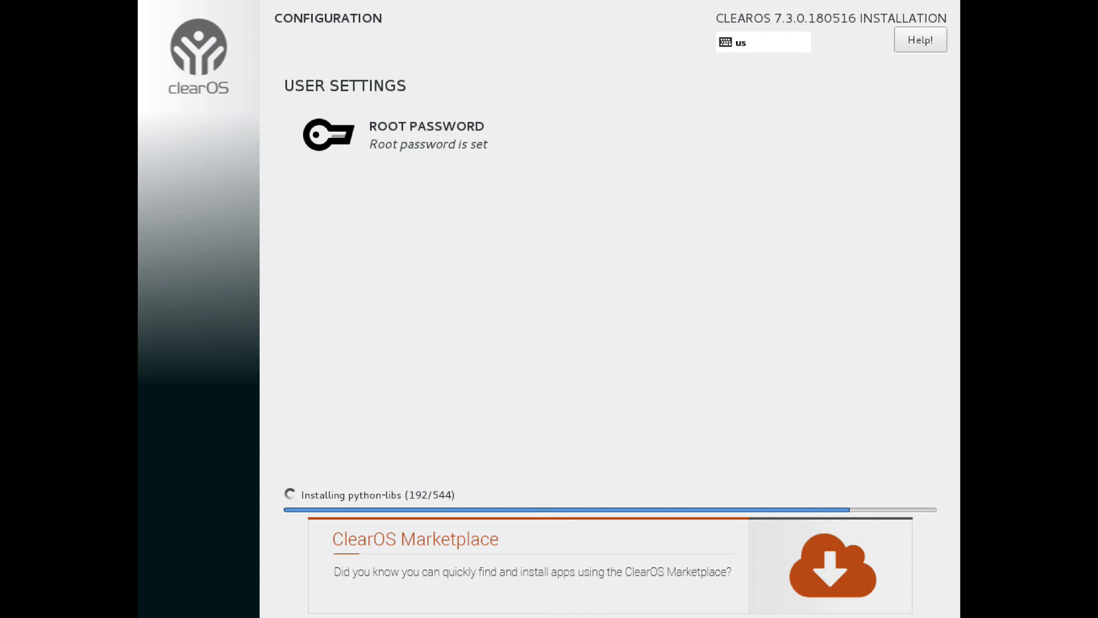
{"action": "mouse_move", "coordinate": [174, 46]}
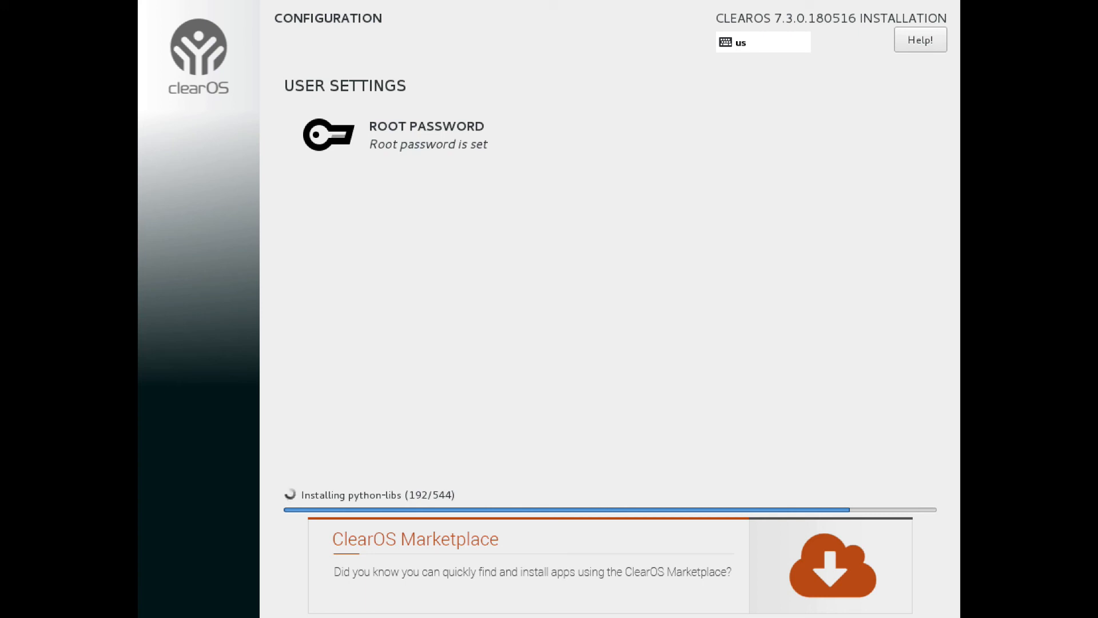
{"action": "mouse_move", "coordinate": [174, 45]}
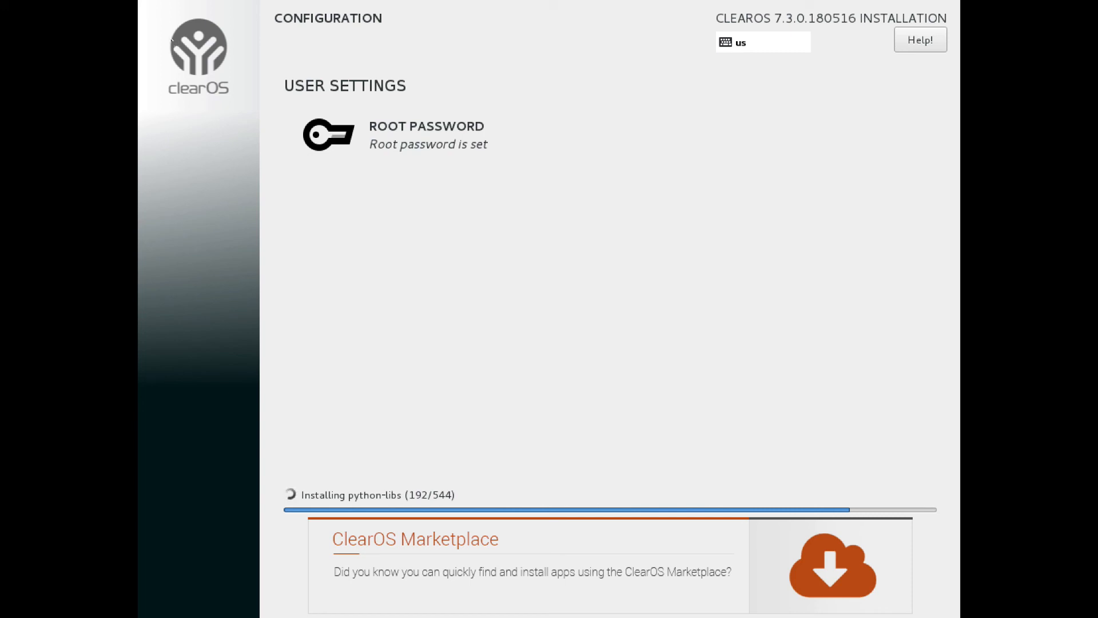
{"action": "mouse_move", "coordinate": [172, 45]}
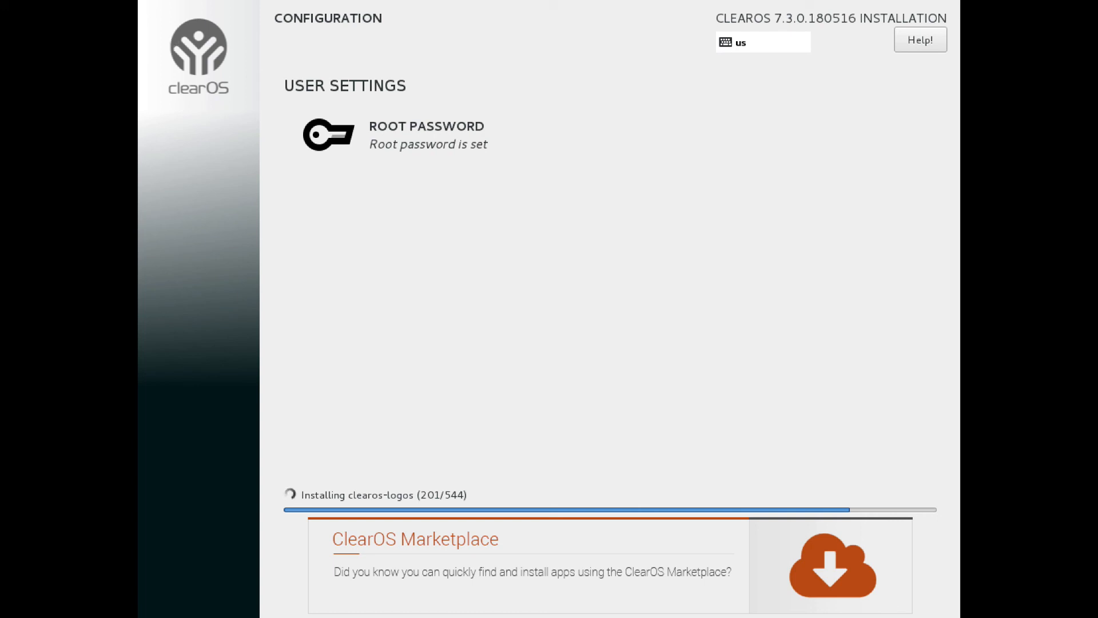
{"action": "mouse_move", "coordinate": [173, 44]}
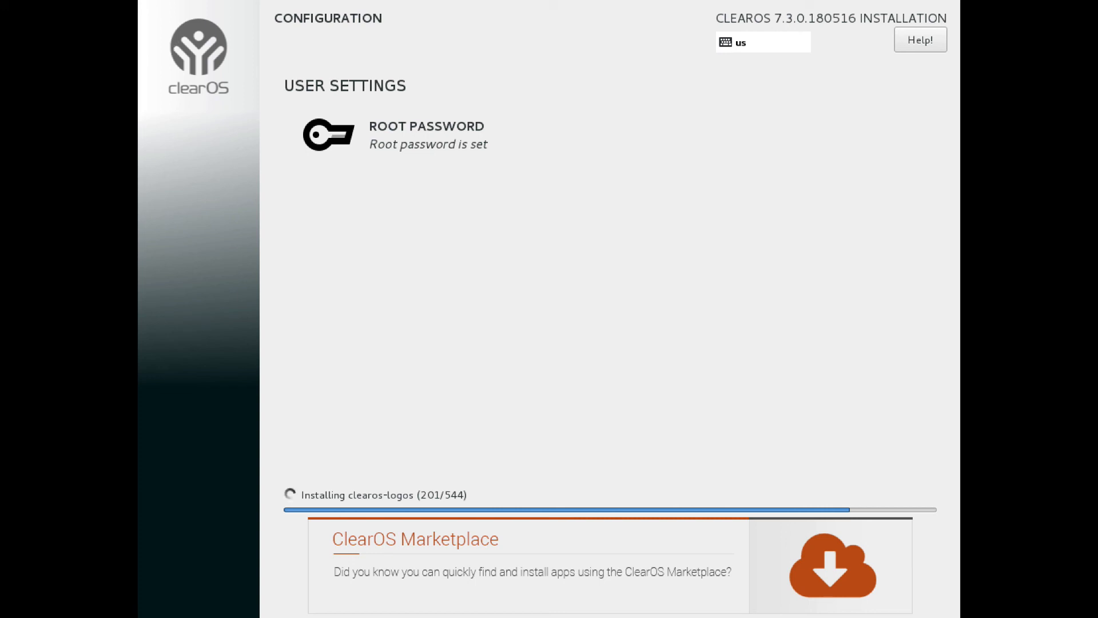
{"action": "mouse_move", "coordinate": [174, 46]}
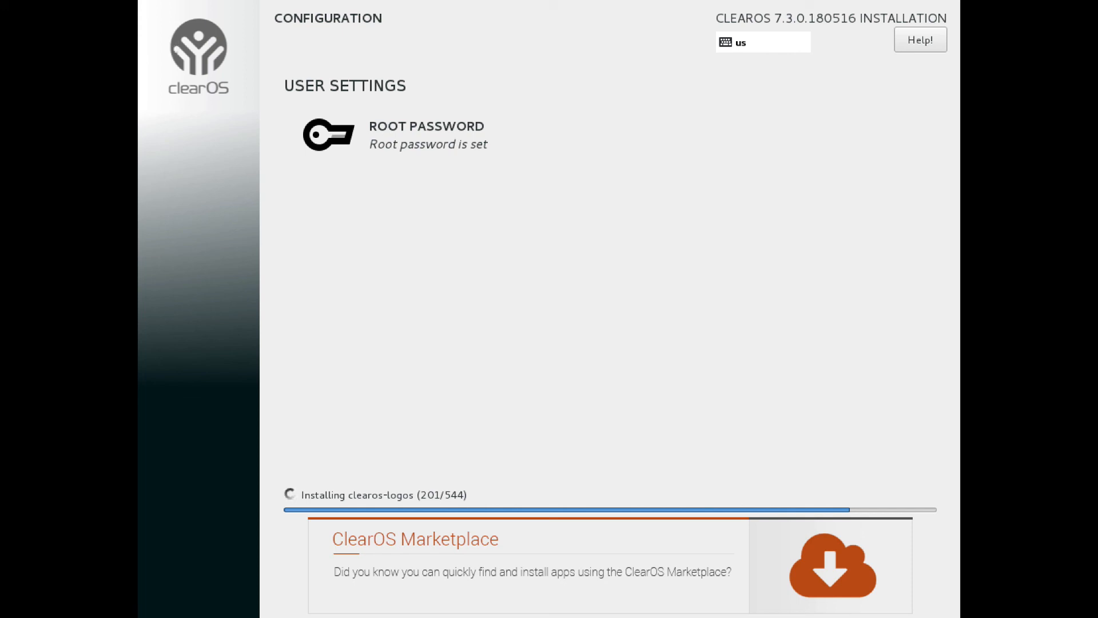
{"action": "mouse_move", "coordinate": [173, 43]}
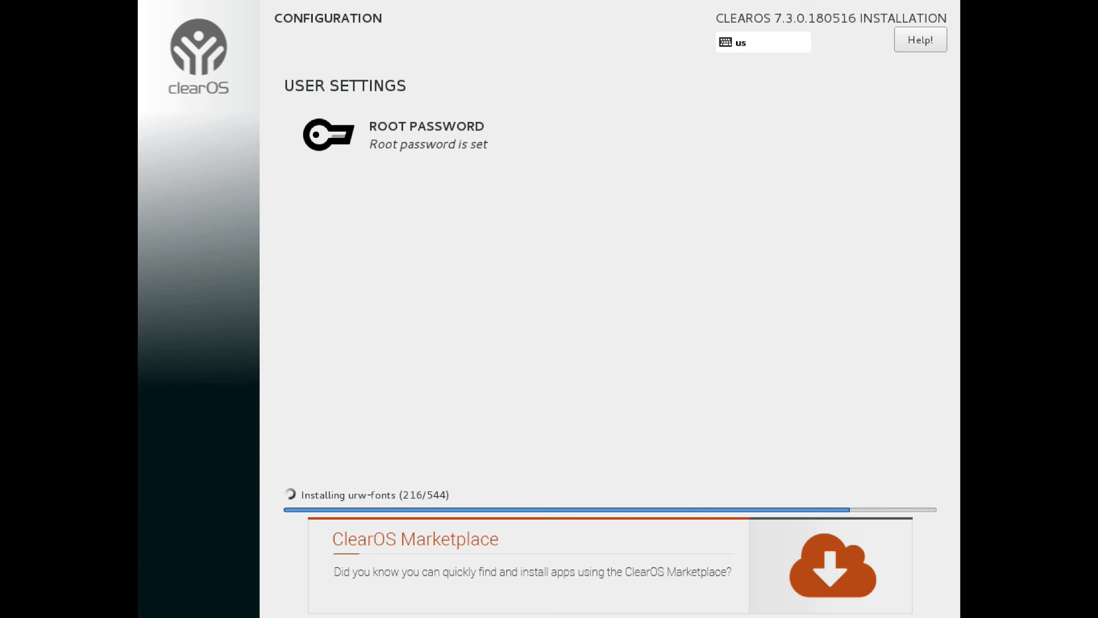
{"action": "mouse_move", "coordinate": [174, 45]}
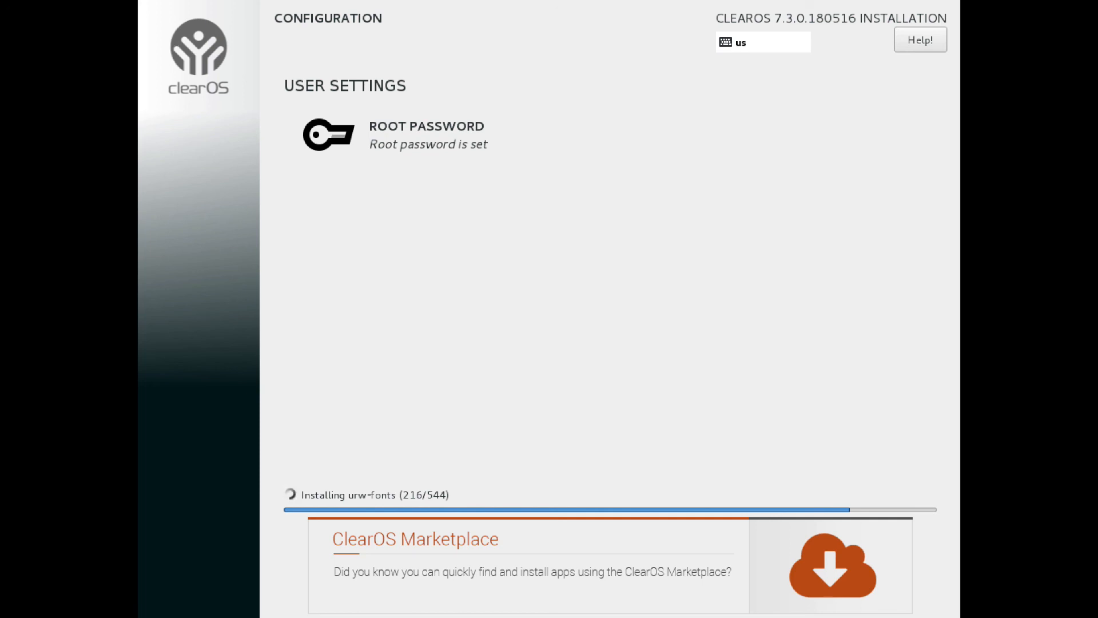
{"action": "mouse_move", "coordinate": [173, 45]}
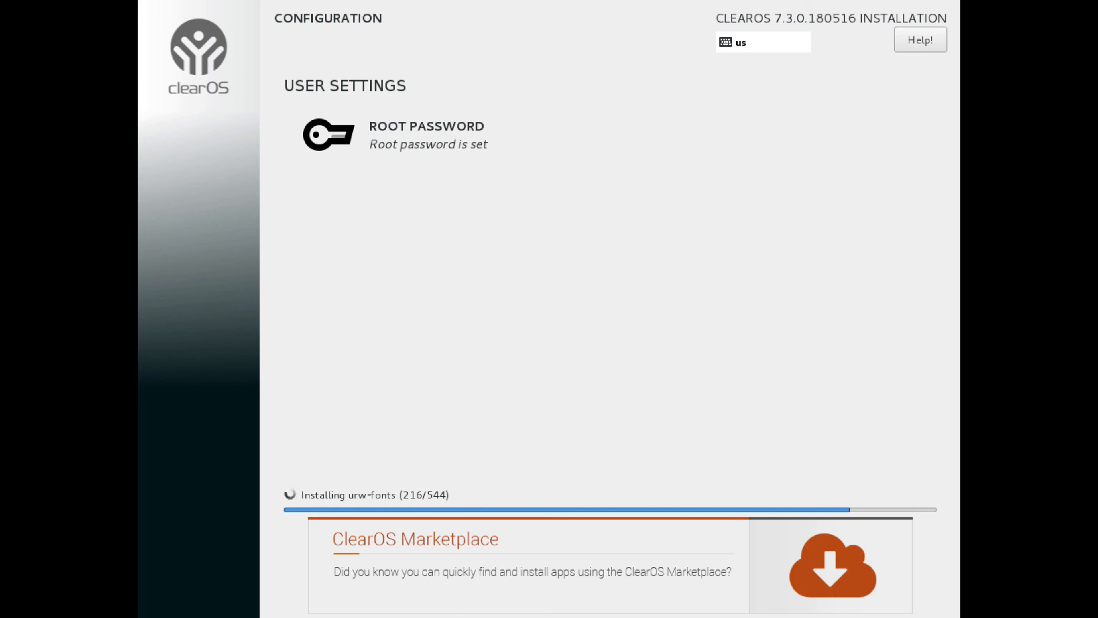
{"action": "mouse_move", "coordinate": [173, 45]}
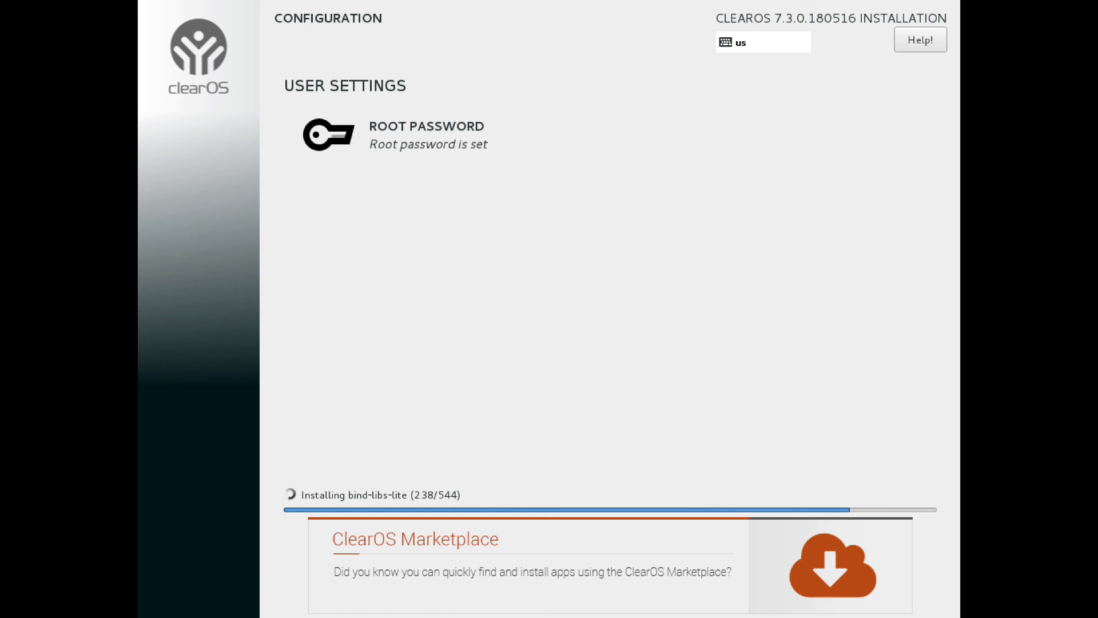
{"action": "mouse_move", "coordinate": [174, 45]}
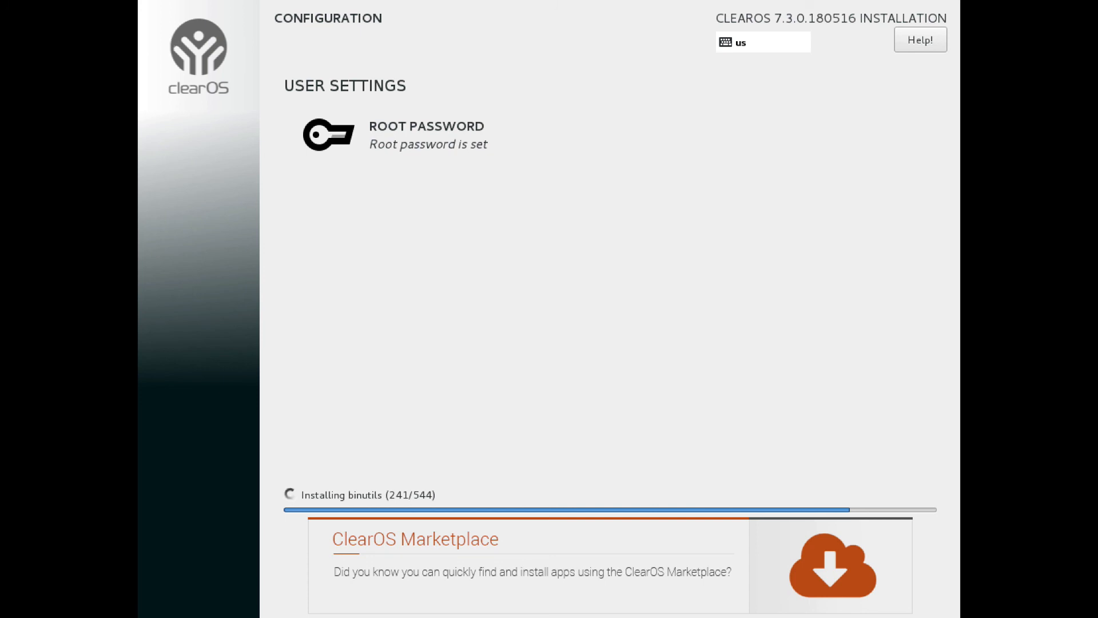
{"action": "mouse_move", "coordinate": [172, 45]}
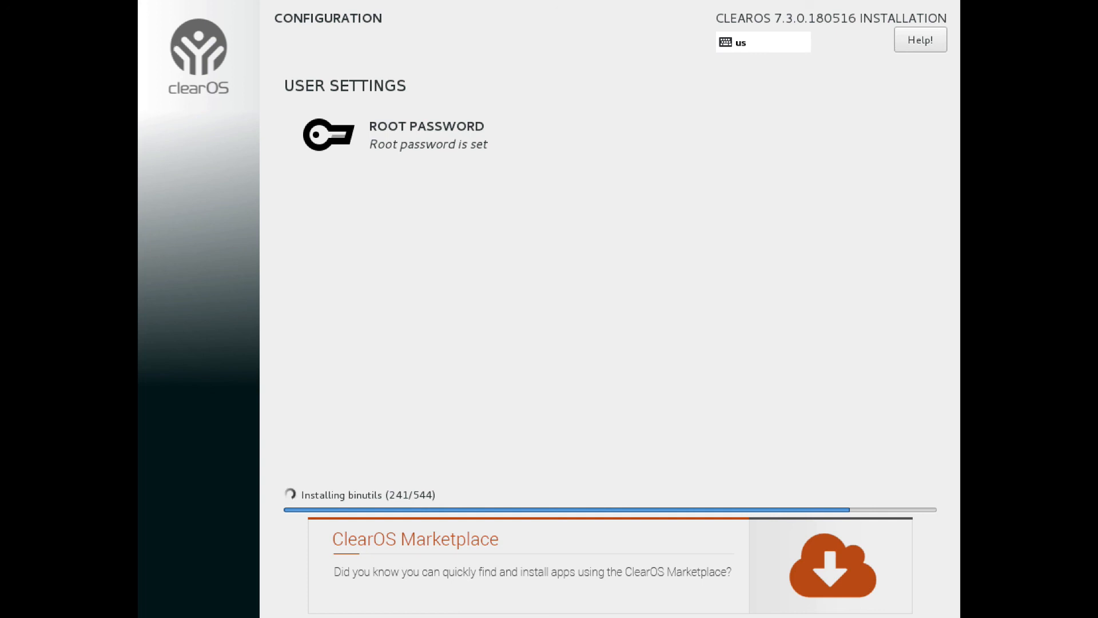
{"action": "mouse_move", "coordinate": [172, 46]}
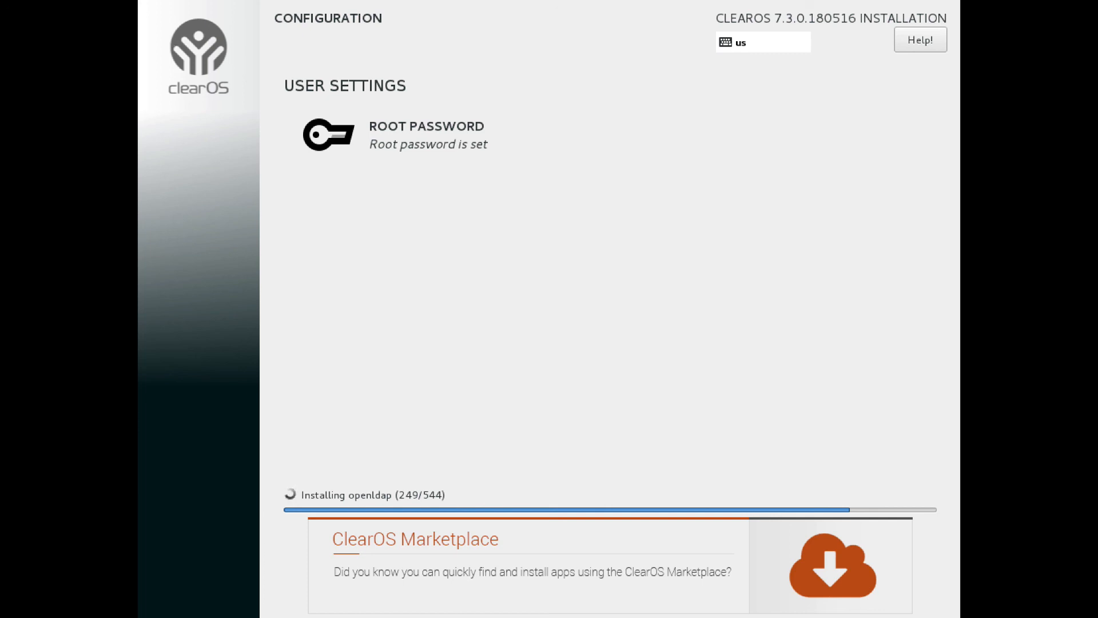
{"action": "mouse_move", "coordinate": [173, 44]}
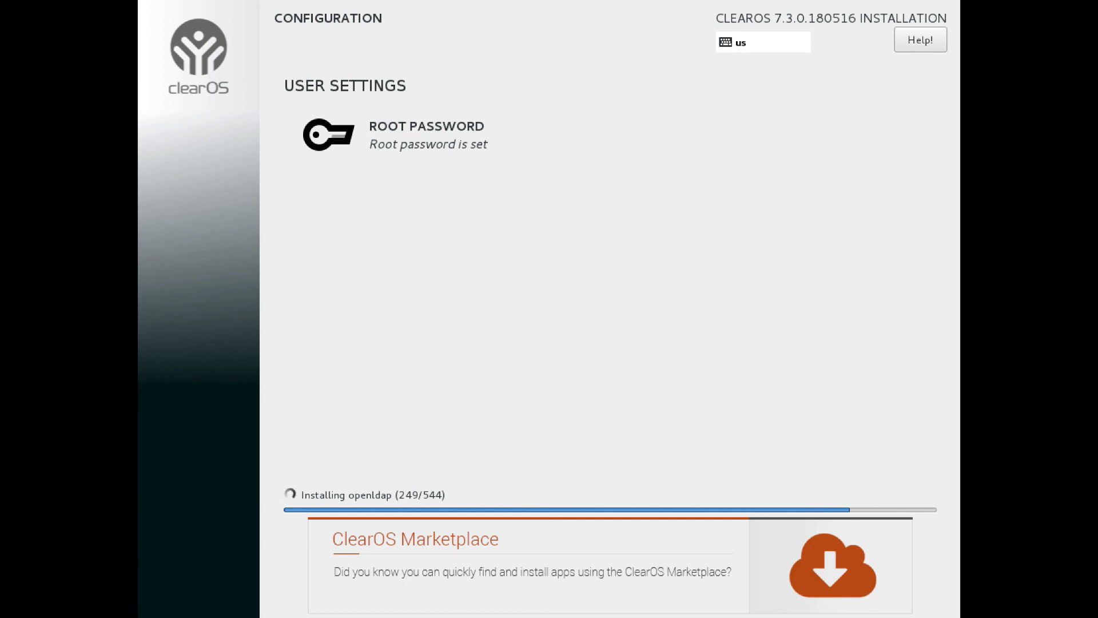
{"action": "mouse_move", "coordinate": [173, 45]}
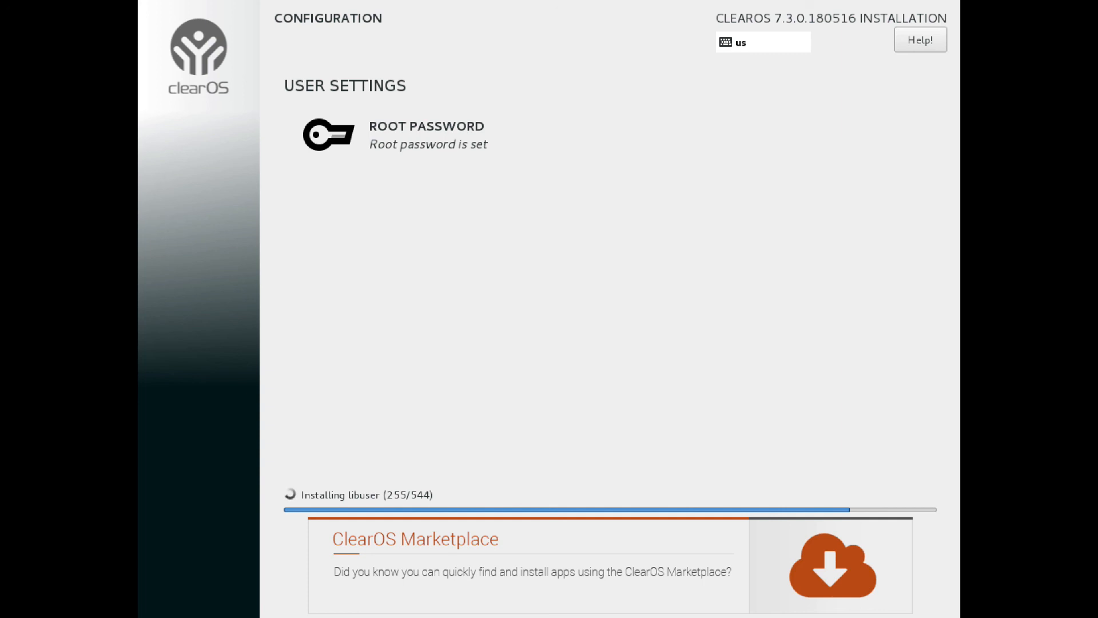
{"action": "mouse_move", "coordinate": [172, 44]}
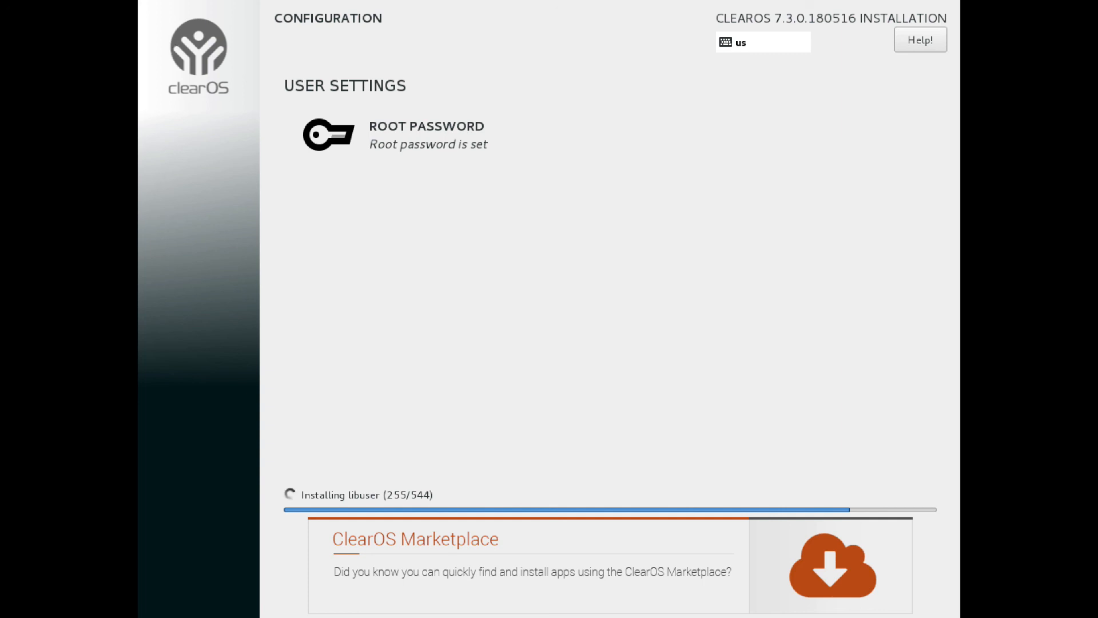
{"action": "mouse_move", "coordinate": [174, 43]}
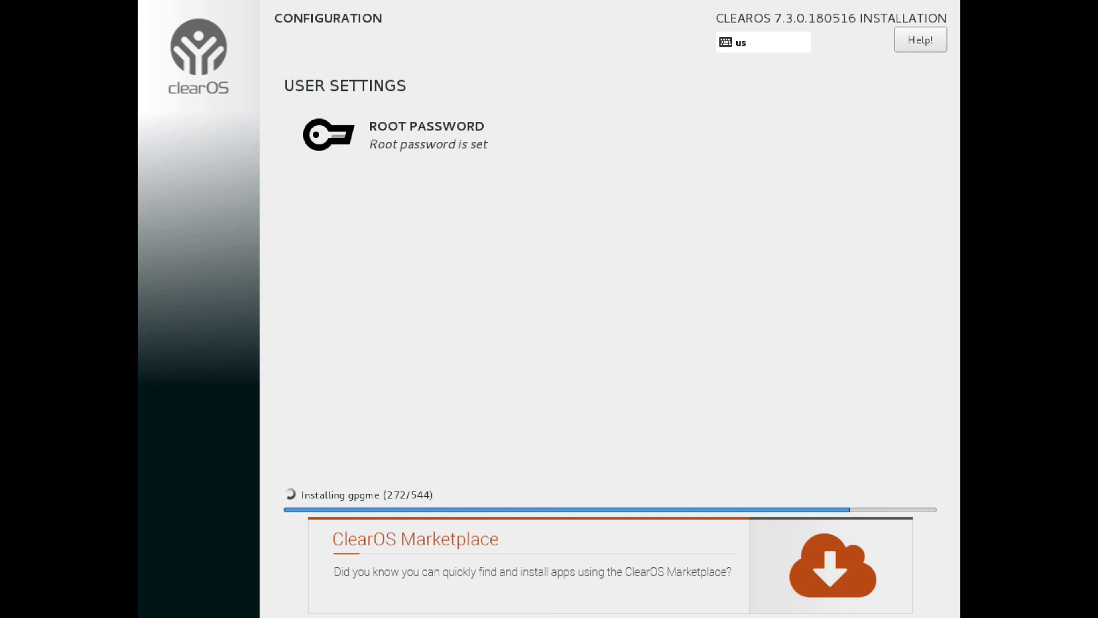
{"action": "mouse_move", "coordinate": [173, 44]}
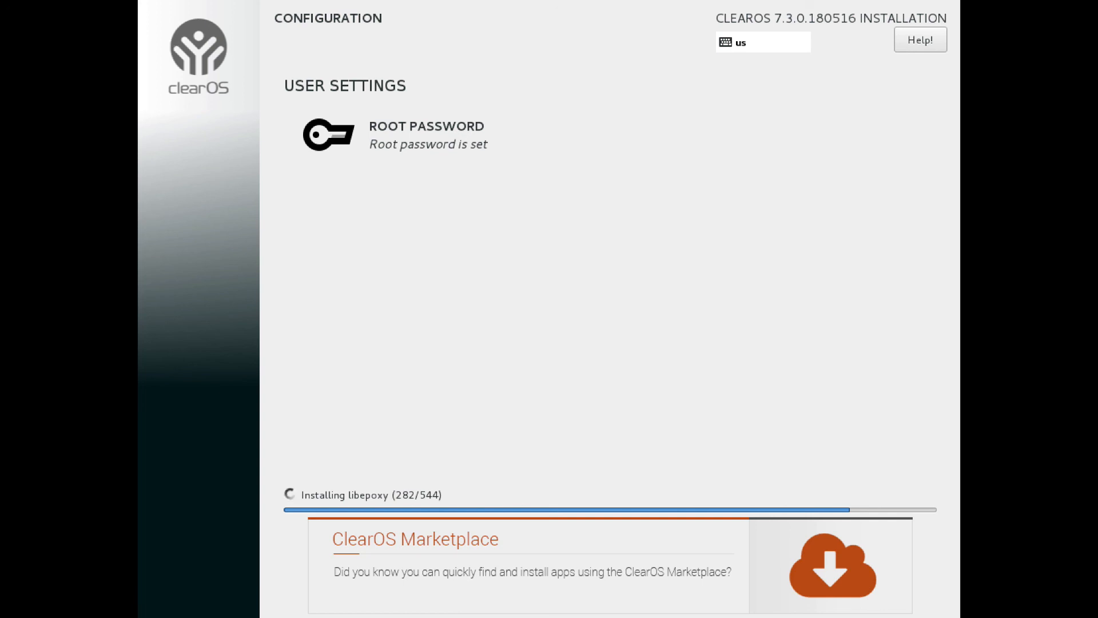
{"action": "mouse_move", "coordinate": [174, 46]}
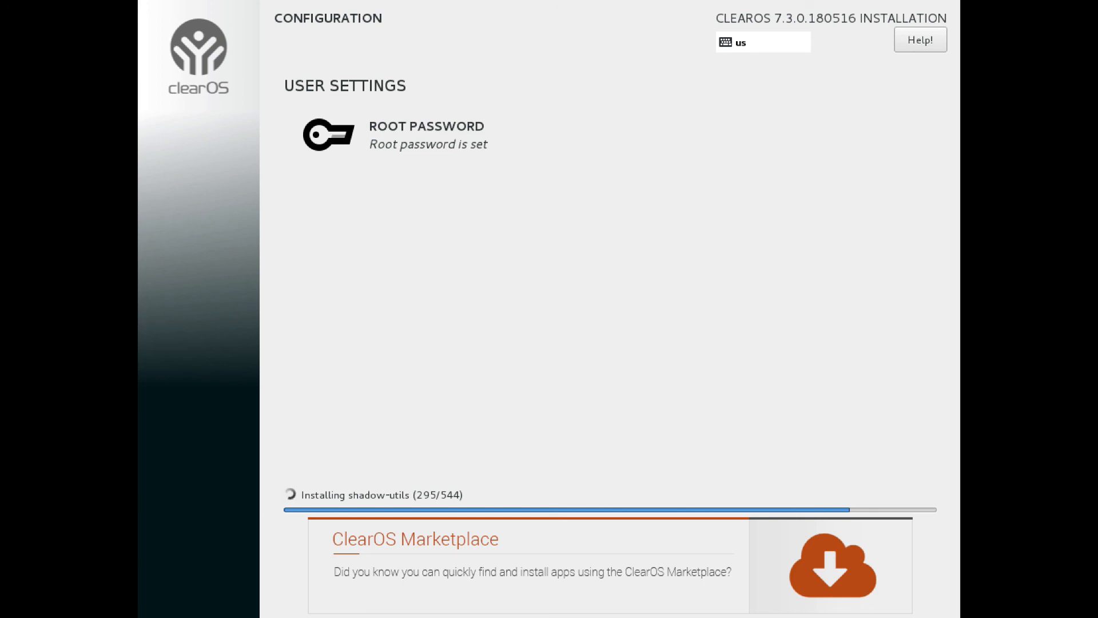
{"action": "mouse_move", "coordinate": [173, 45]}
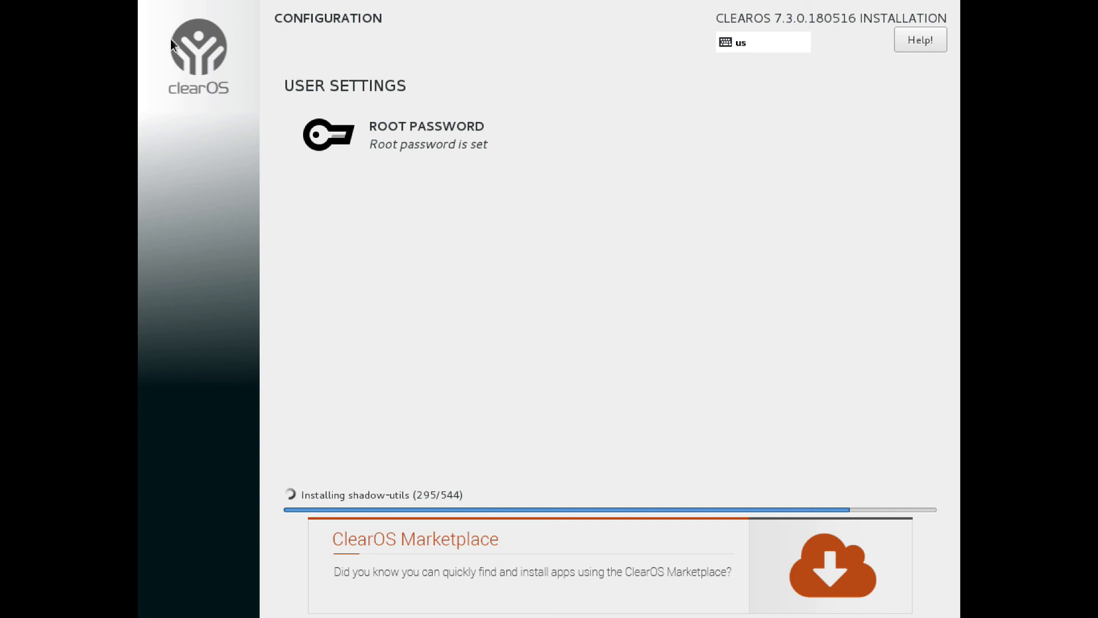